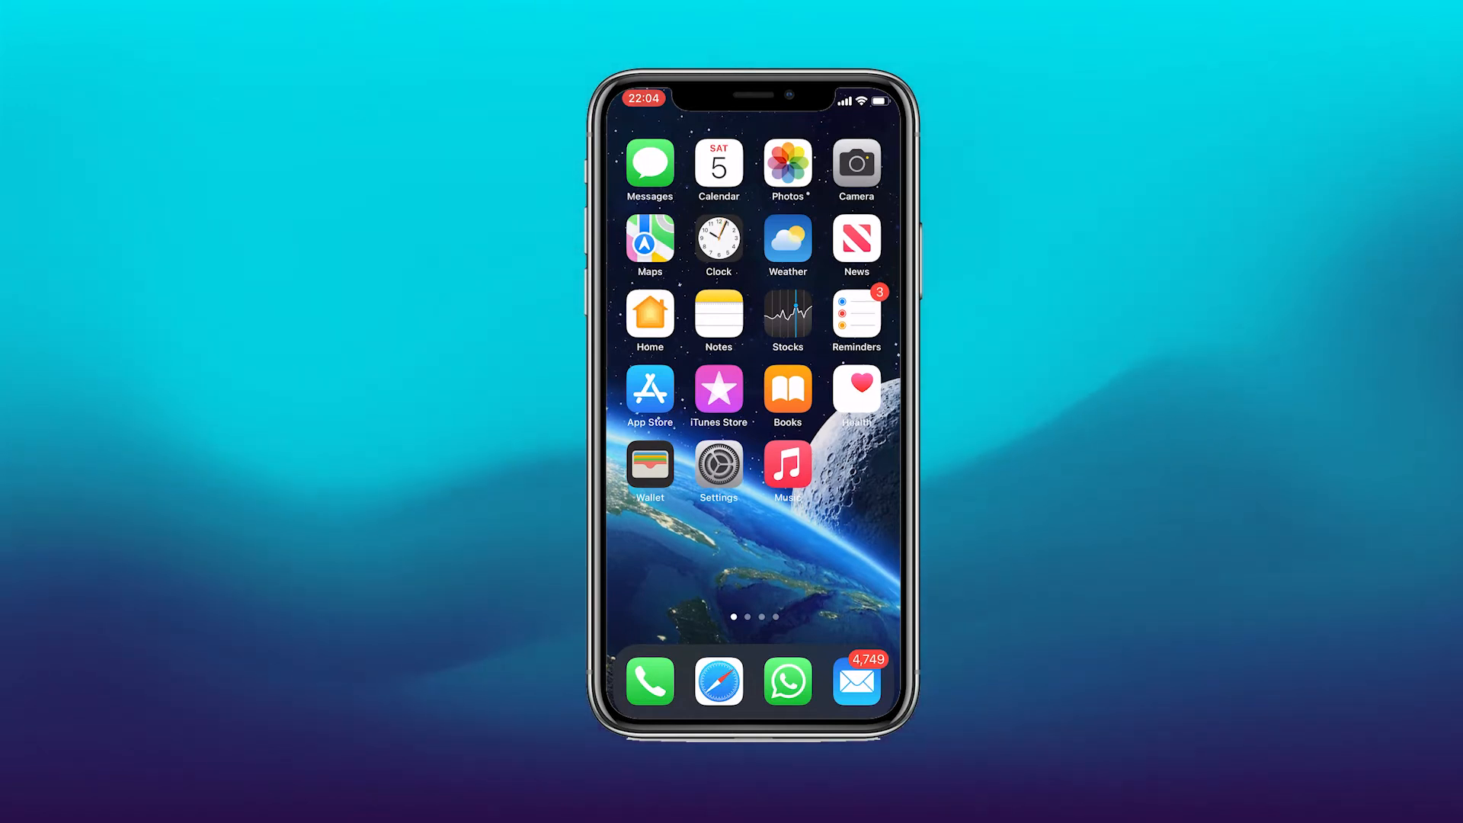
Search the App Store for 'coinbase' and pick Coinbase Wallet to install.
click(649, 390)
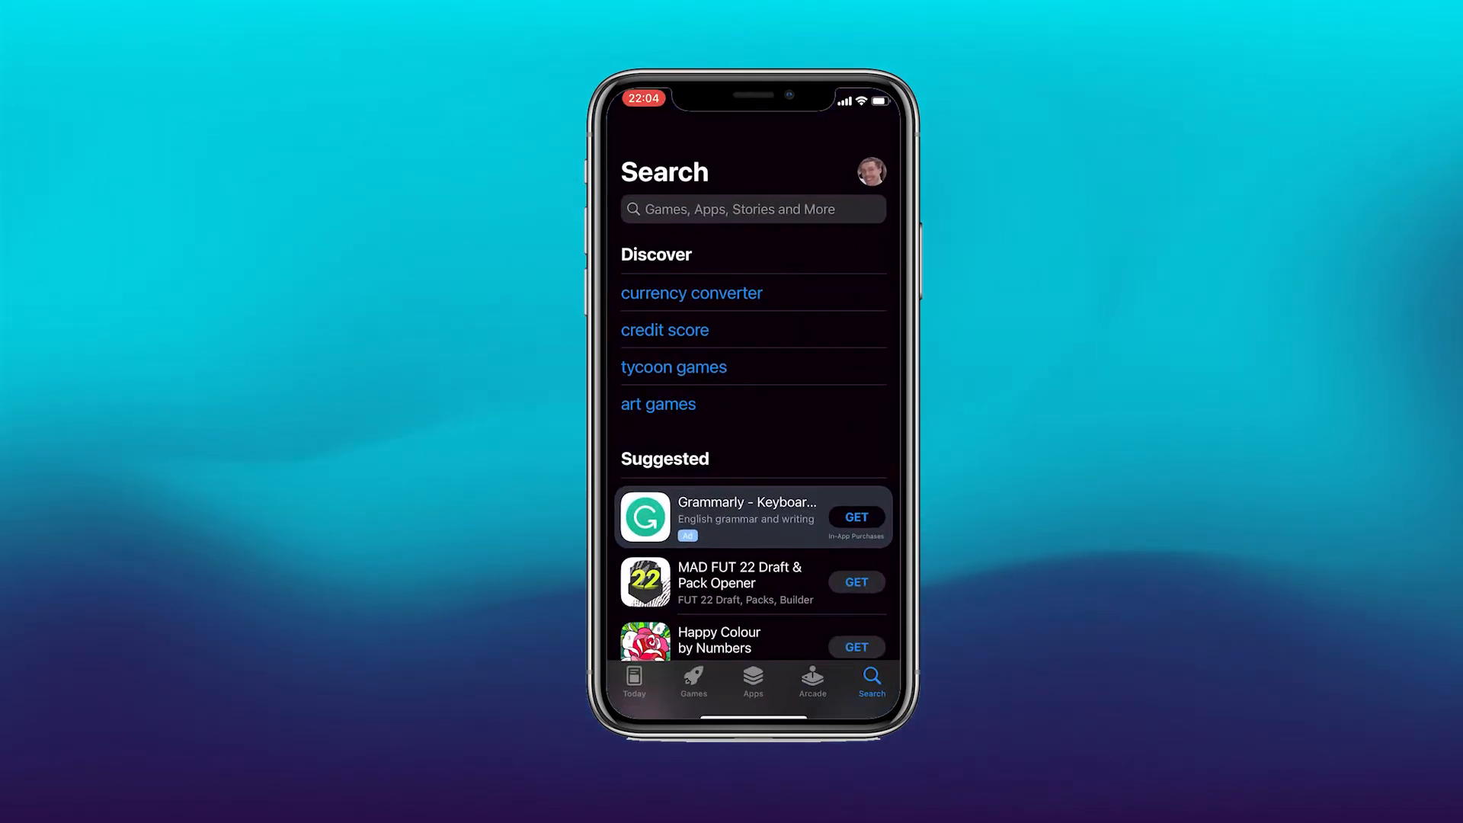
click(752, 209)
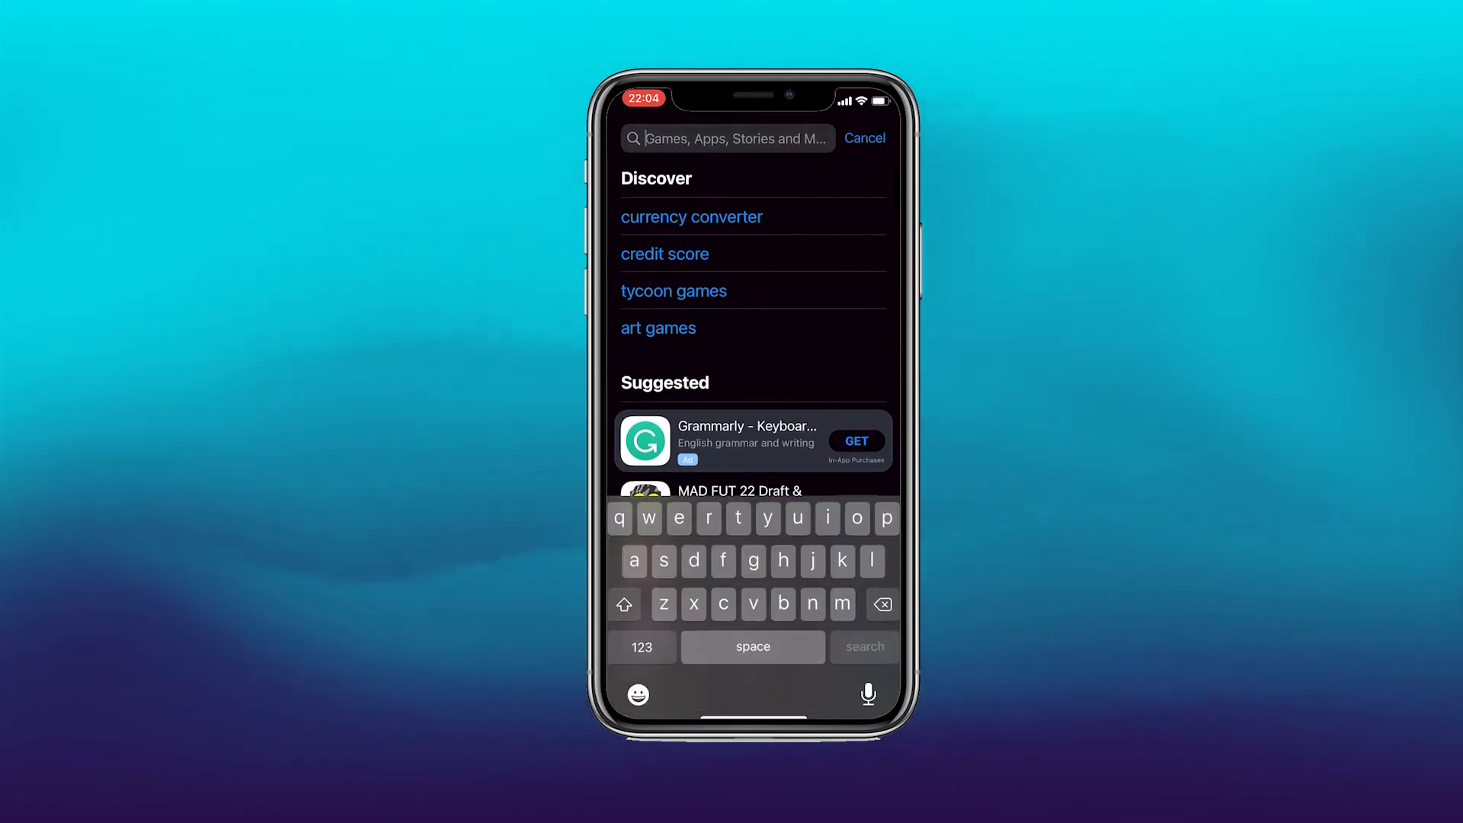
text(coin)
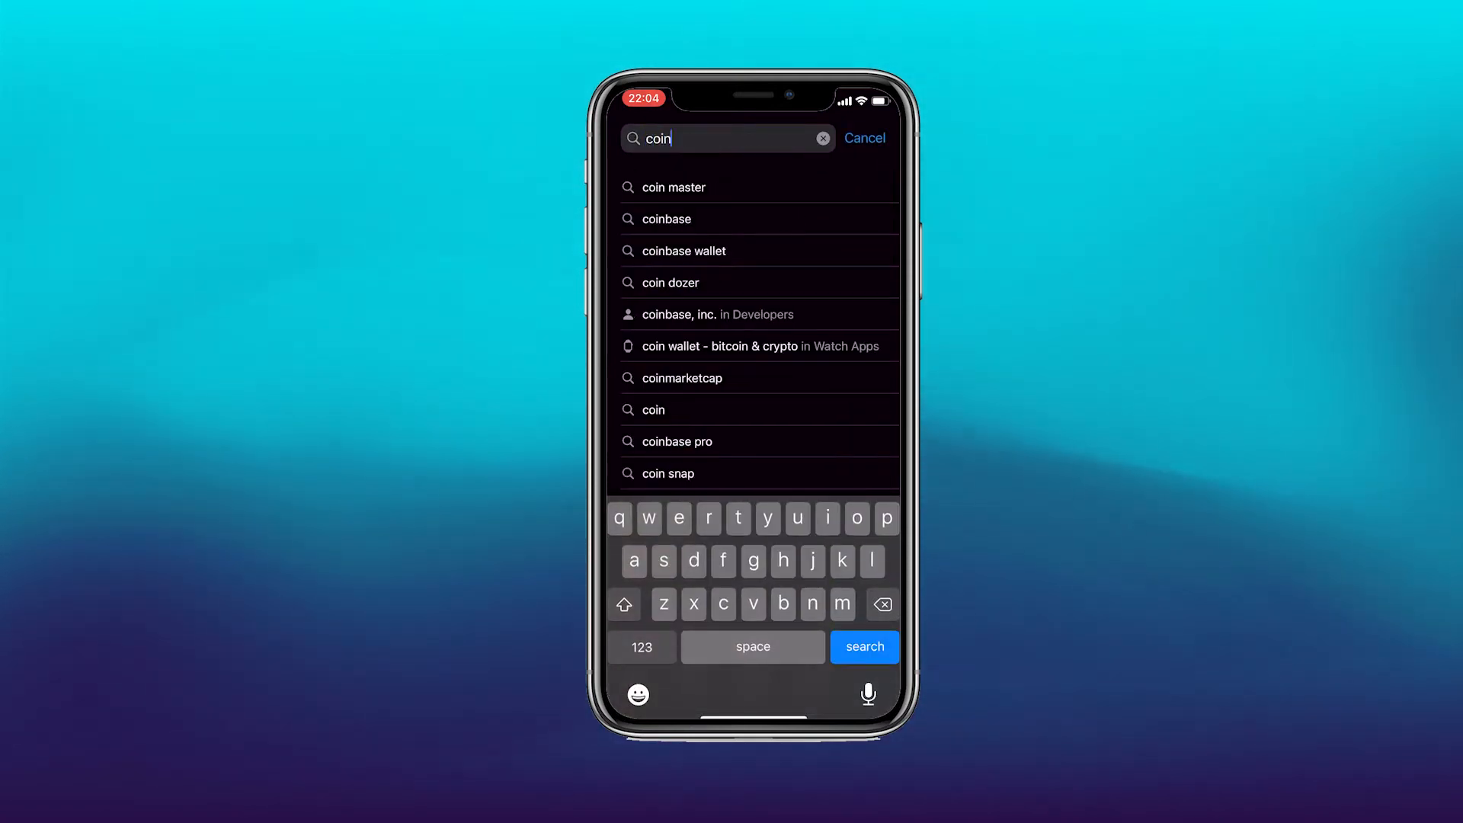
click(666, 219)
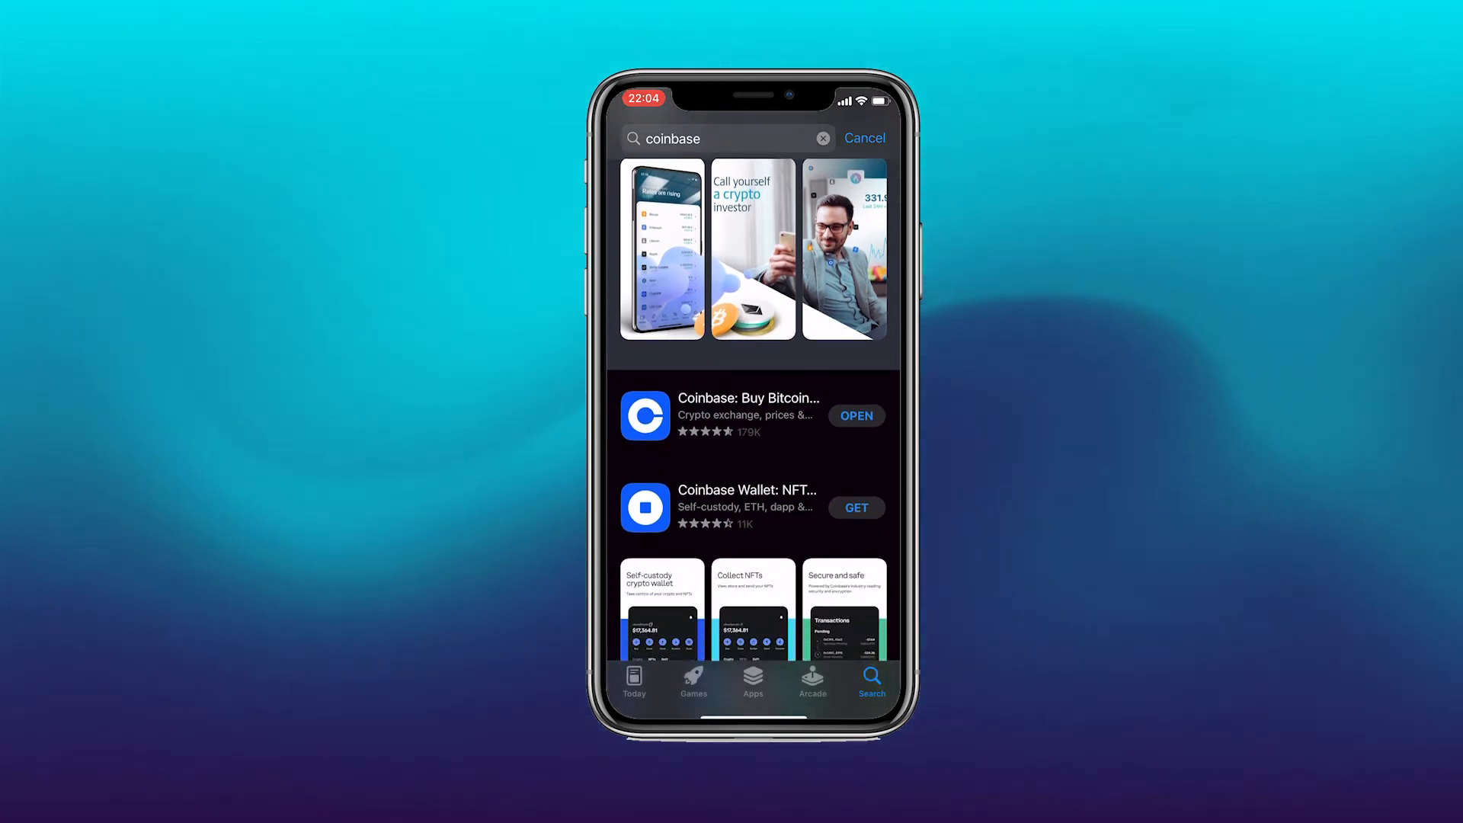
scroll(up, 3)
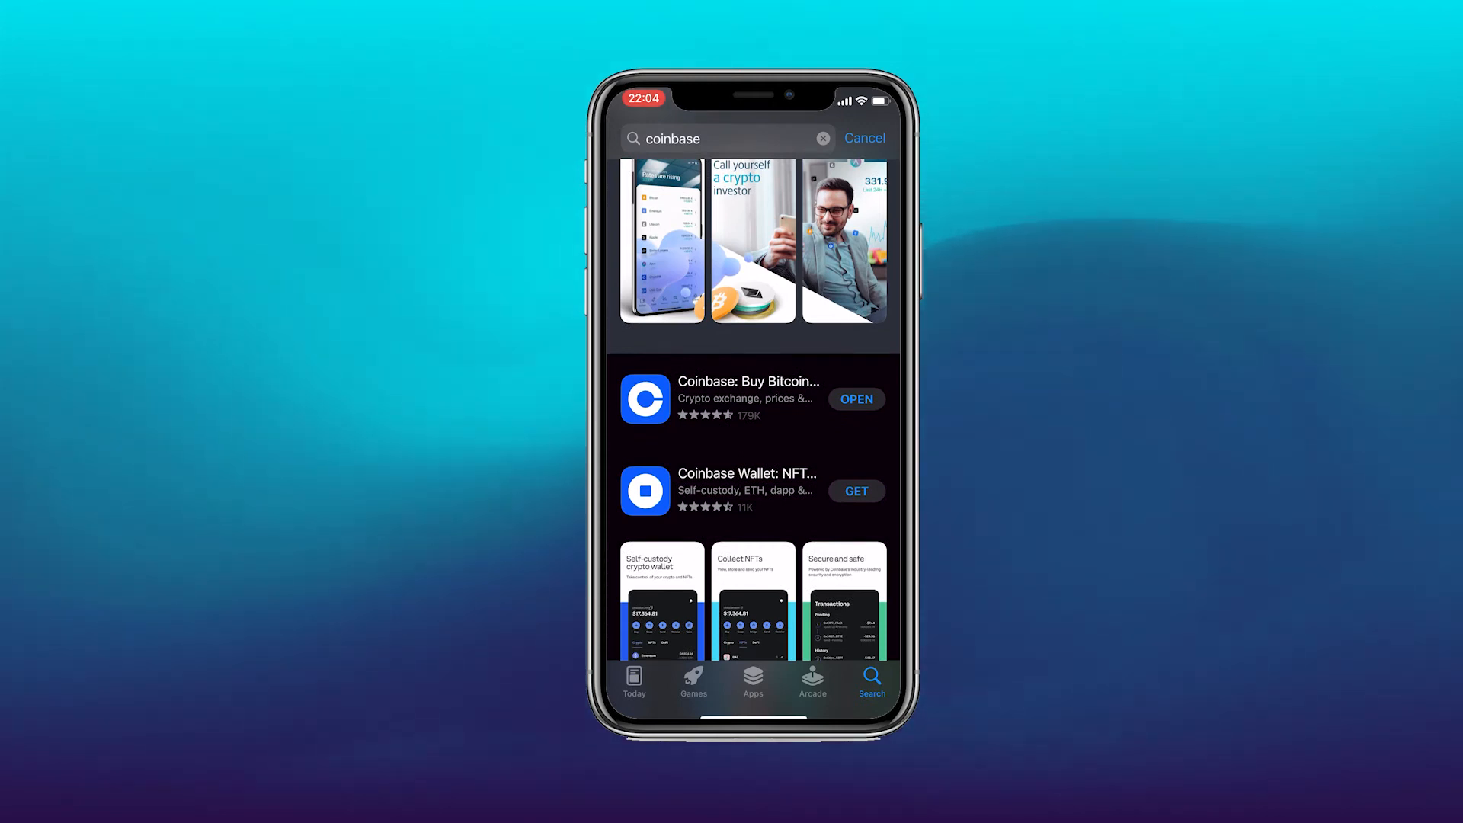
scroll(up, 3)
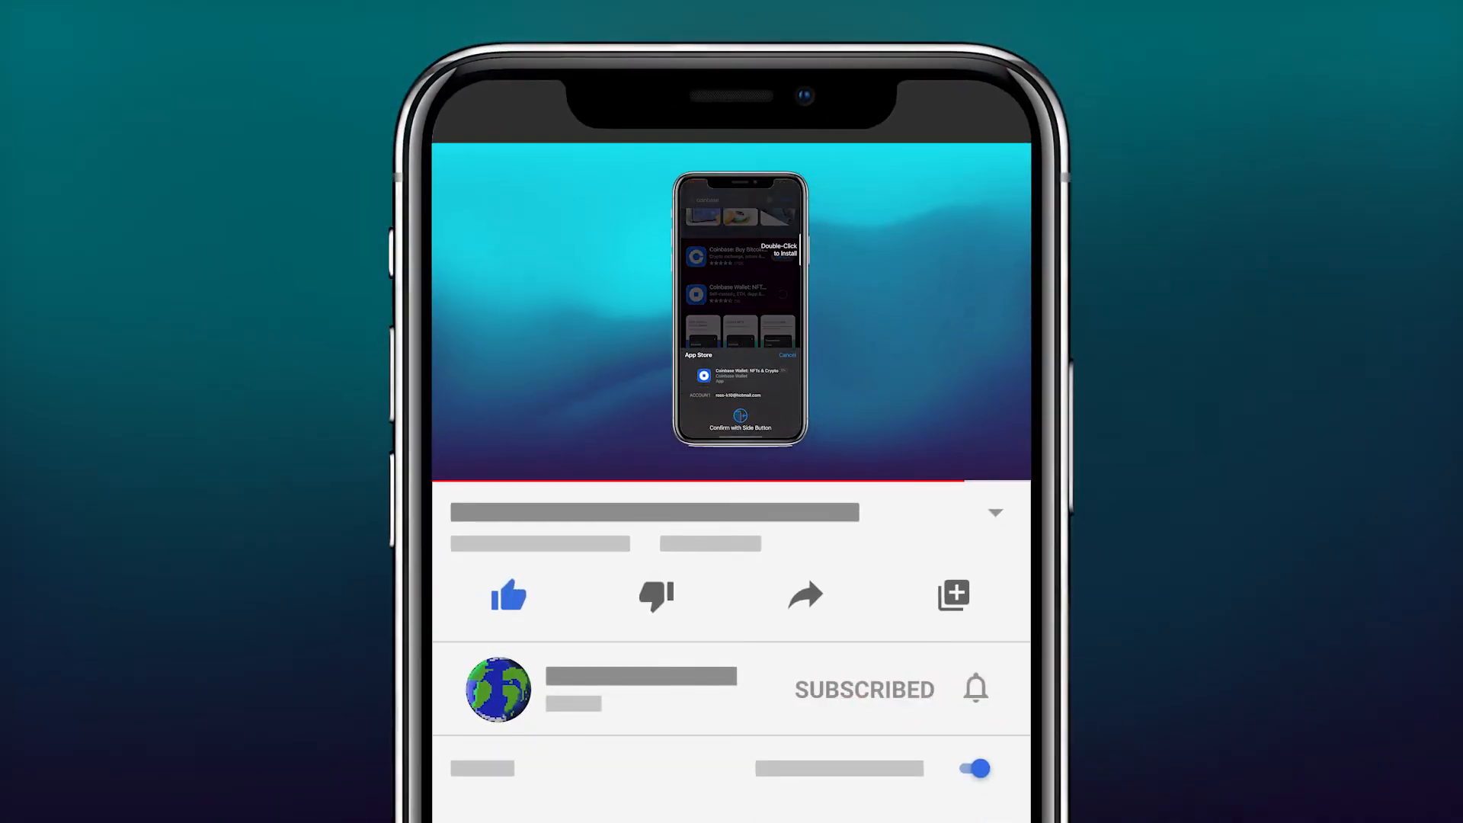
Confirm the Coinbase Wallet install and launch the app to its welcome screen.
click(976, 689)
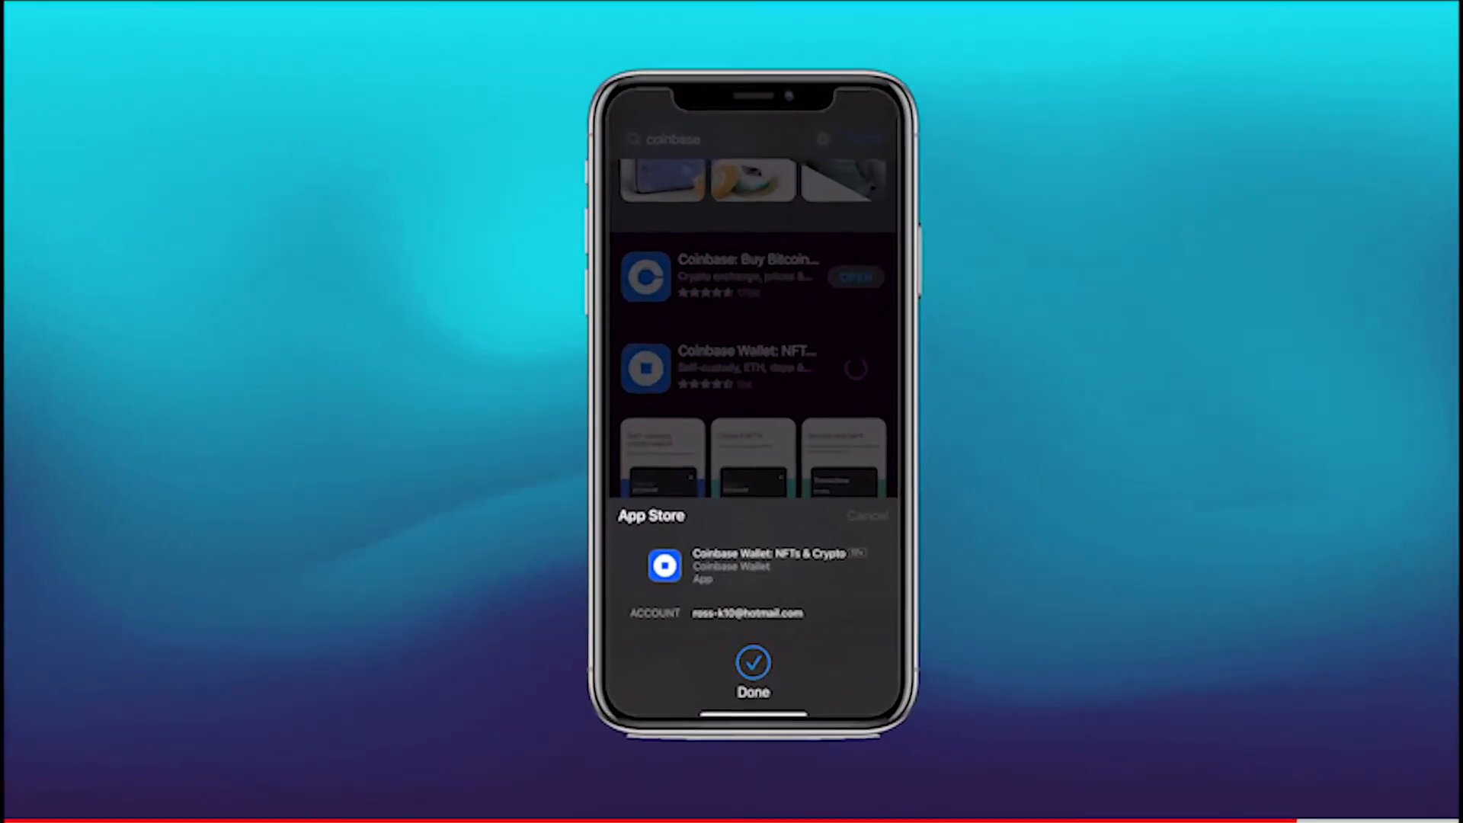
click(753, 666)
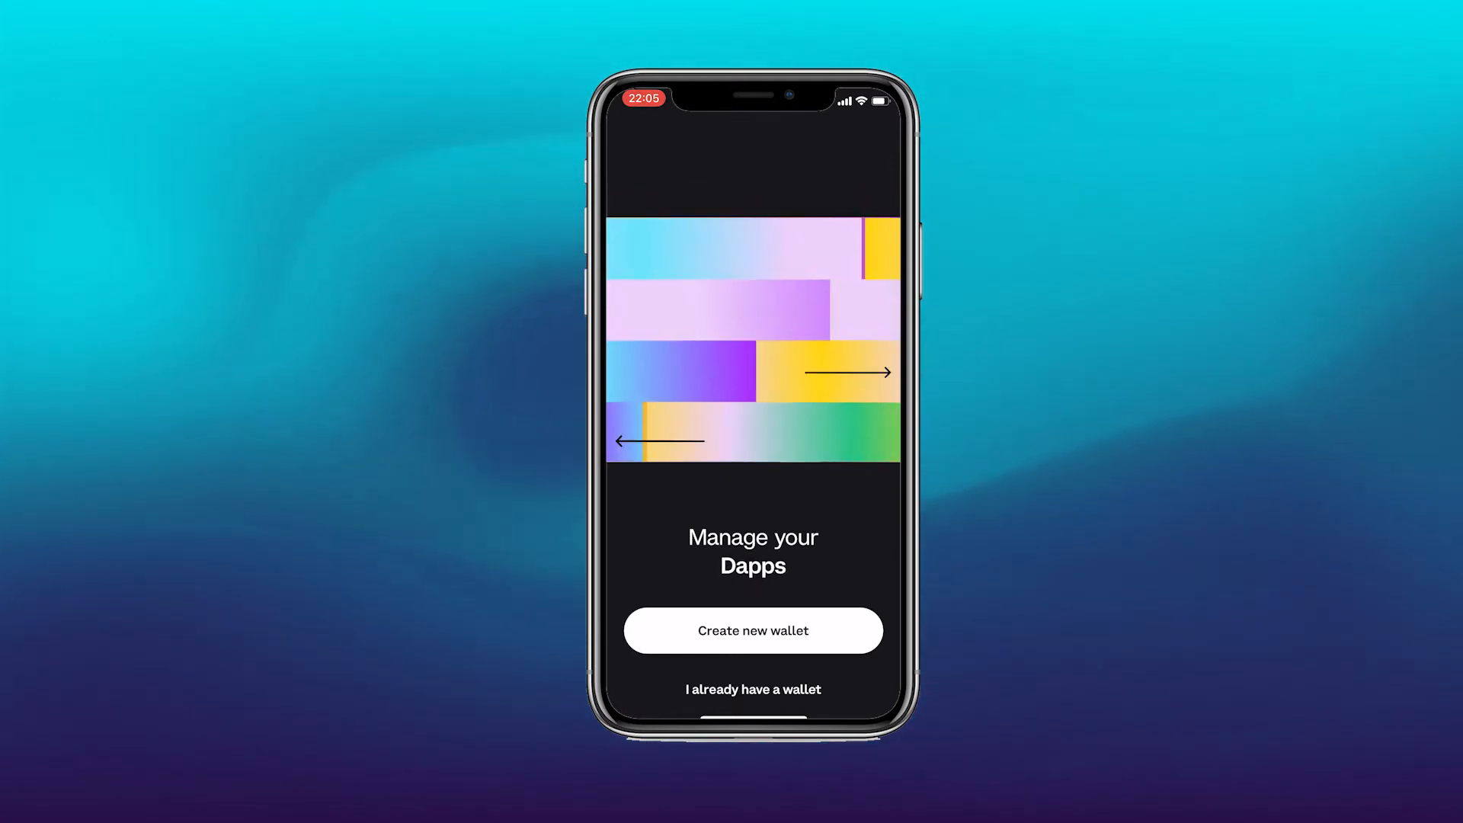
Create a new wallet with the searchable username 'DigitalAtlas' and submit it.
click(753, 630)
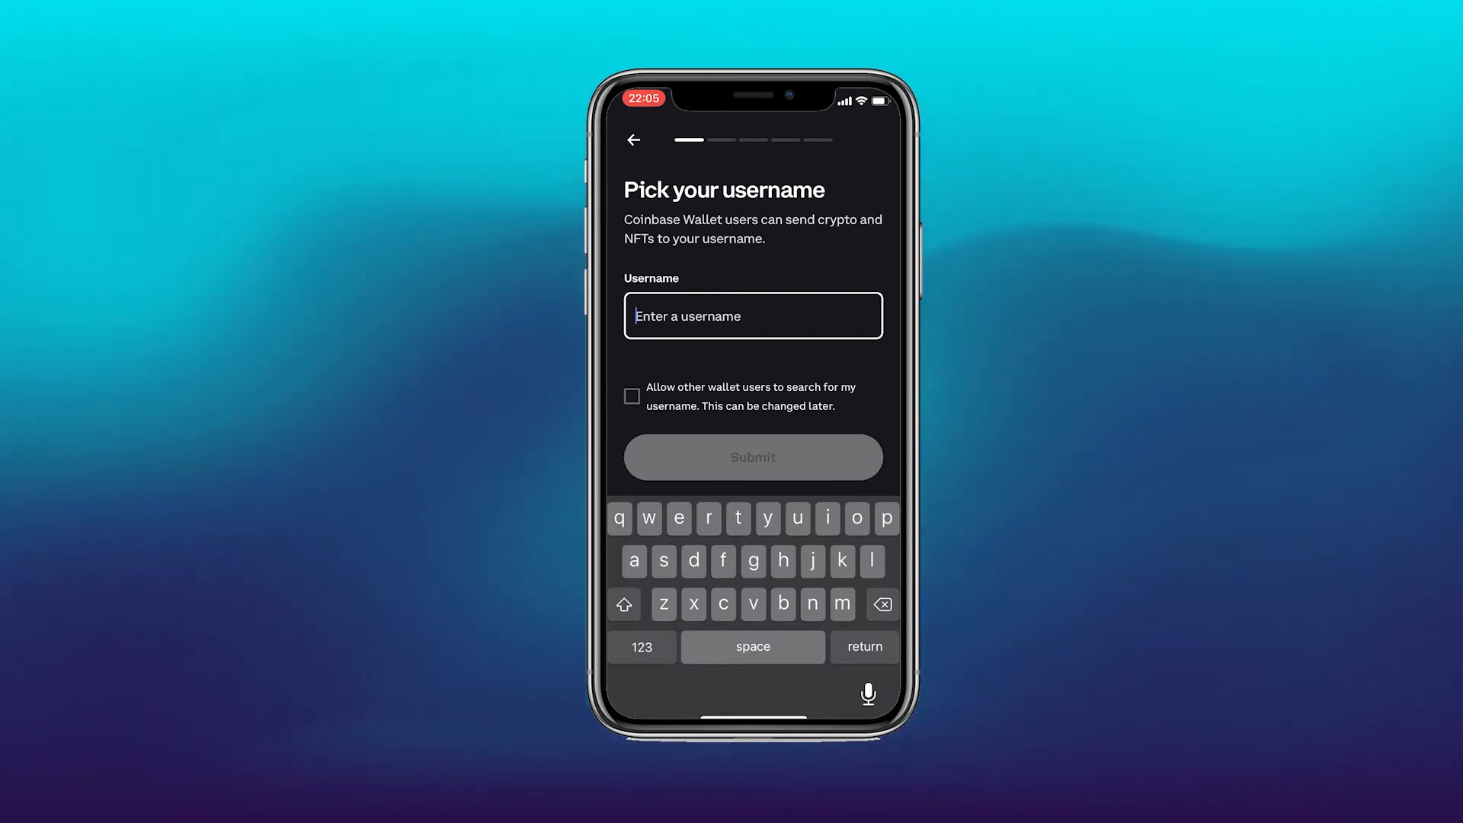
text(D)
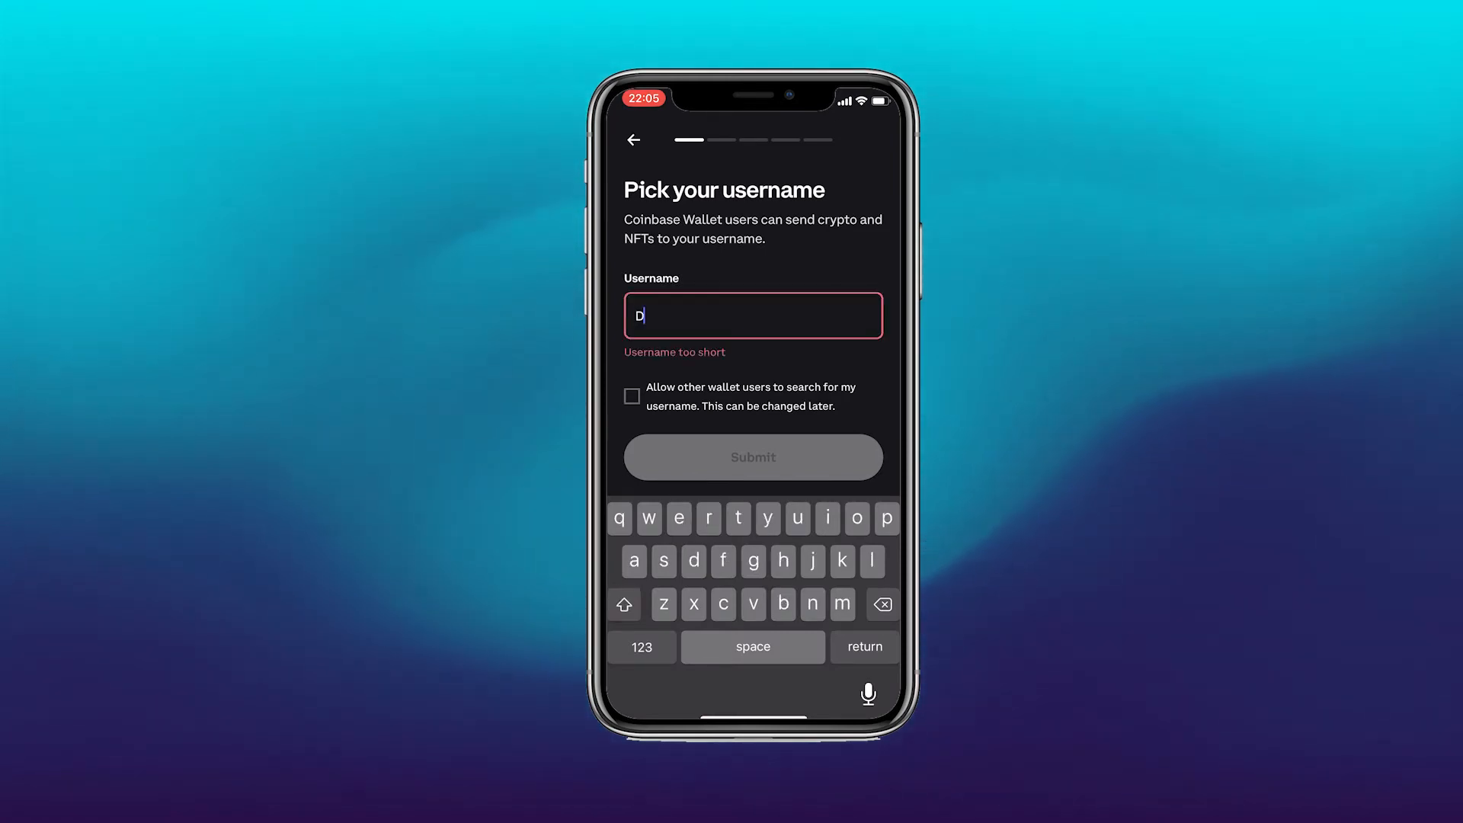
text(igital)
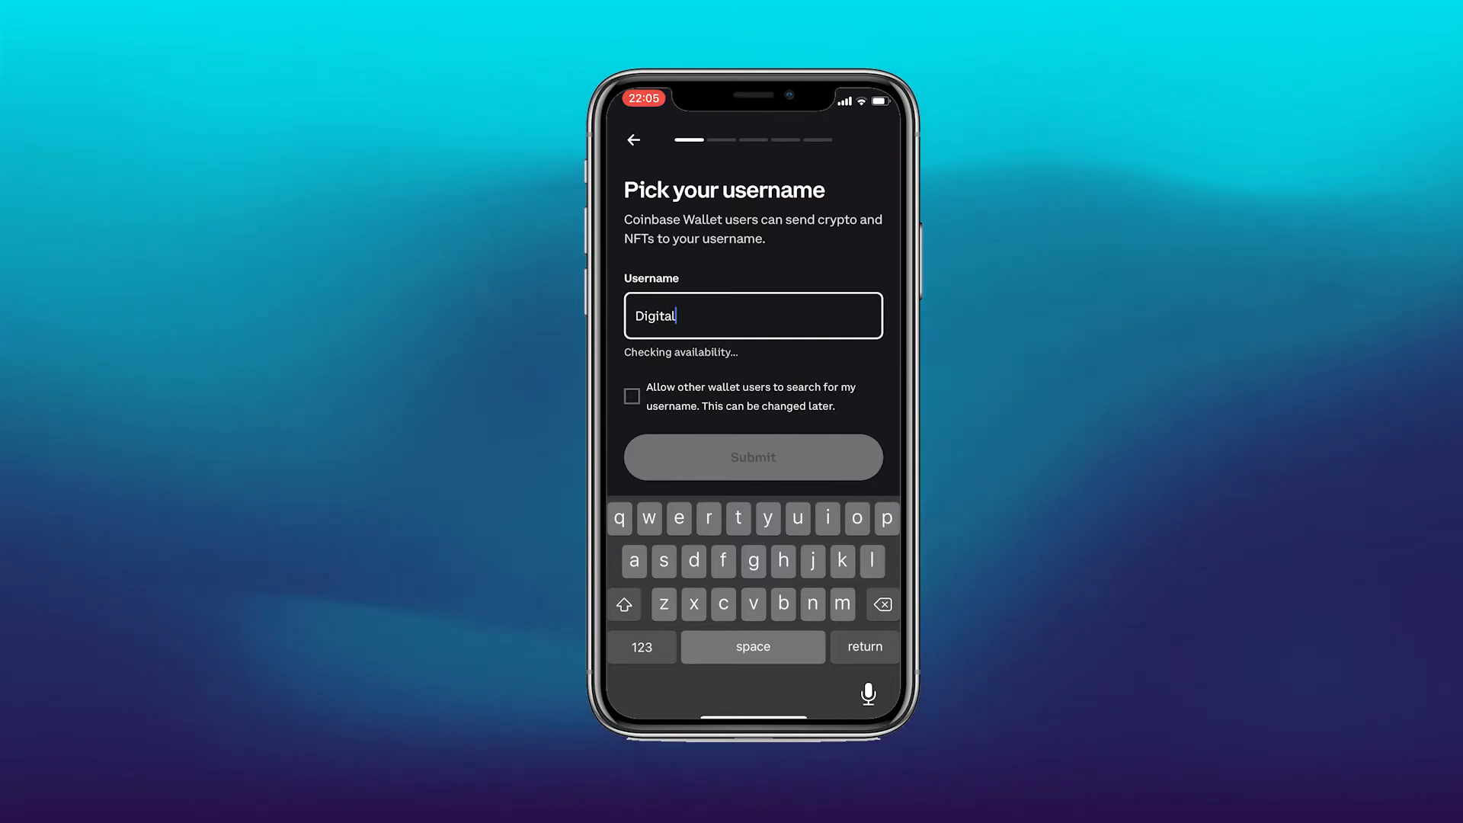
text(Atlas)
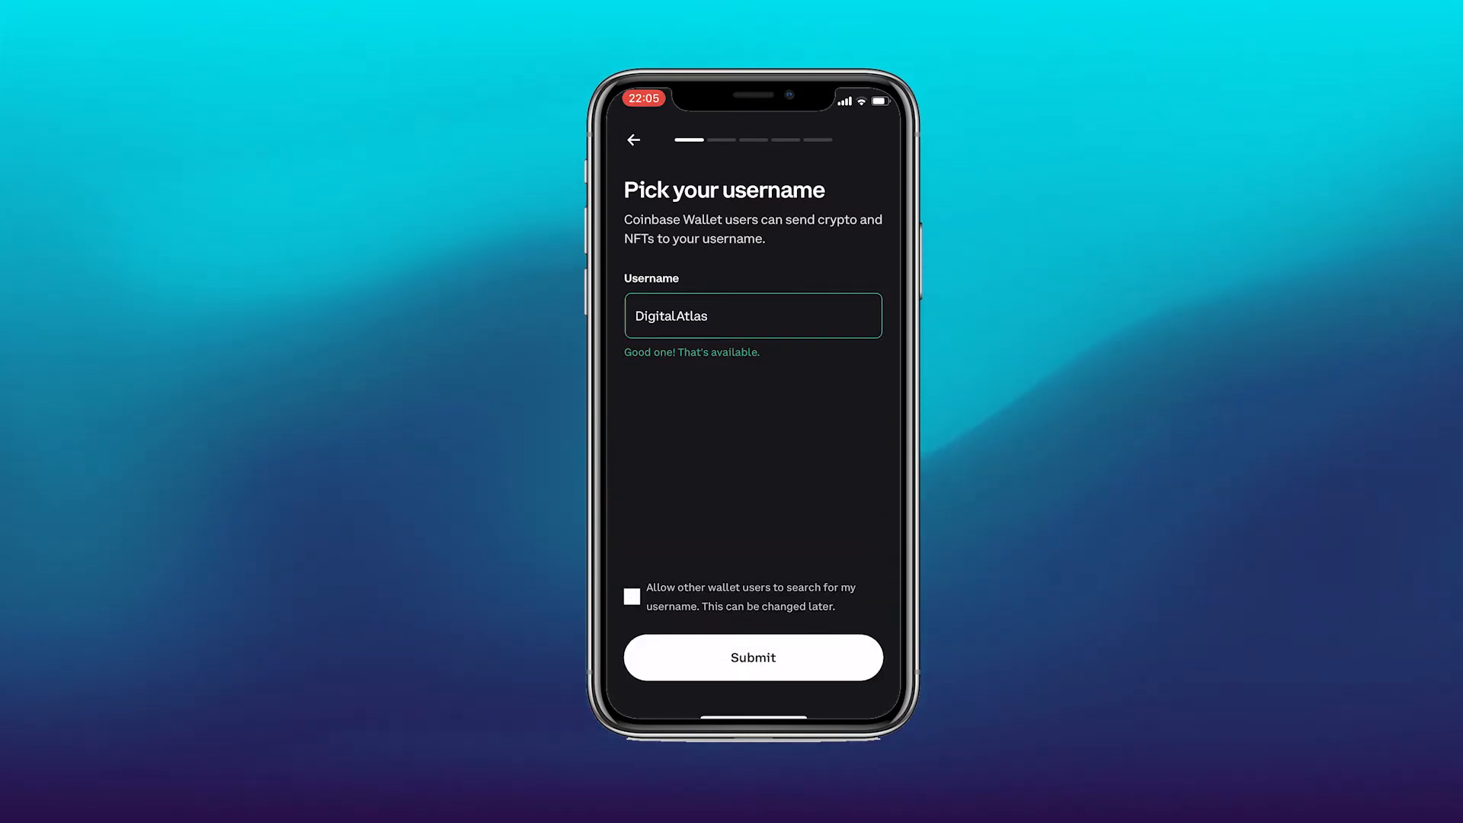
click(632, 596)
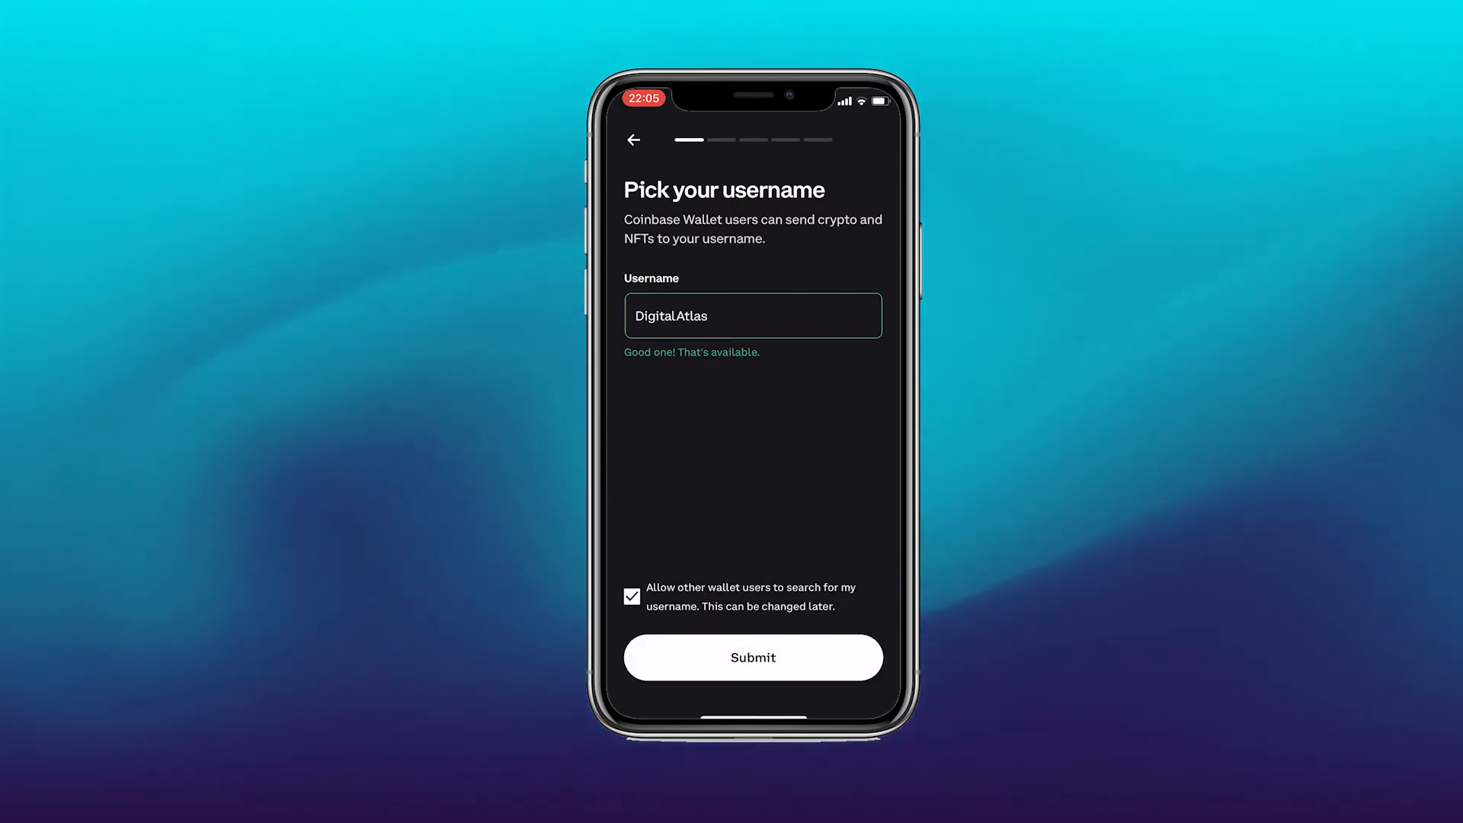
click(752, 657)
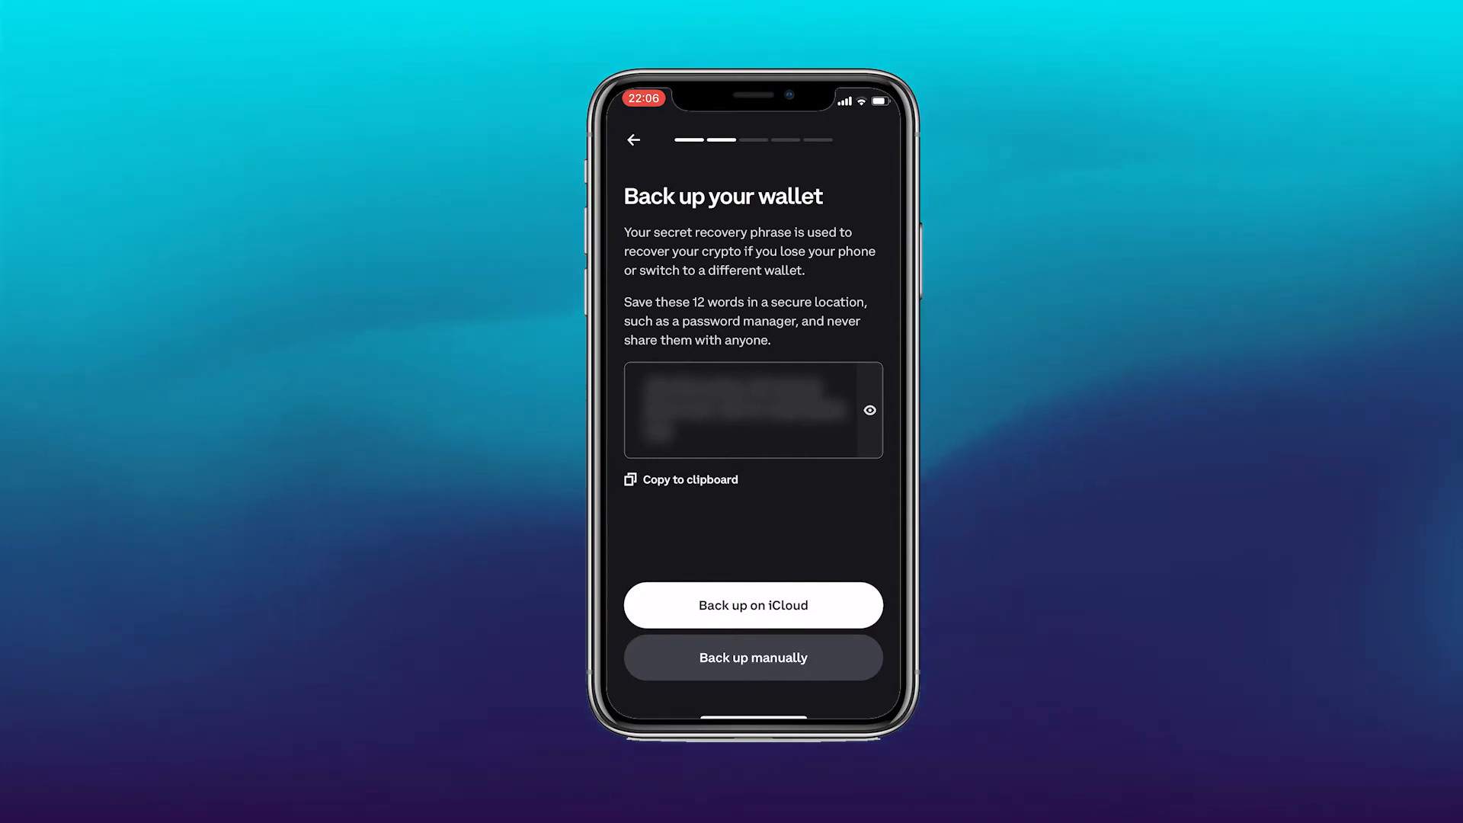
Back up the recovery phrase to iCloud with a backup password.
click(752, 604)
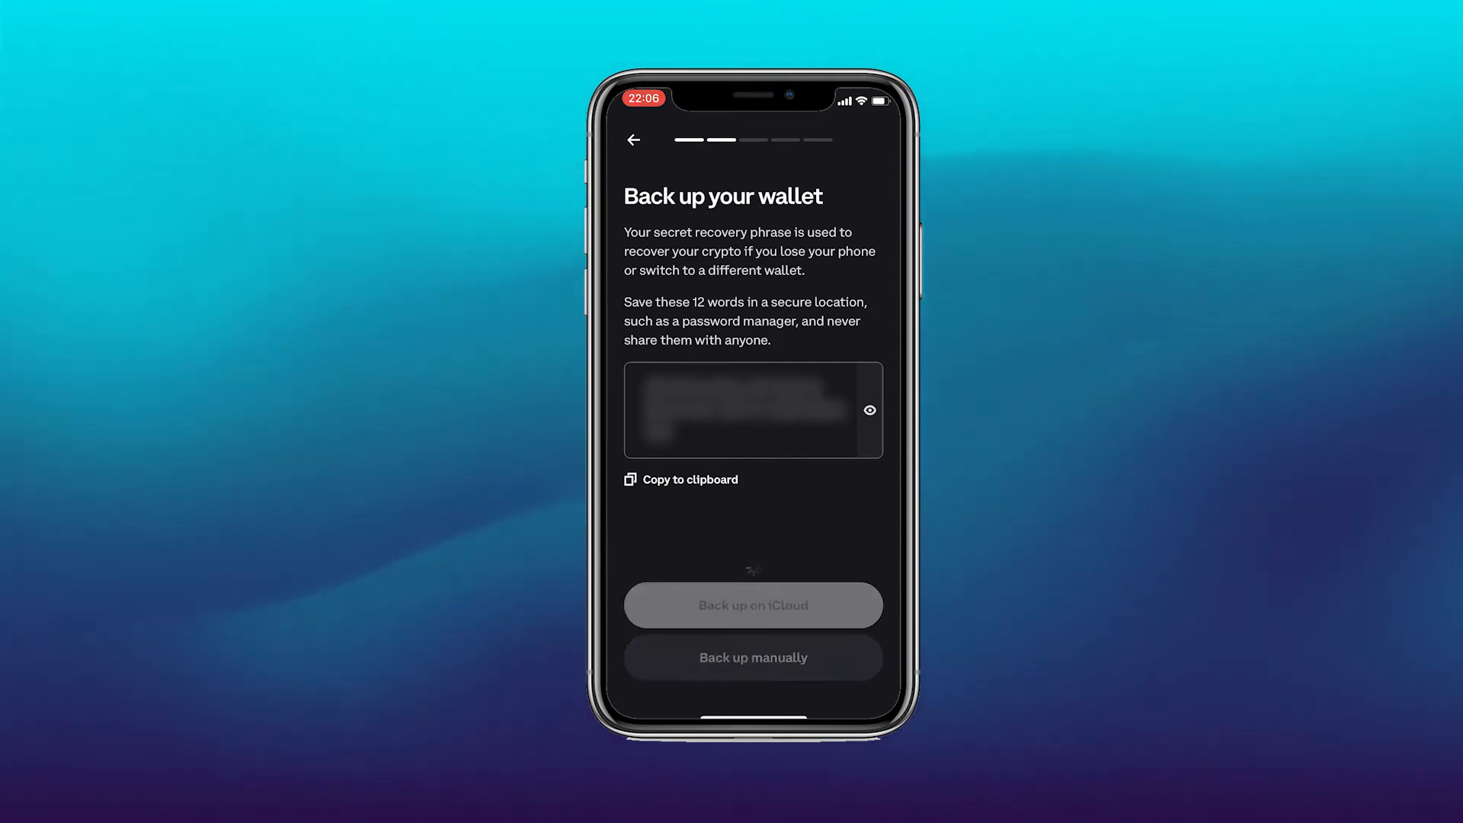
click(752, 604)
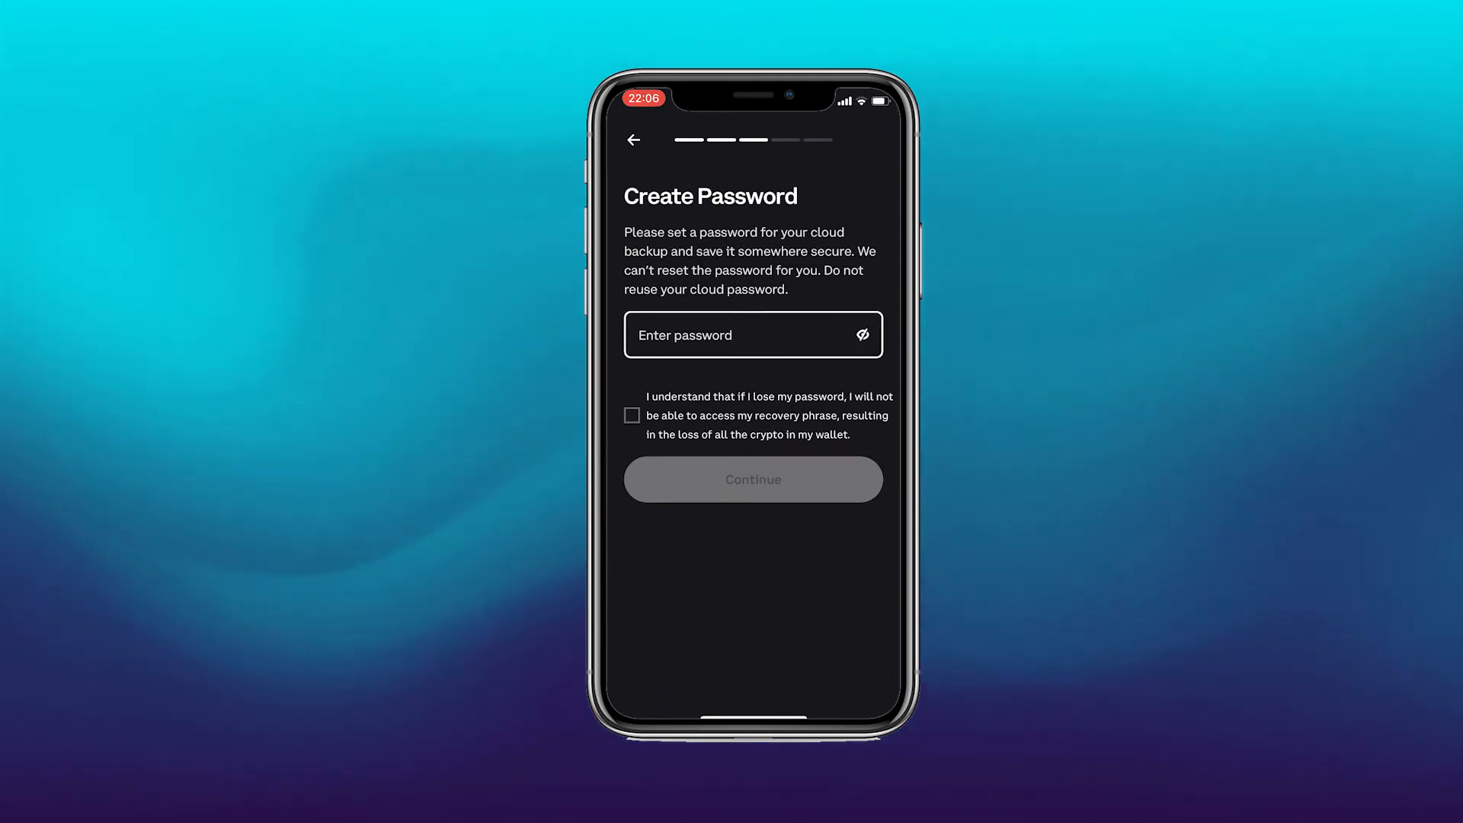
click(728, 334)
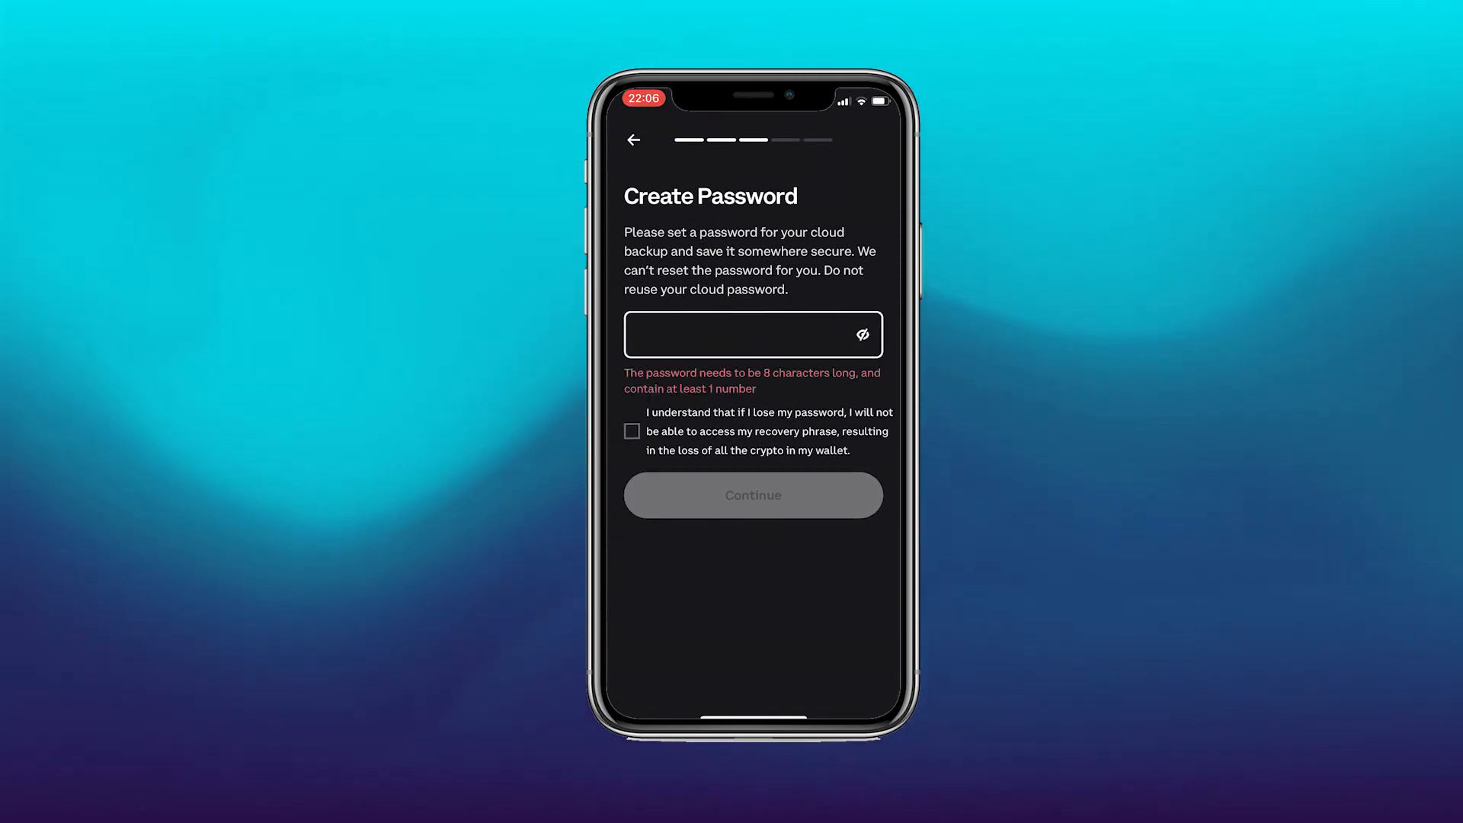
click(753, 495)
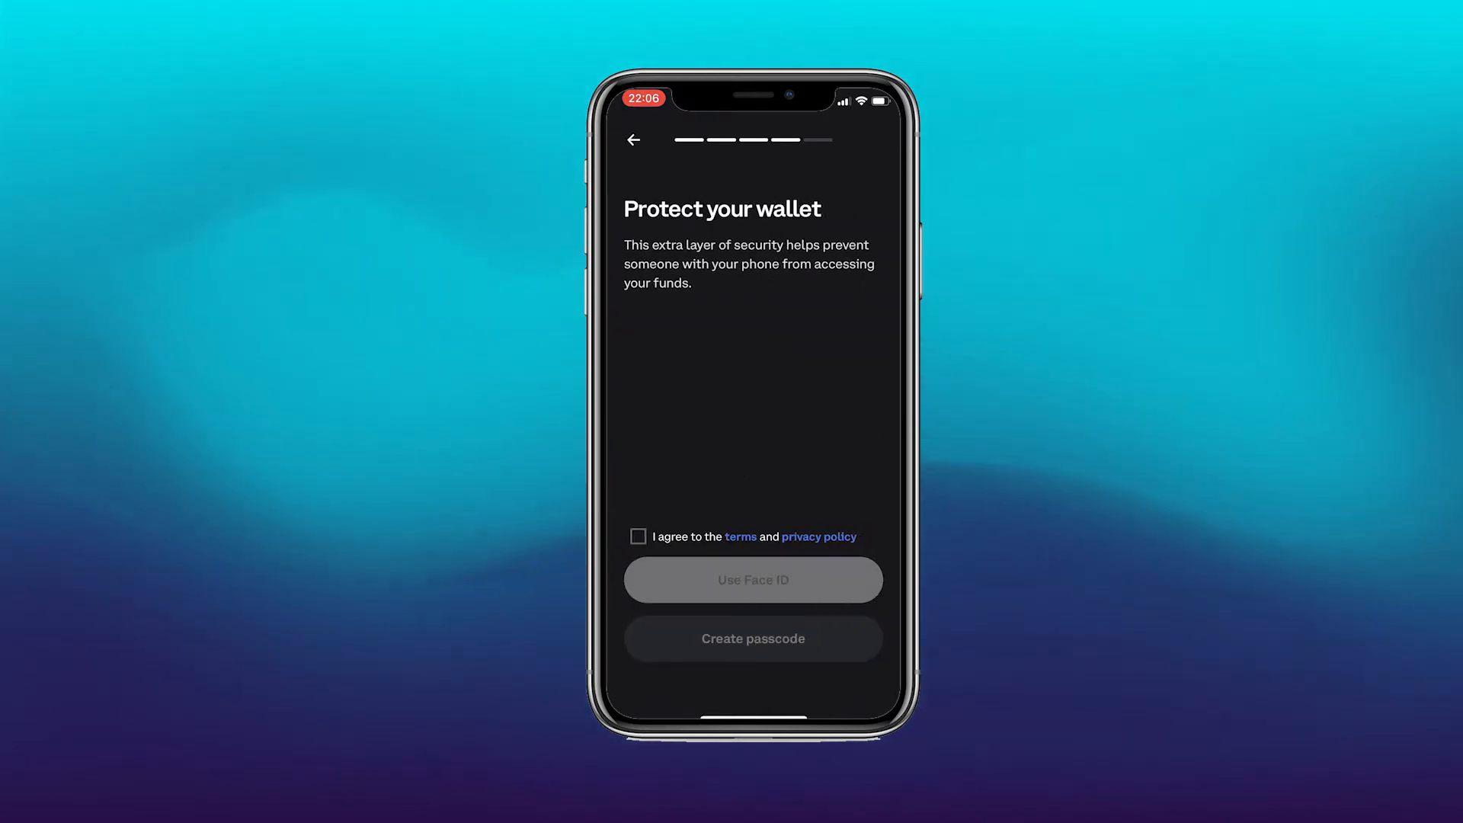
Accept the terms and privacy policy and enable Face ID protection.
click(638, 537)
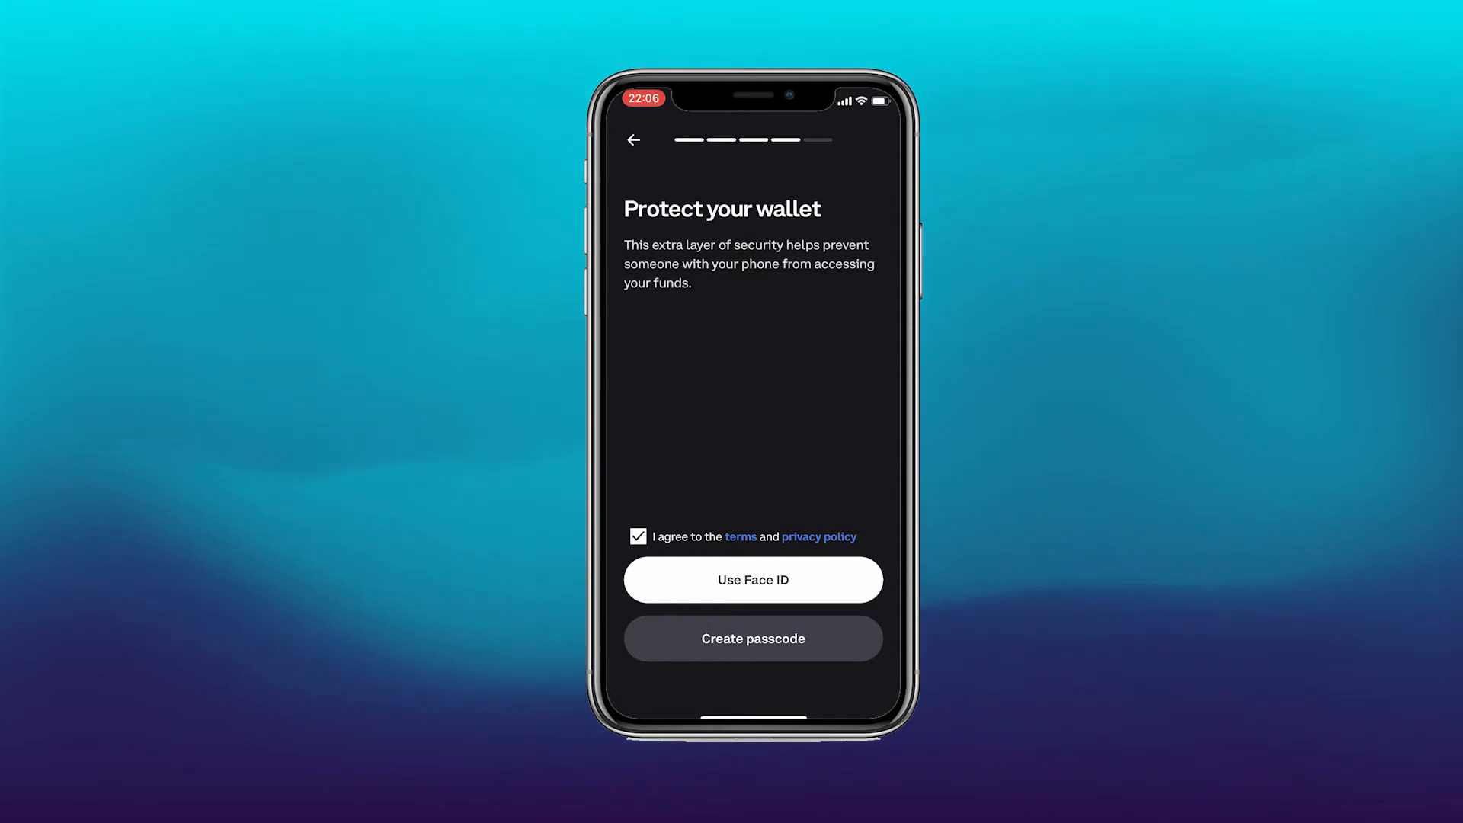
click(752, 578)
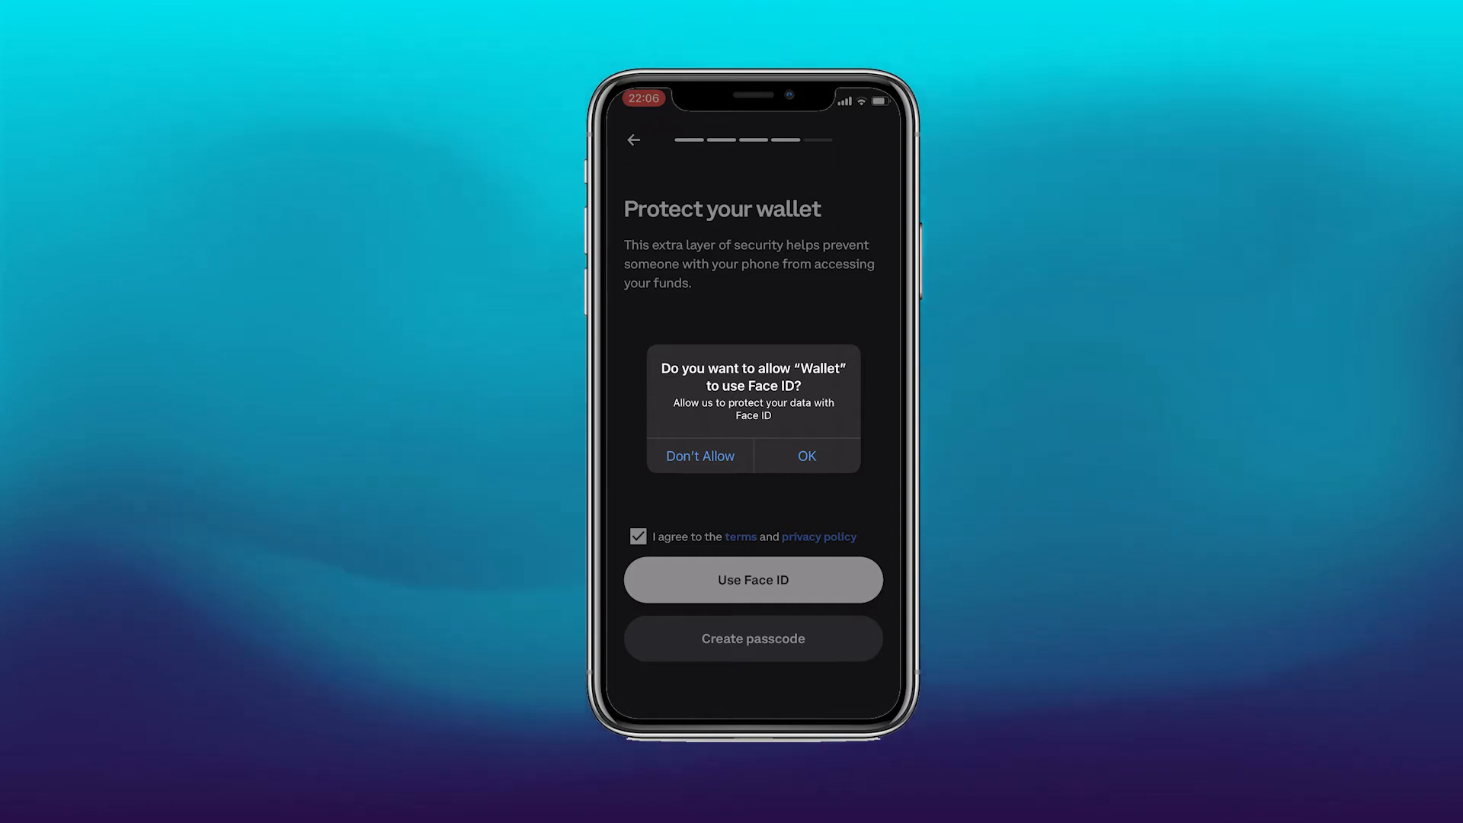
click(806, 456)
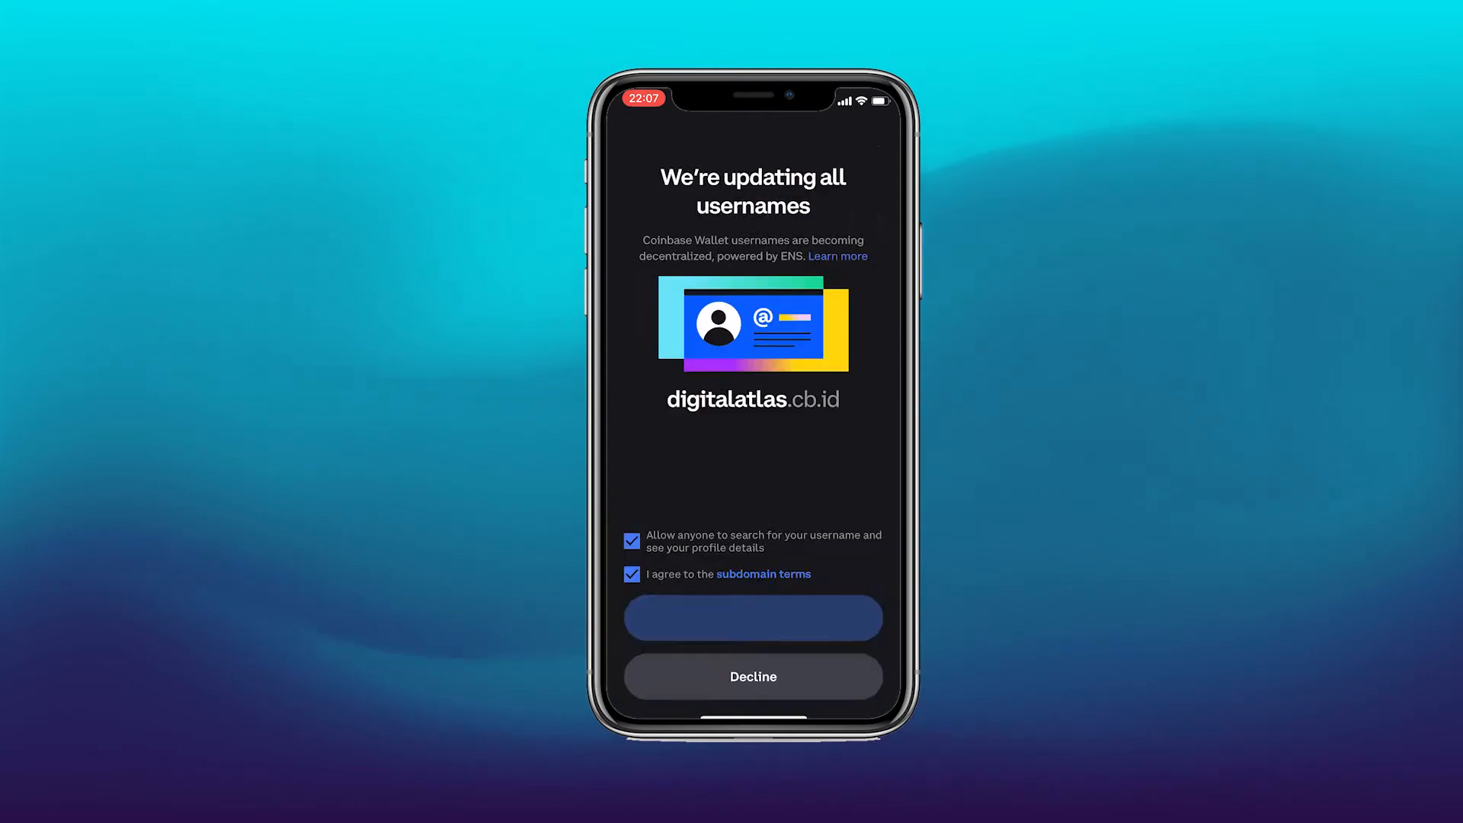
Claim the digitalatlas.cb.id username and dismiss the multiple wallets notice.
click(752, 617)
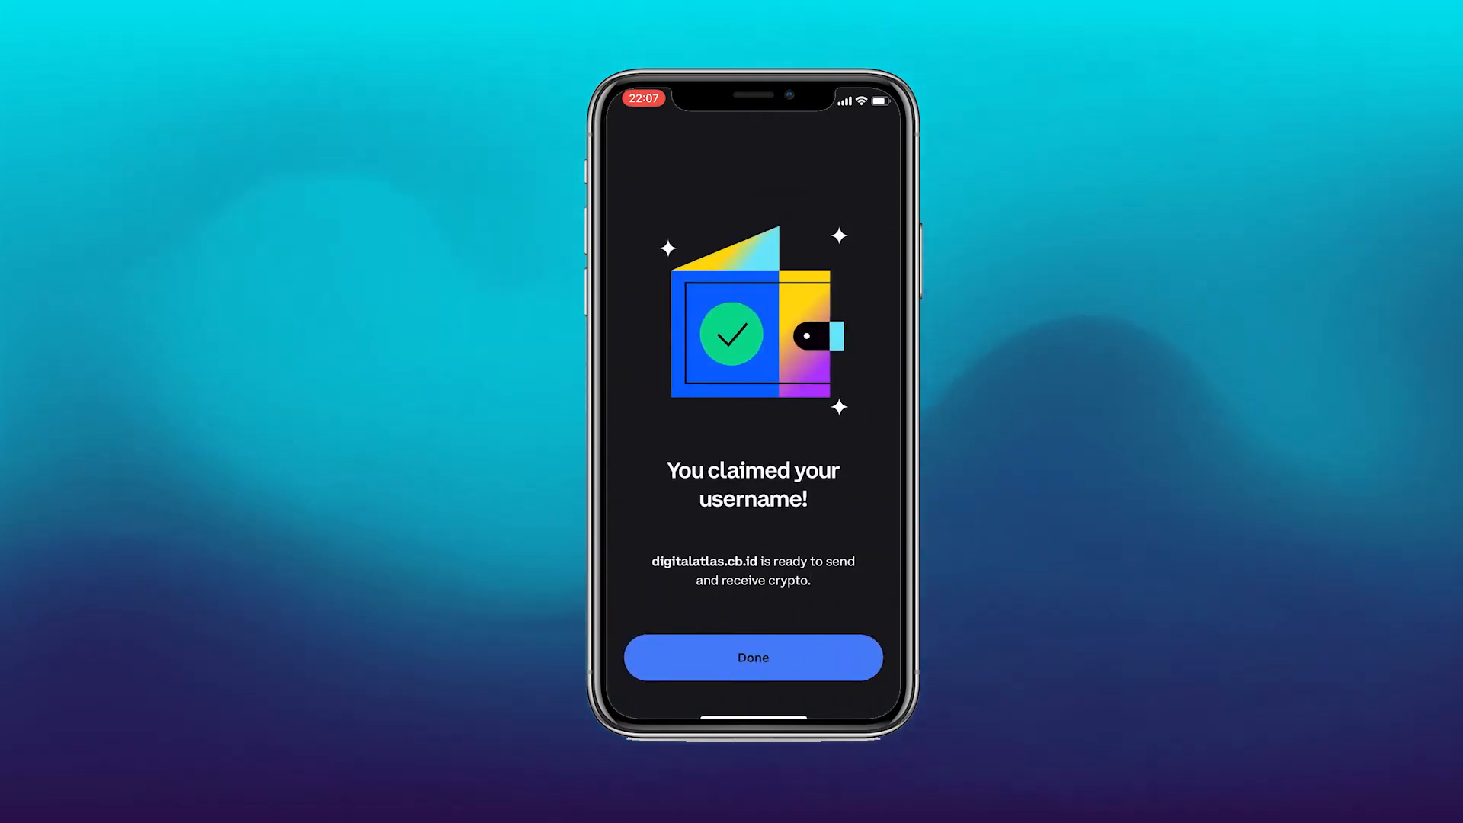
click(753, 657)
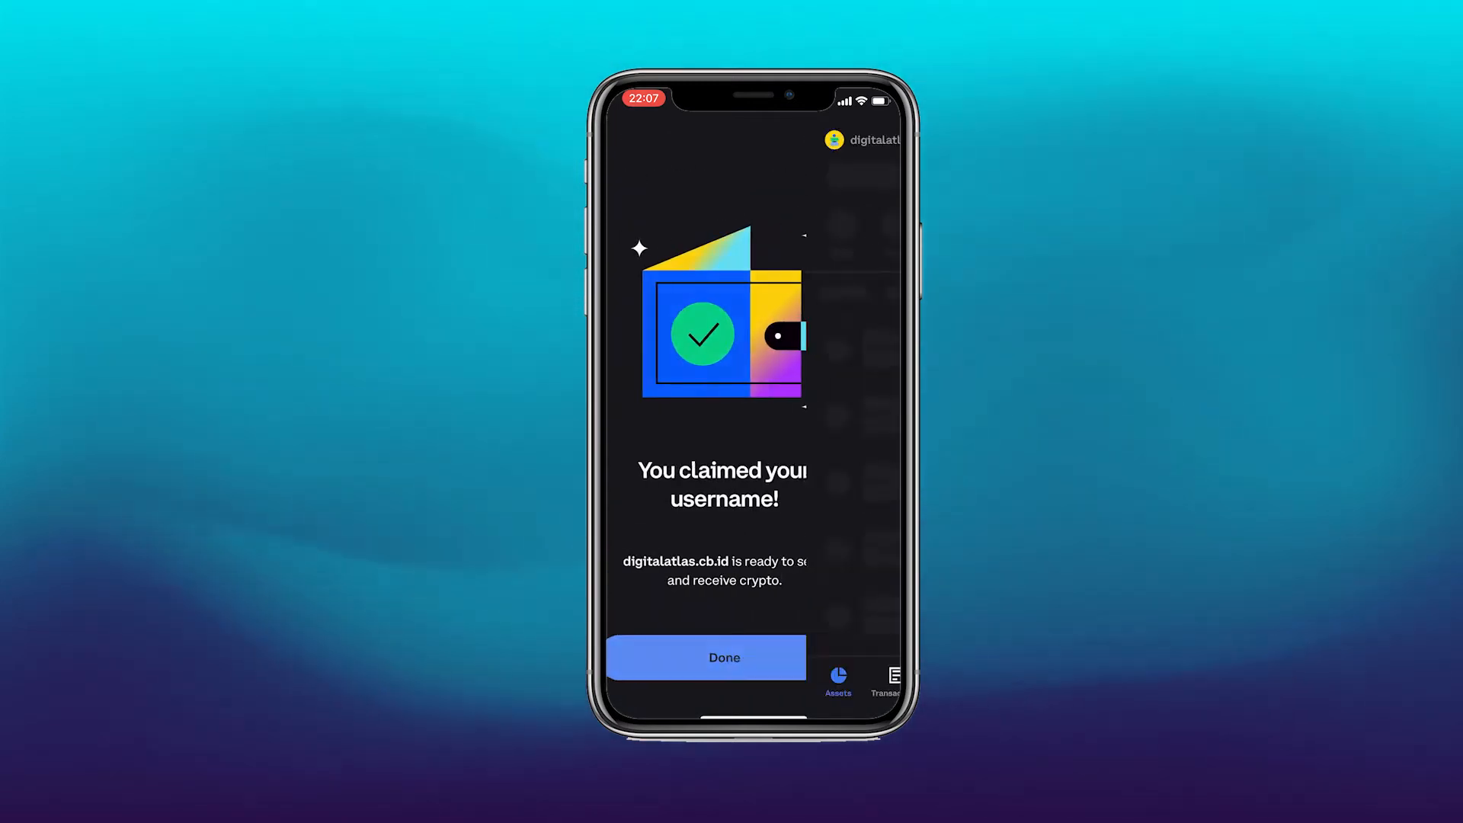
click(724, 657)
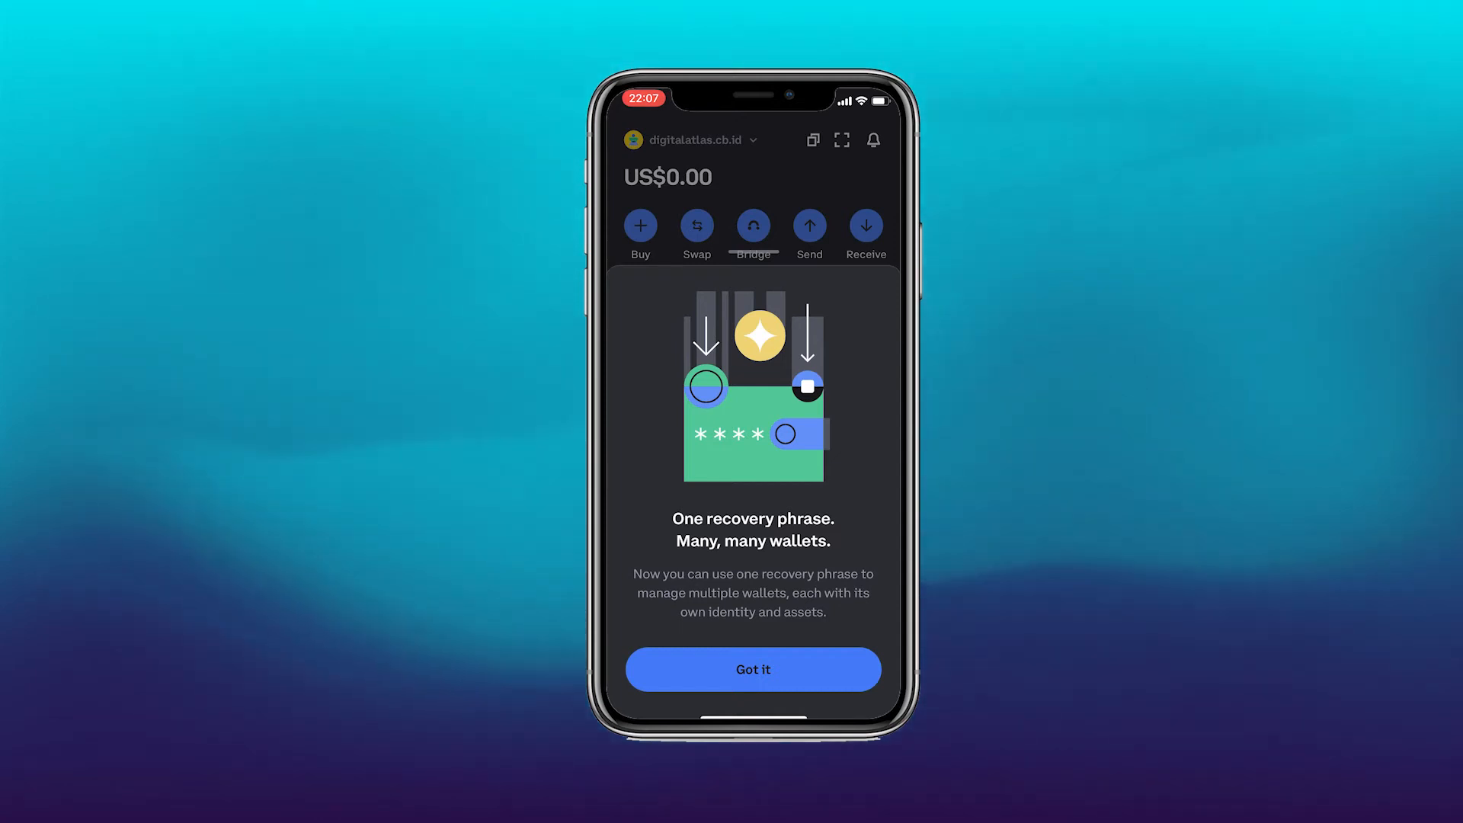
click(752, 670)
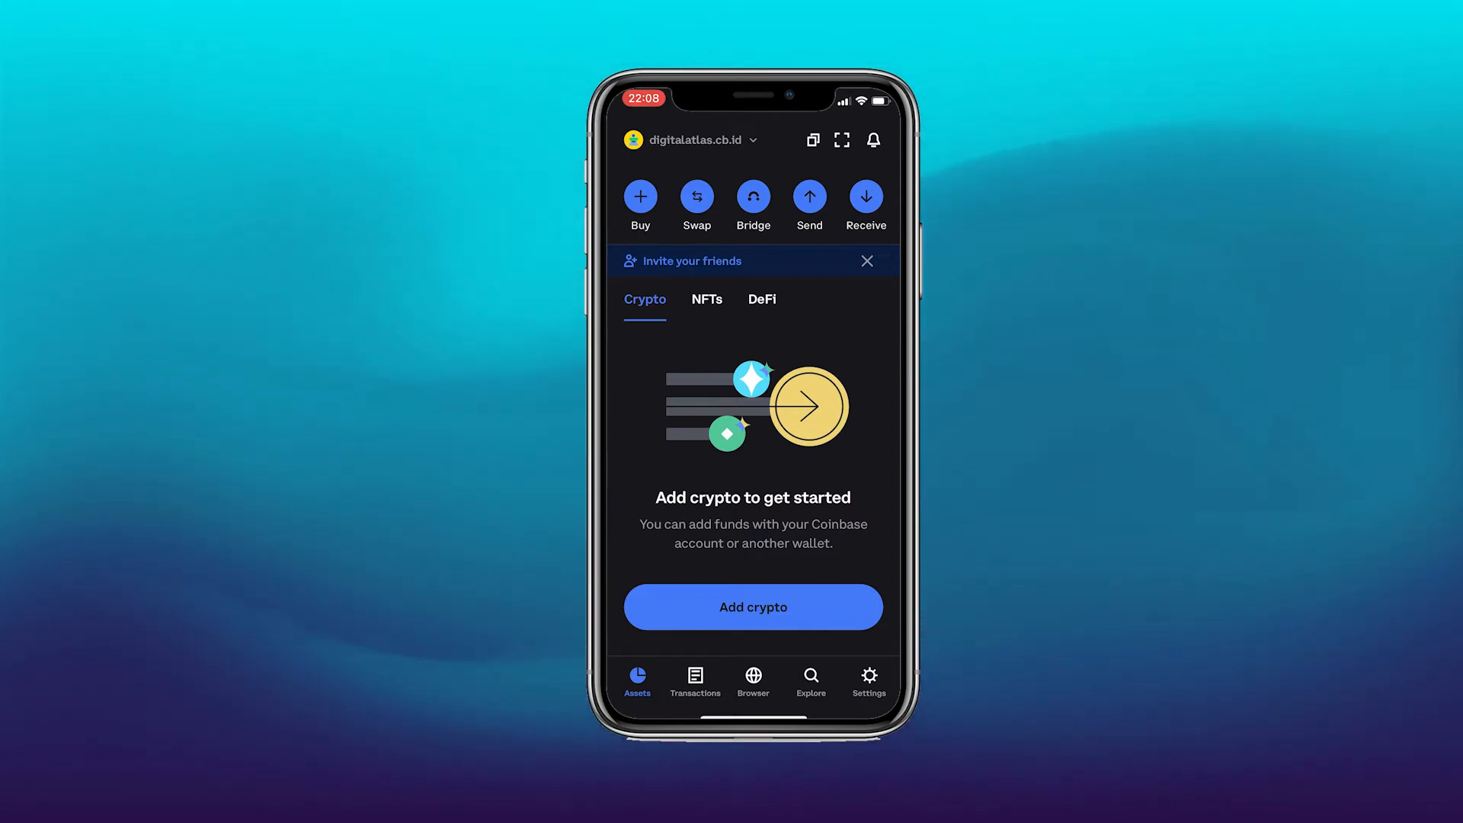
View the wallet's empty Transactions history and the dapp Browser list.
click(753, 607)
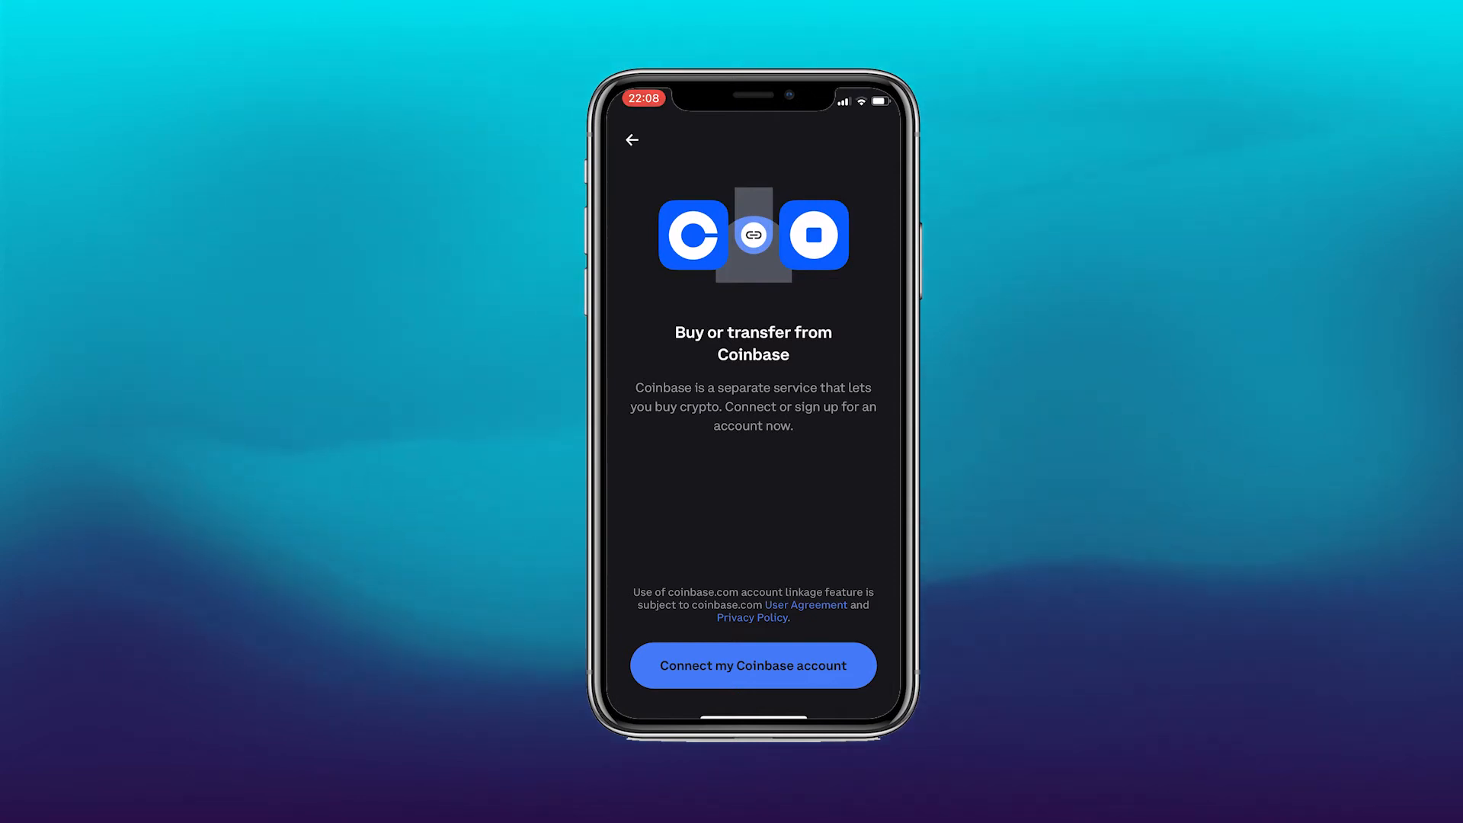
click(632, 139)
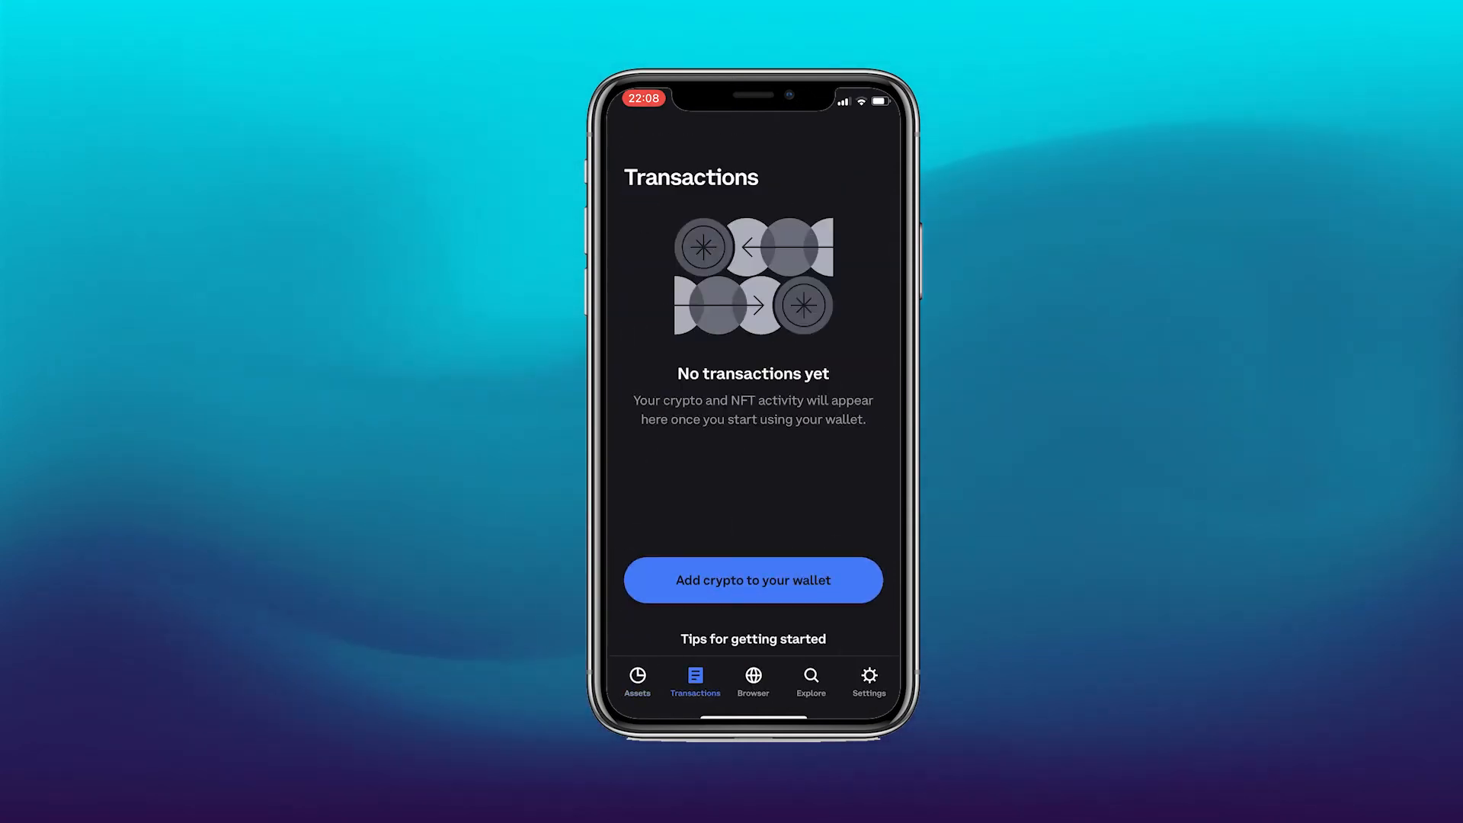
click(753, 682)
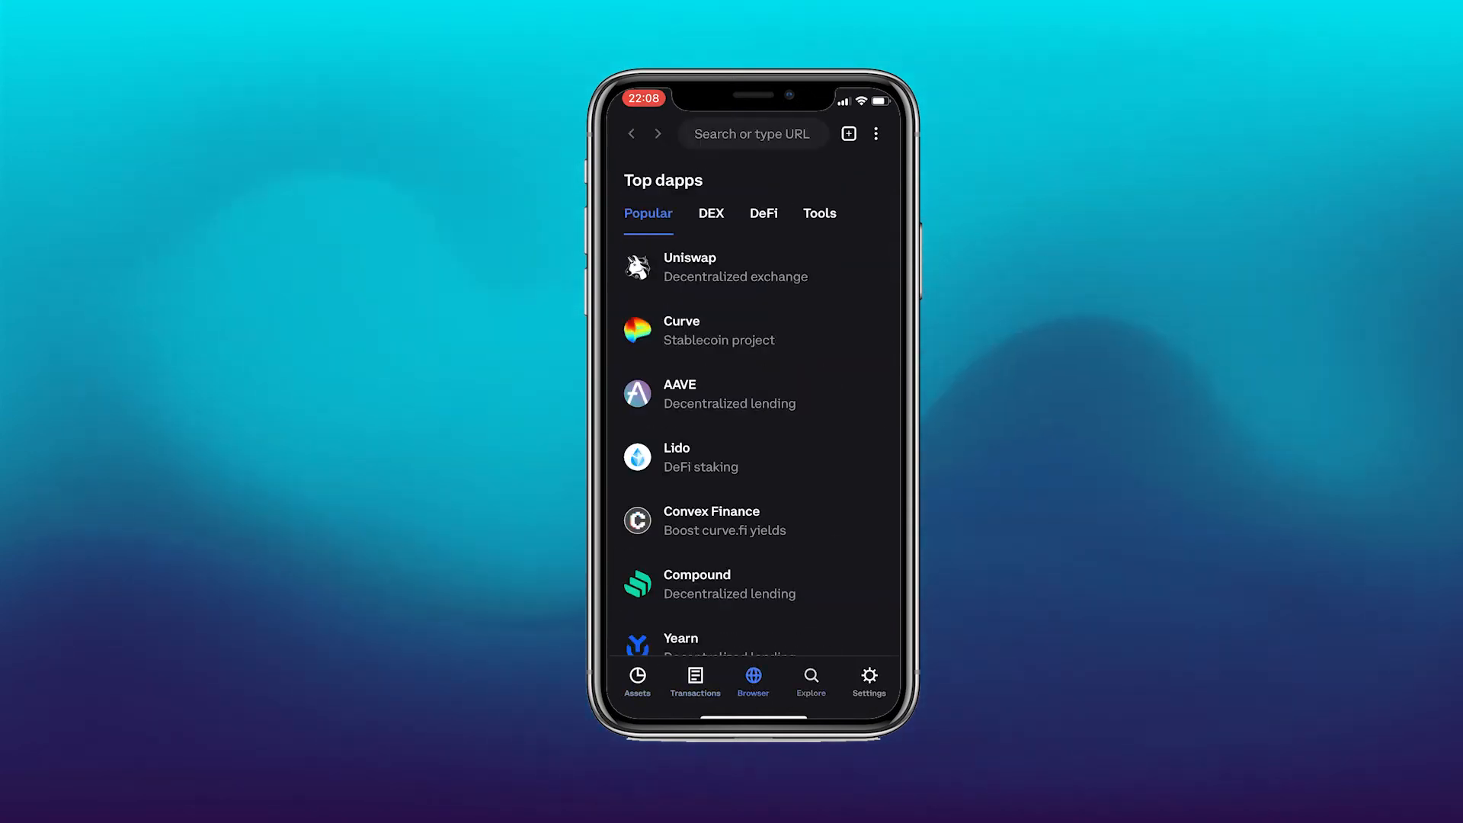
From Assets, use Add crypto to start linking a Coinbase account.
click(638, 682)
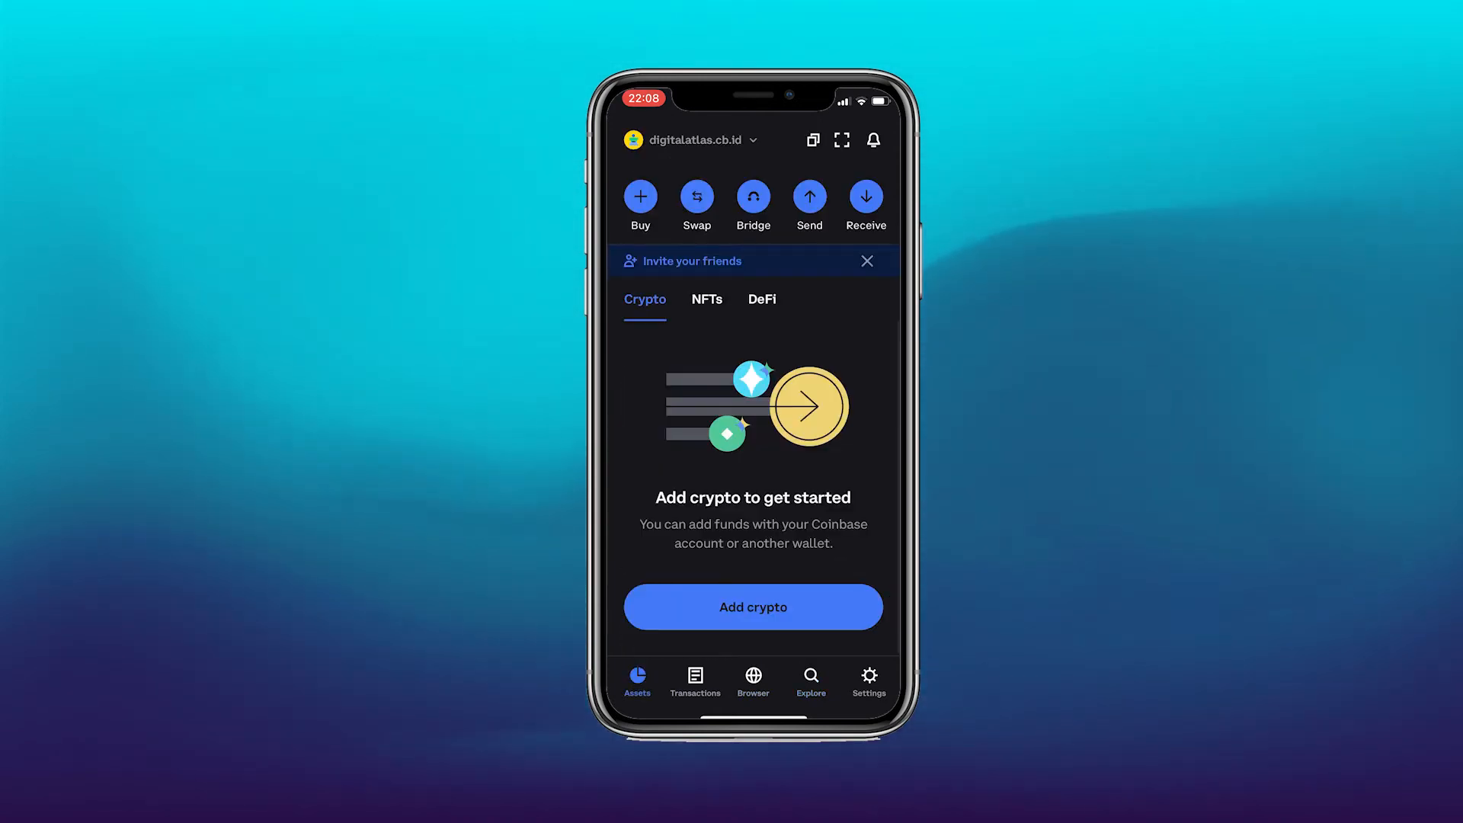
click(752, 607)
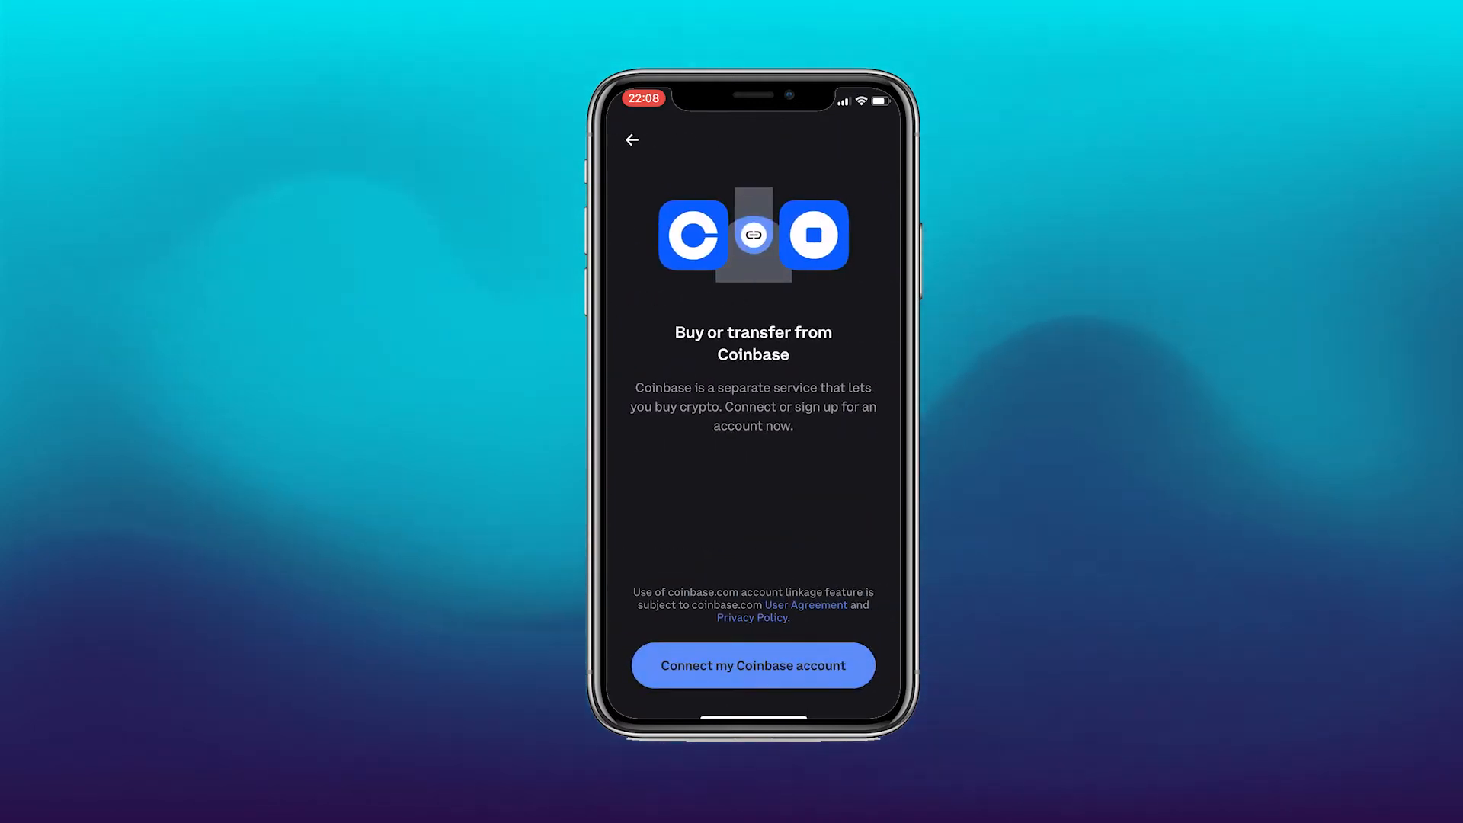
click(752, 665)
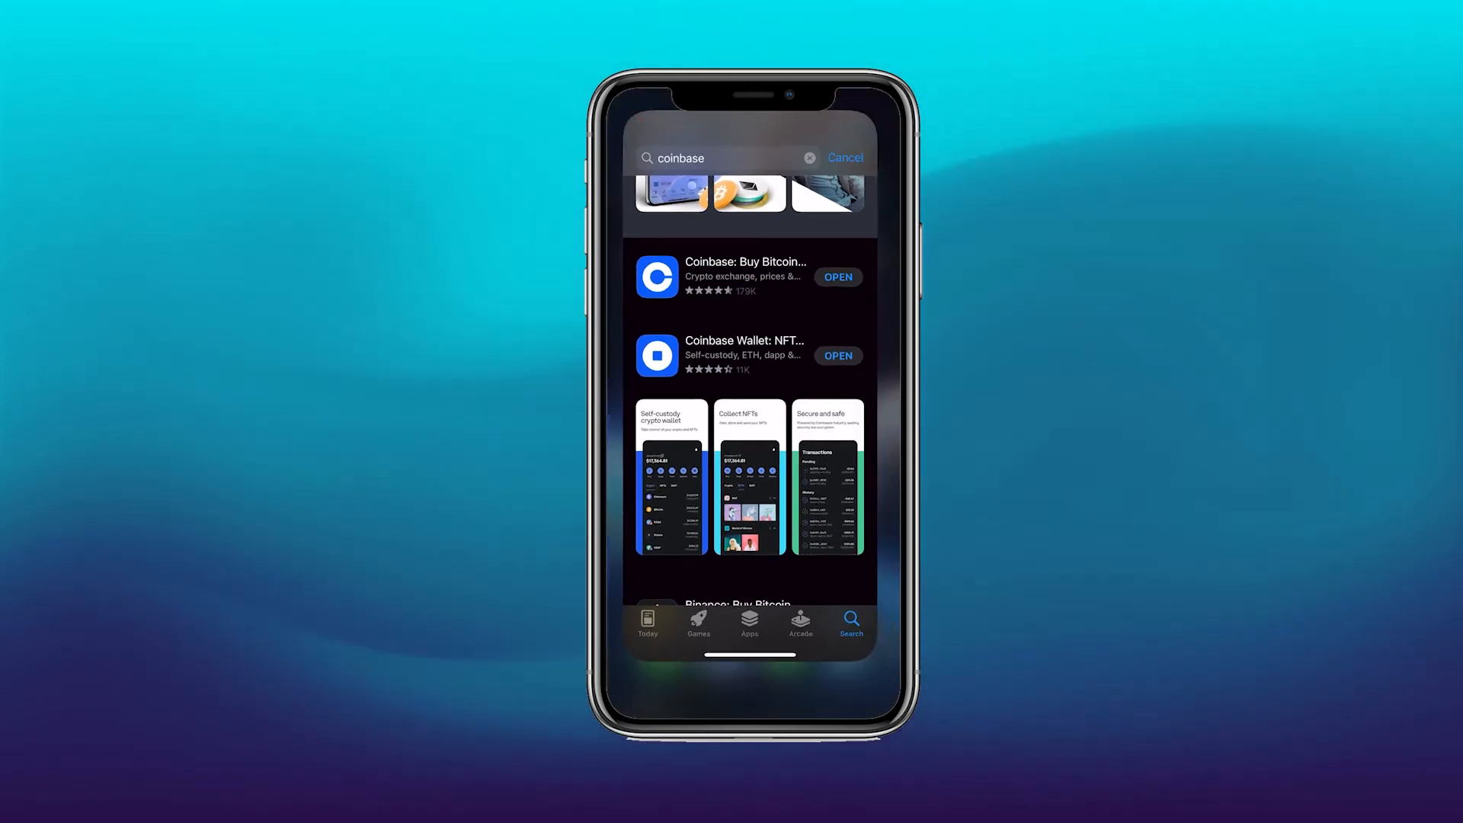
Open the Coinbase app from the App Store and sign in.
click(837, 276)
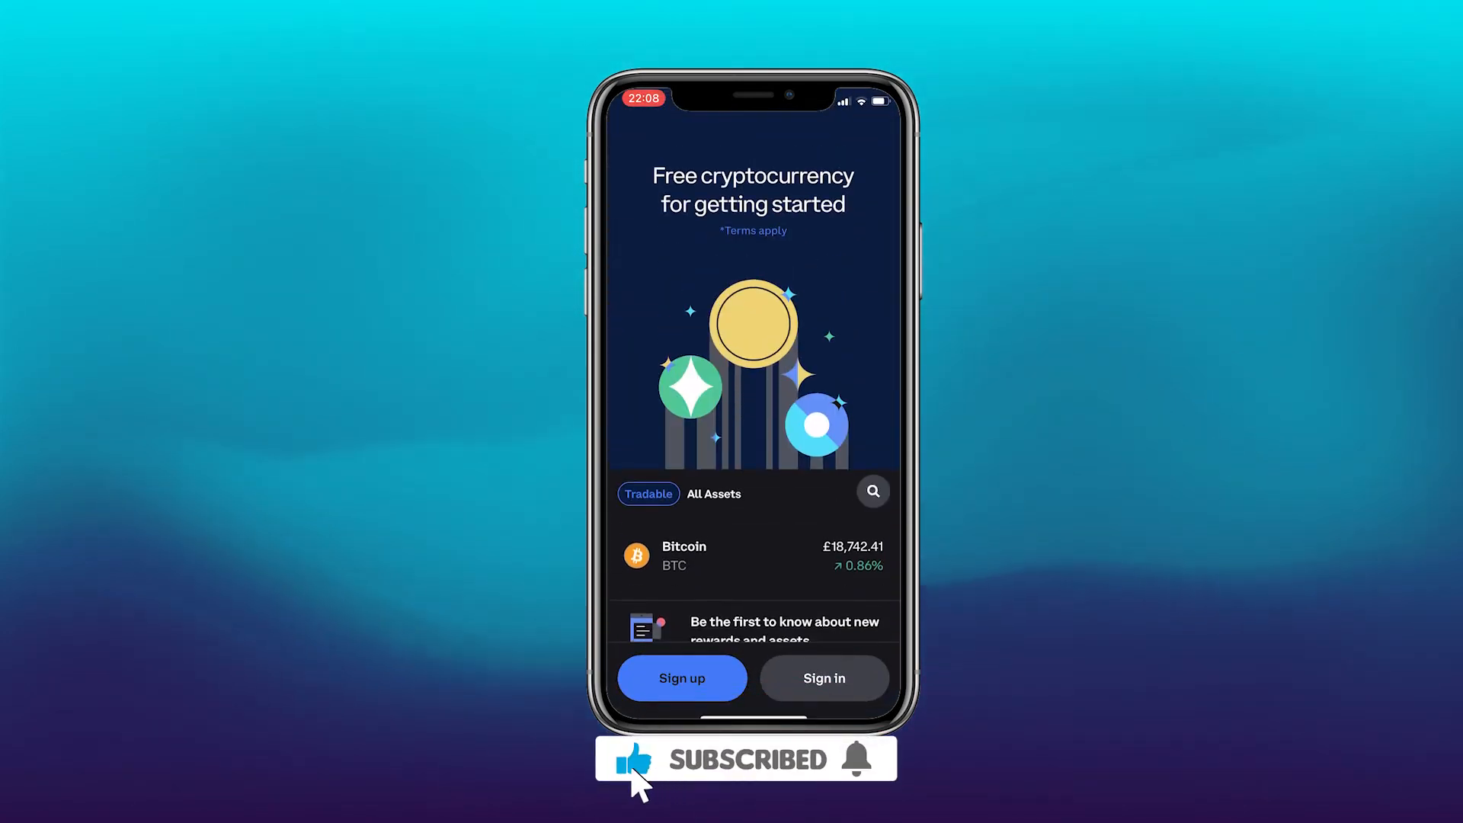
click(822, 678)
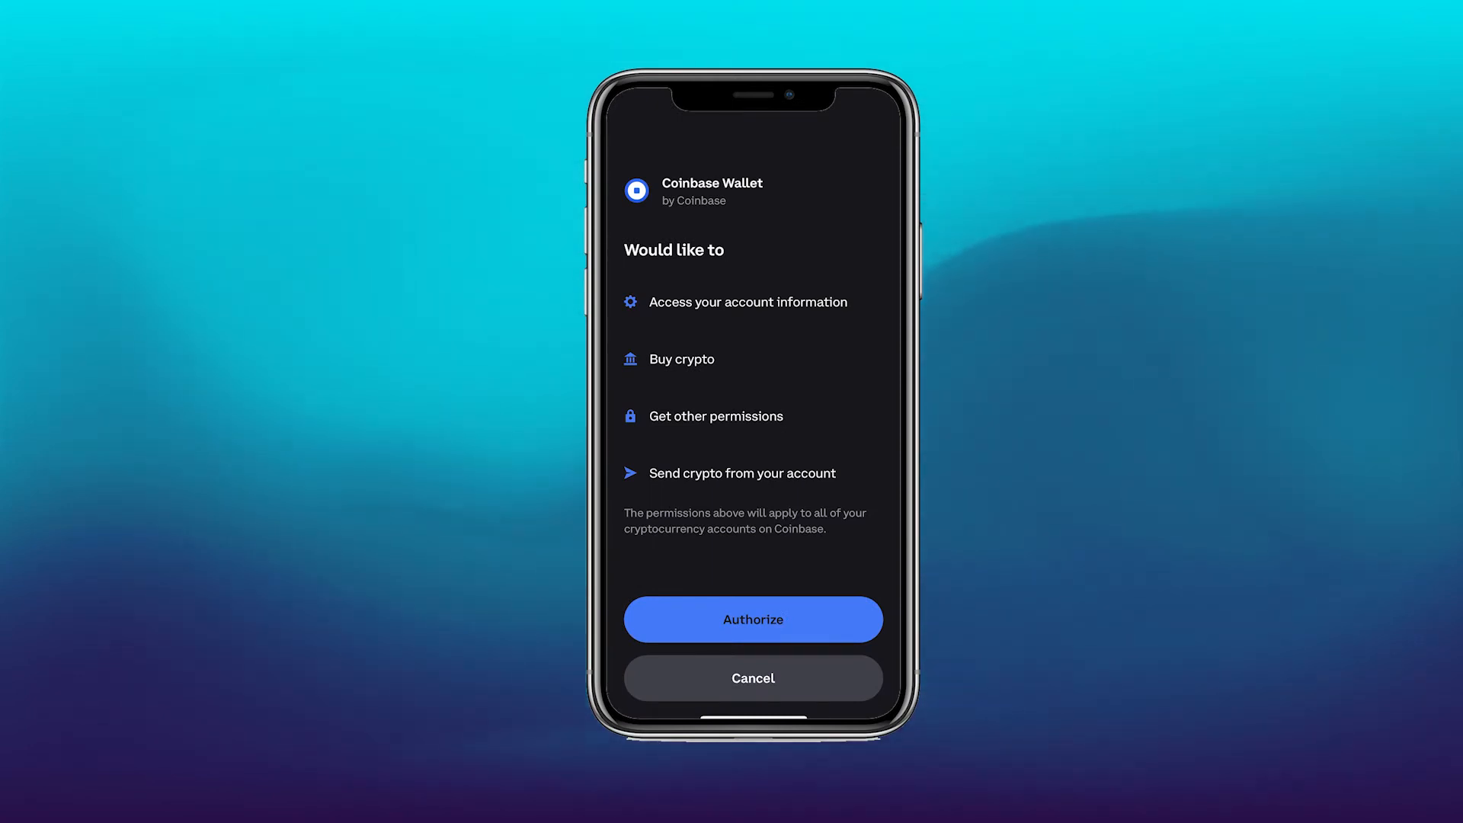
Authorize Coinbase Wallet, connect the account, and return to the US$0.00 assets home.
click(753, 619)
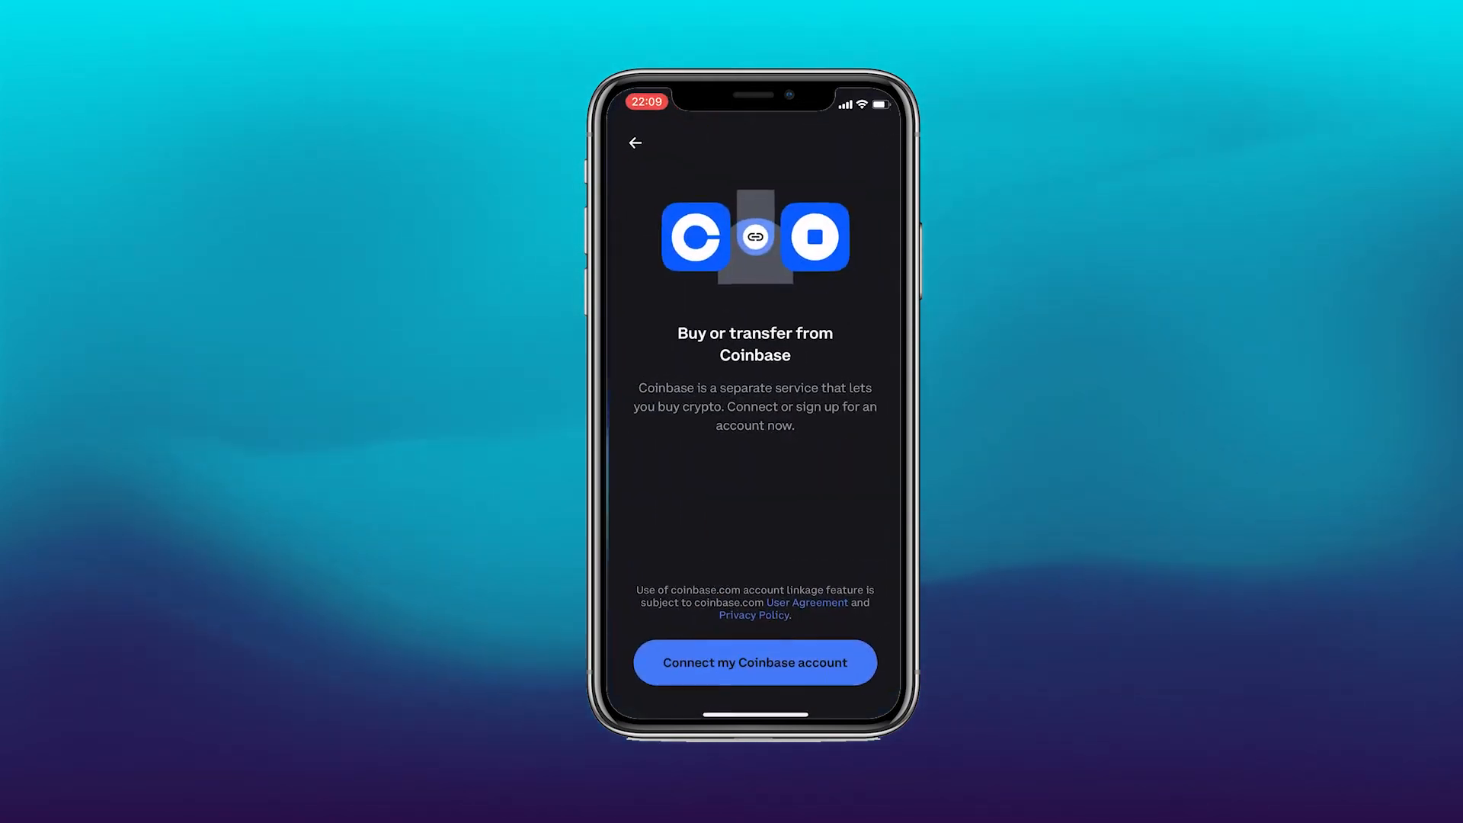
click(753, 662)
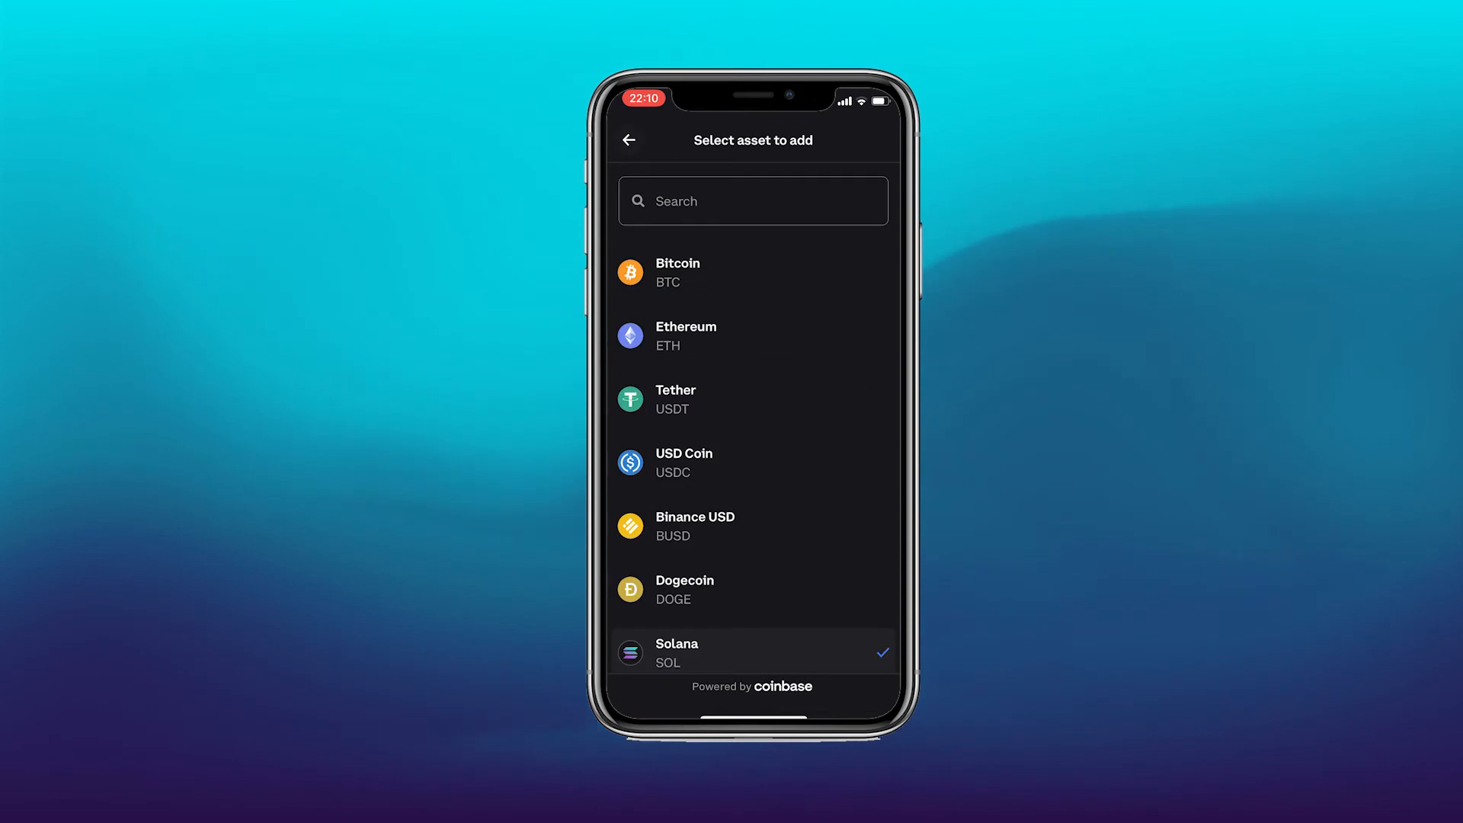
click(629, 139)
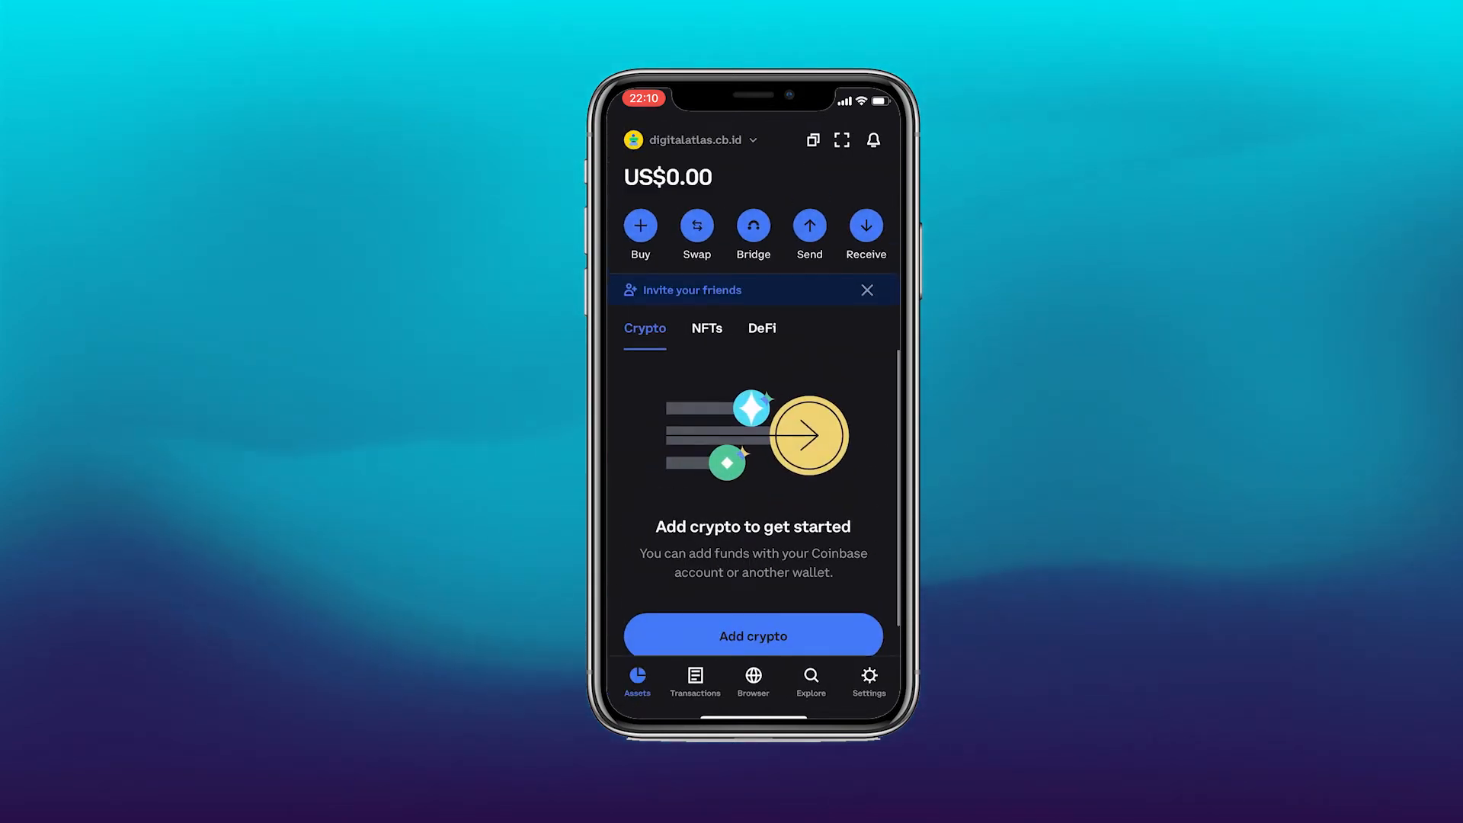
click(867, 681)
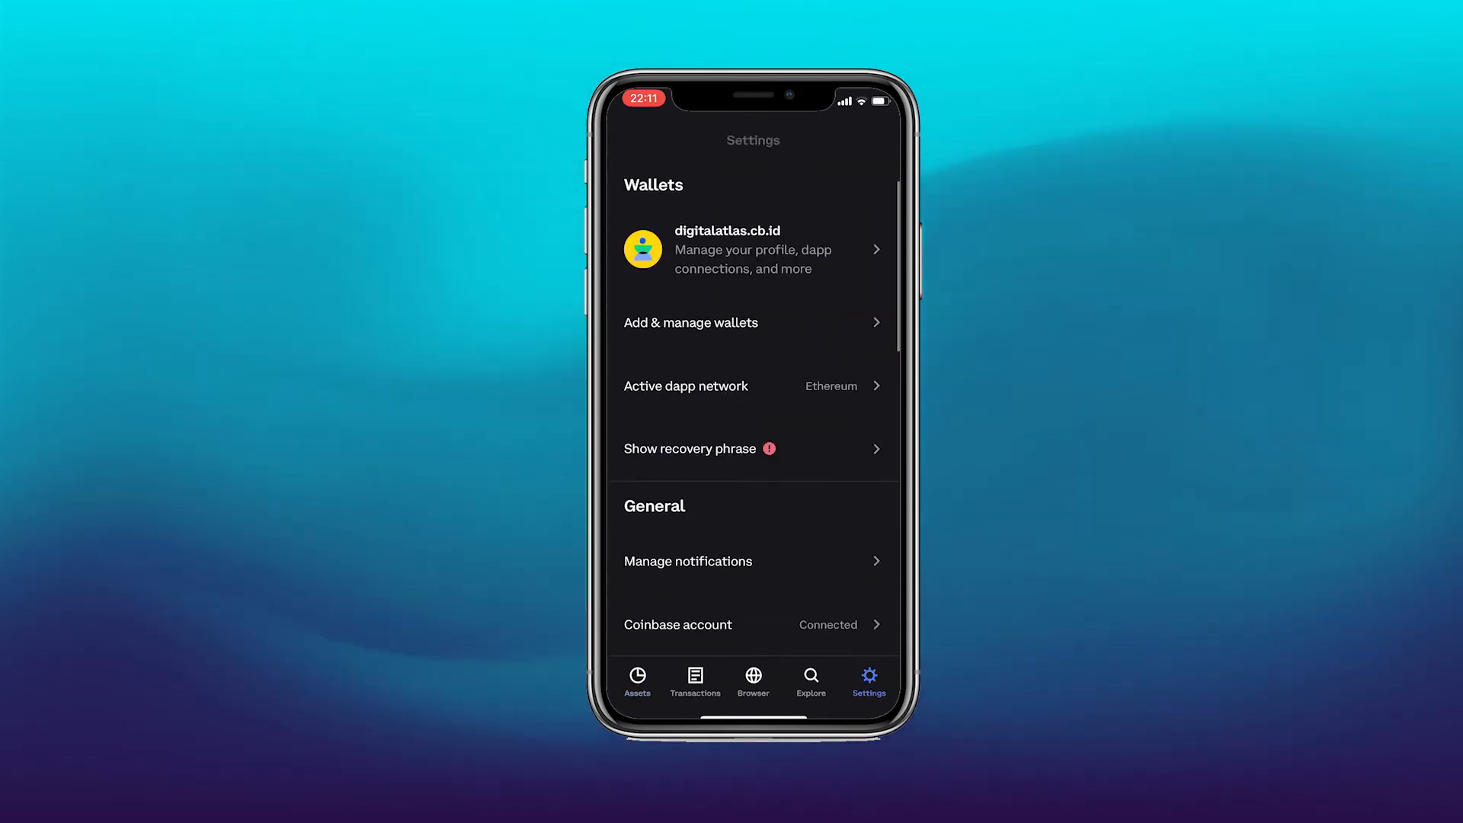
click(752, 322)
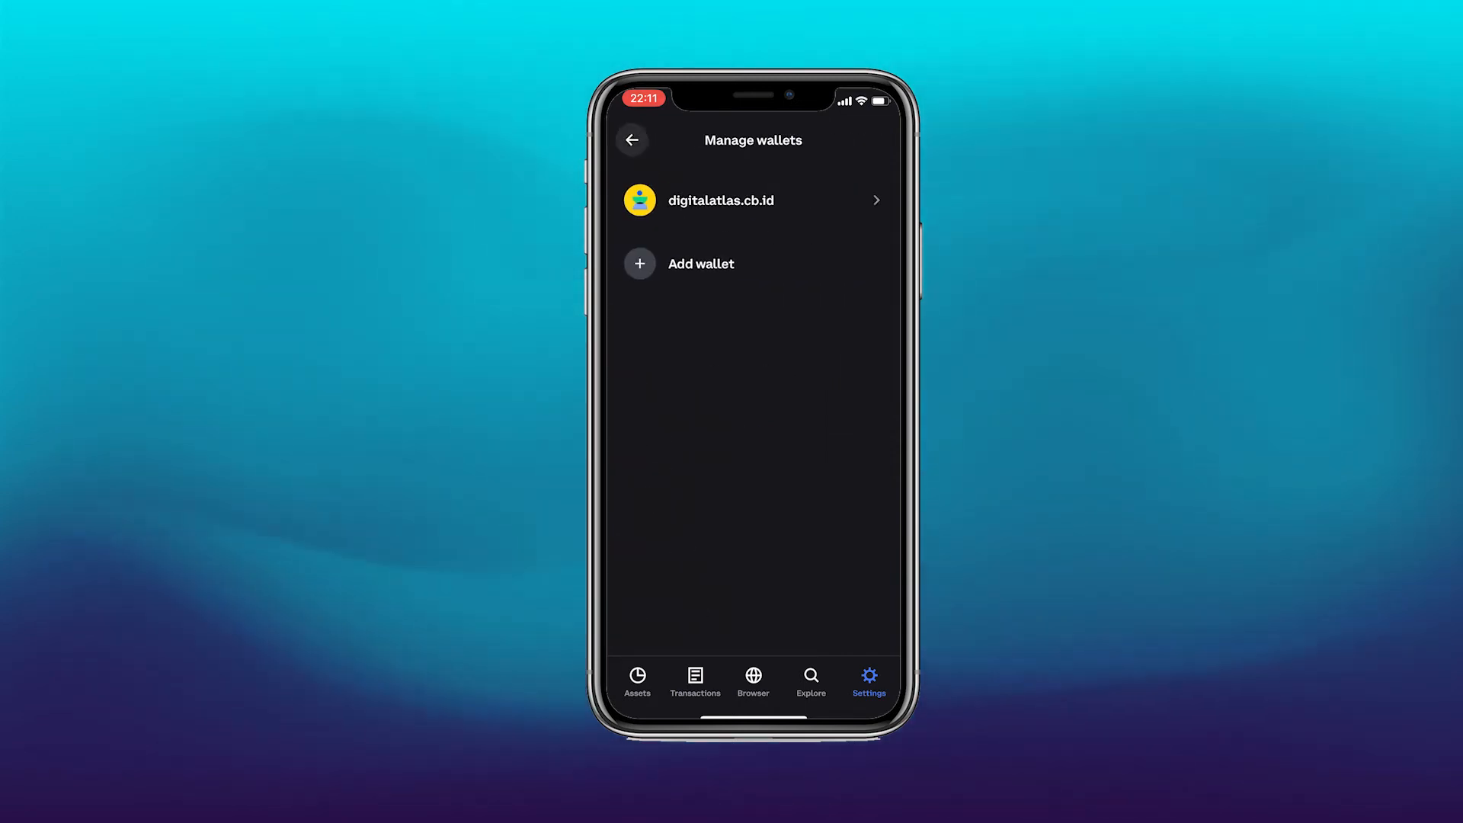
click(632, 140)
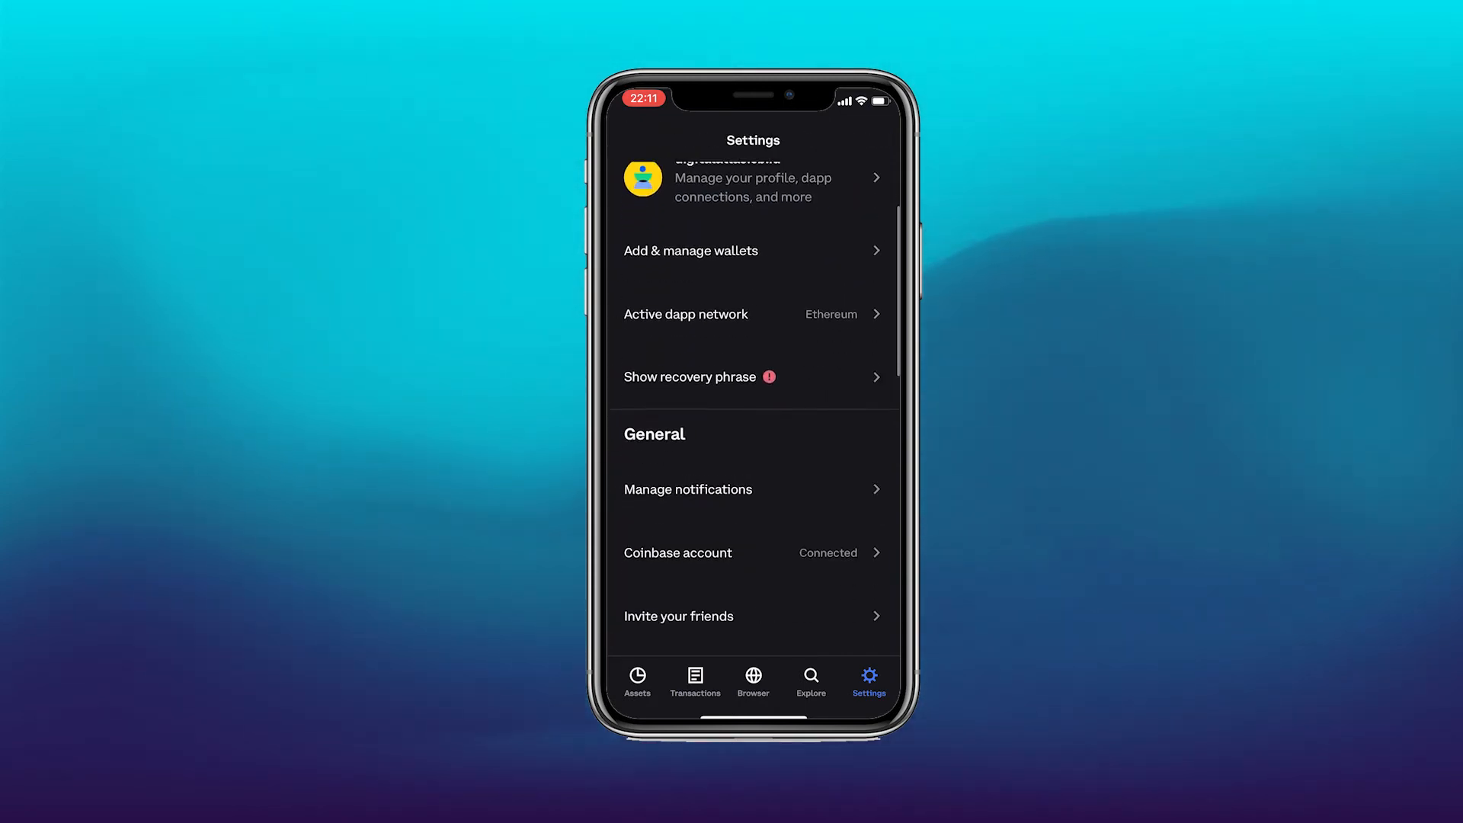
click(753, 314)
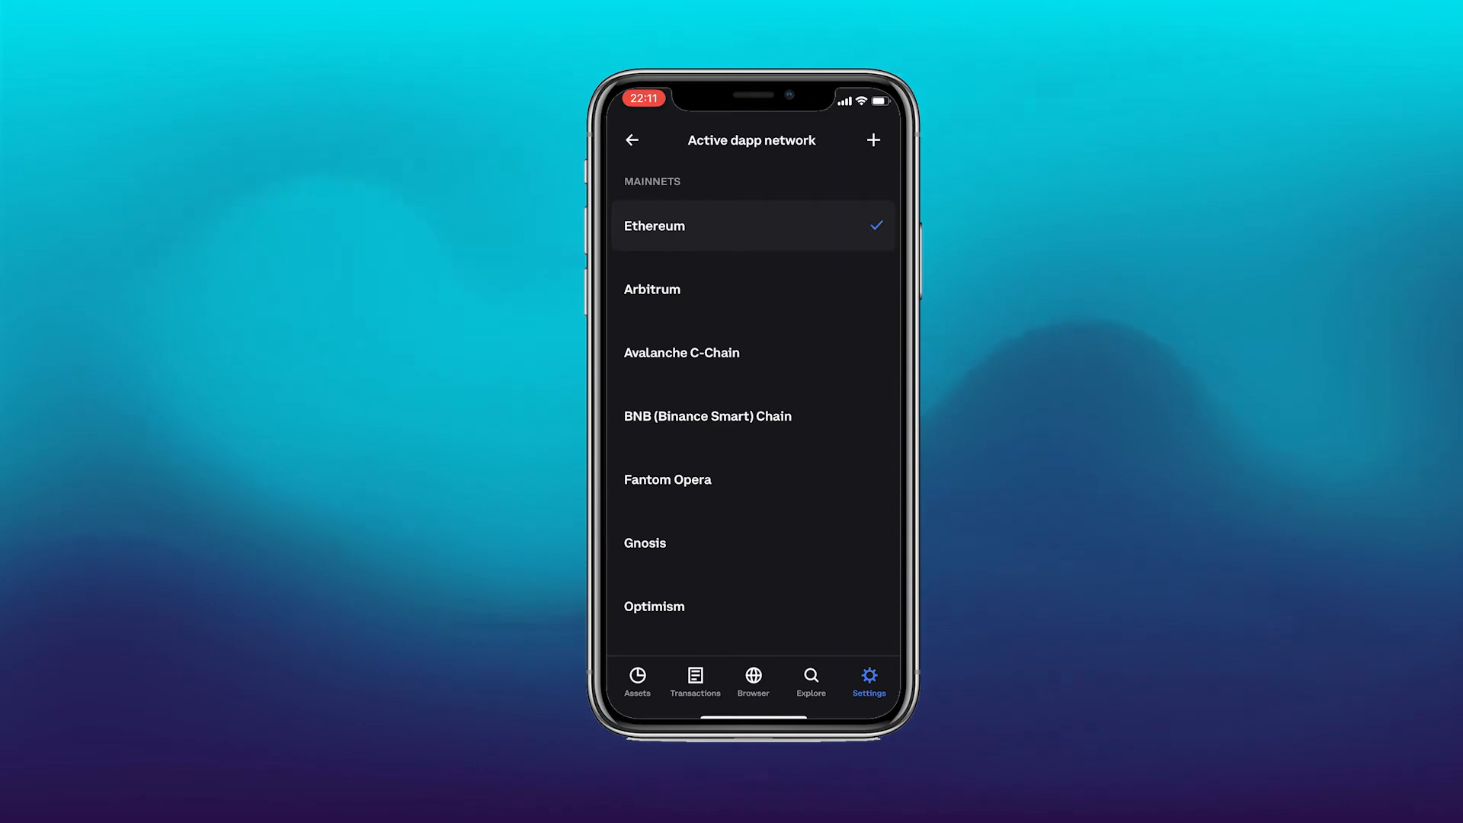
click(633, 140)
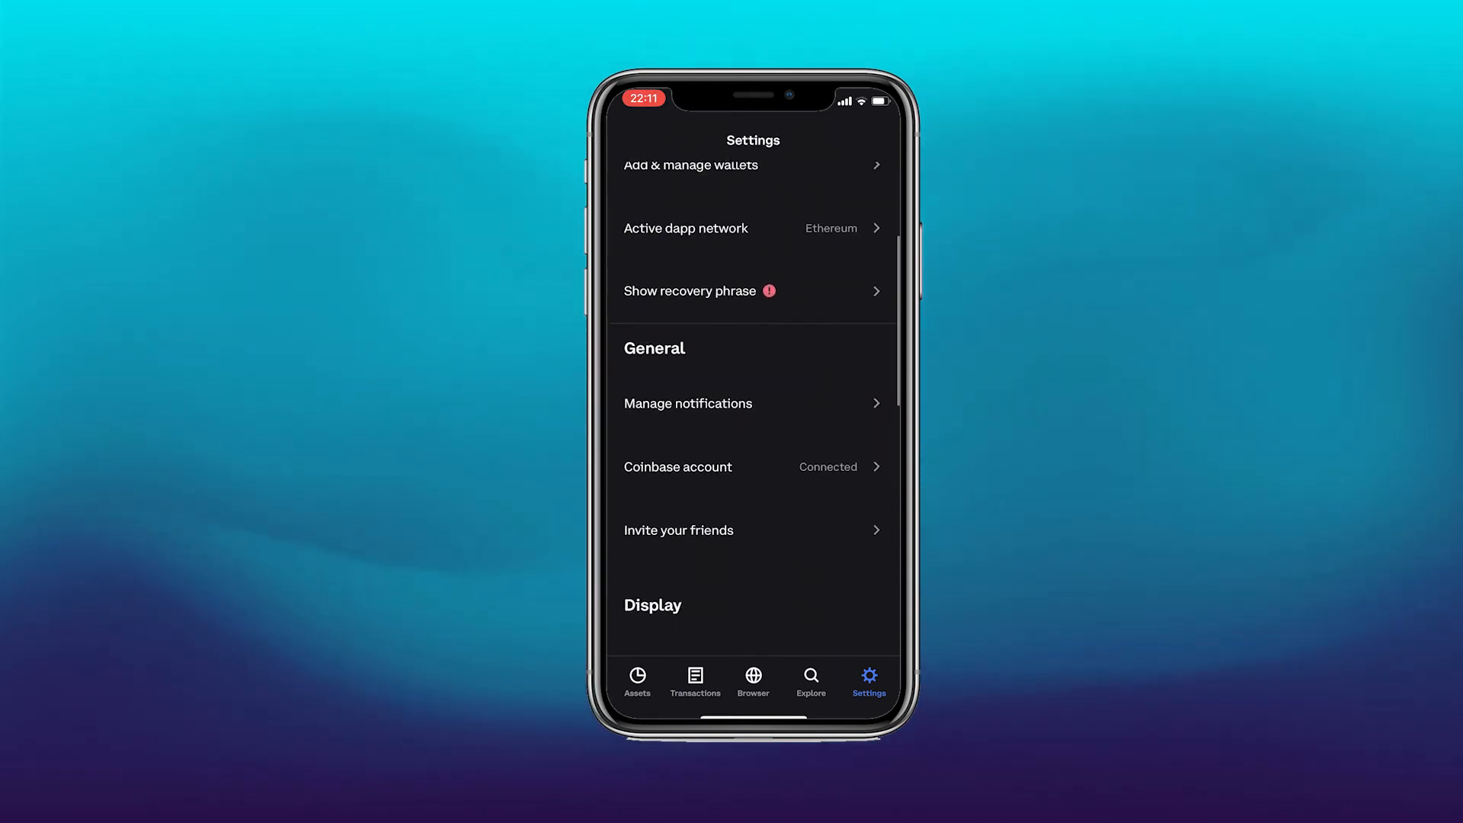
scroll(down, 3)
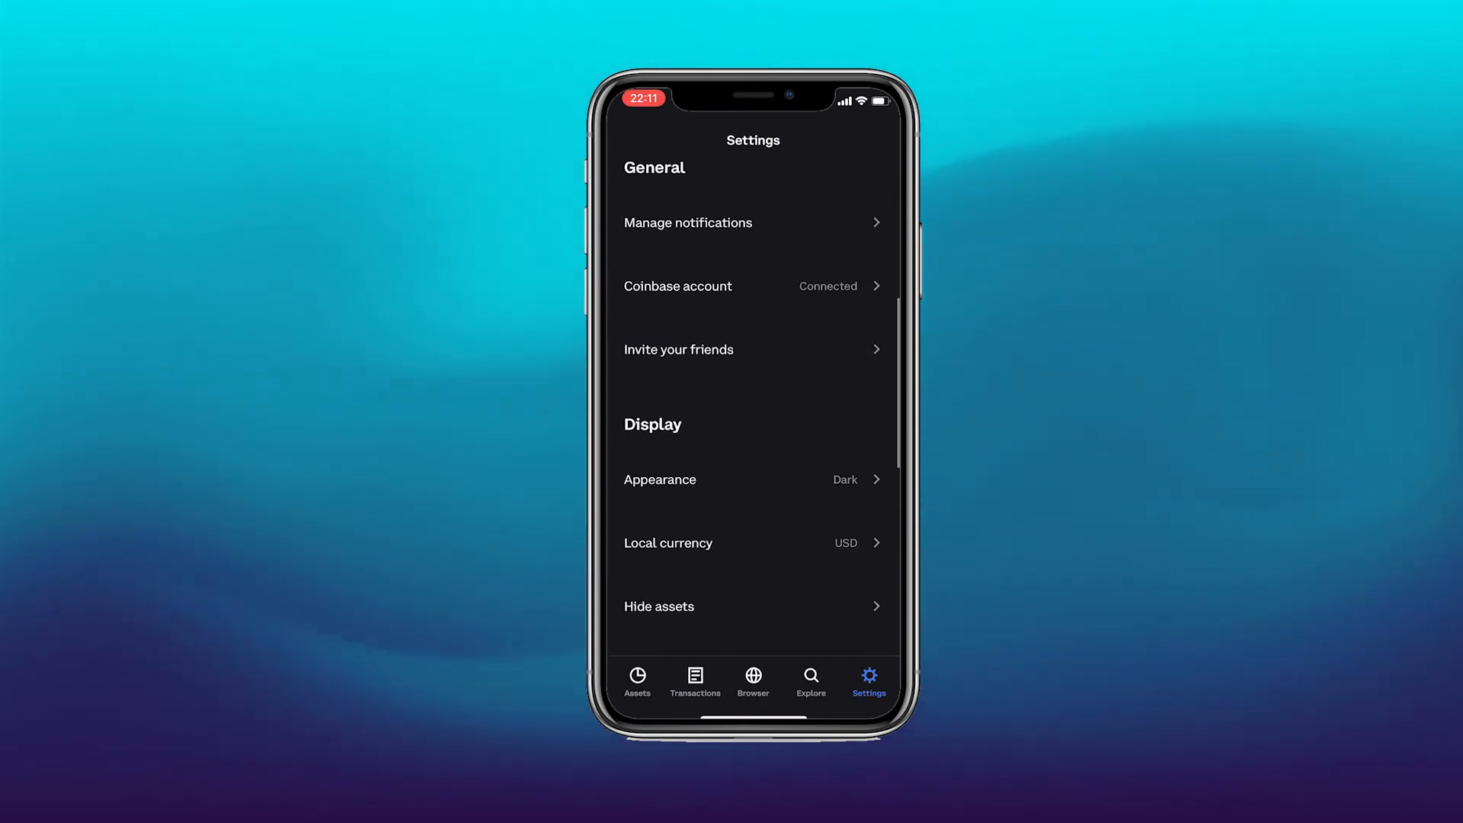
scroll(down, 3)
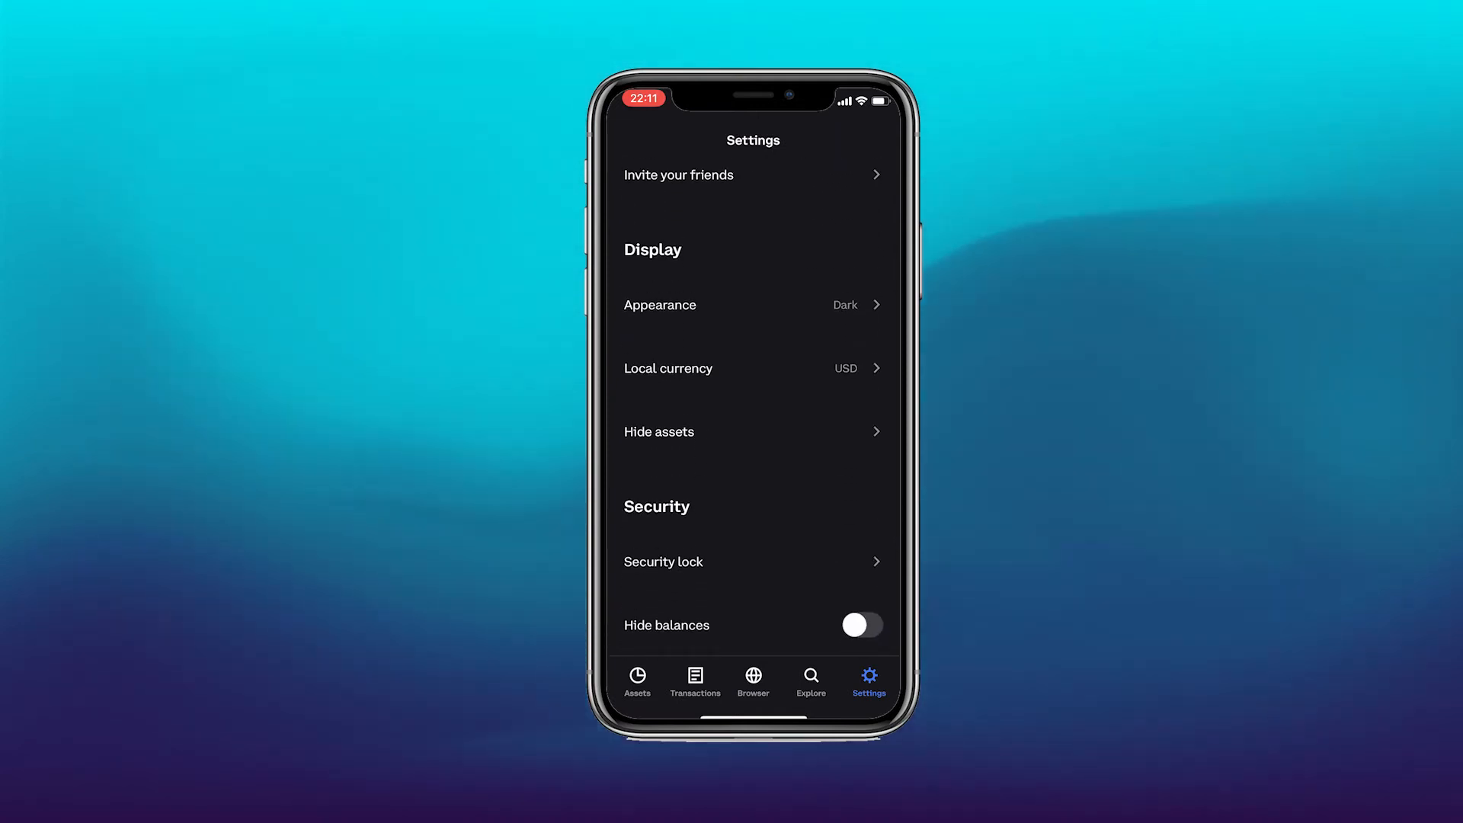
scroll(up, 3)
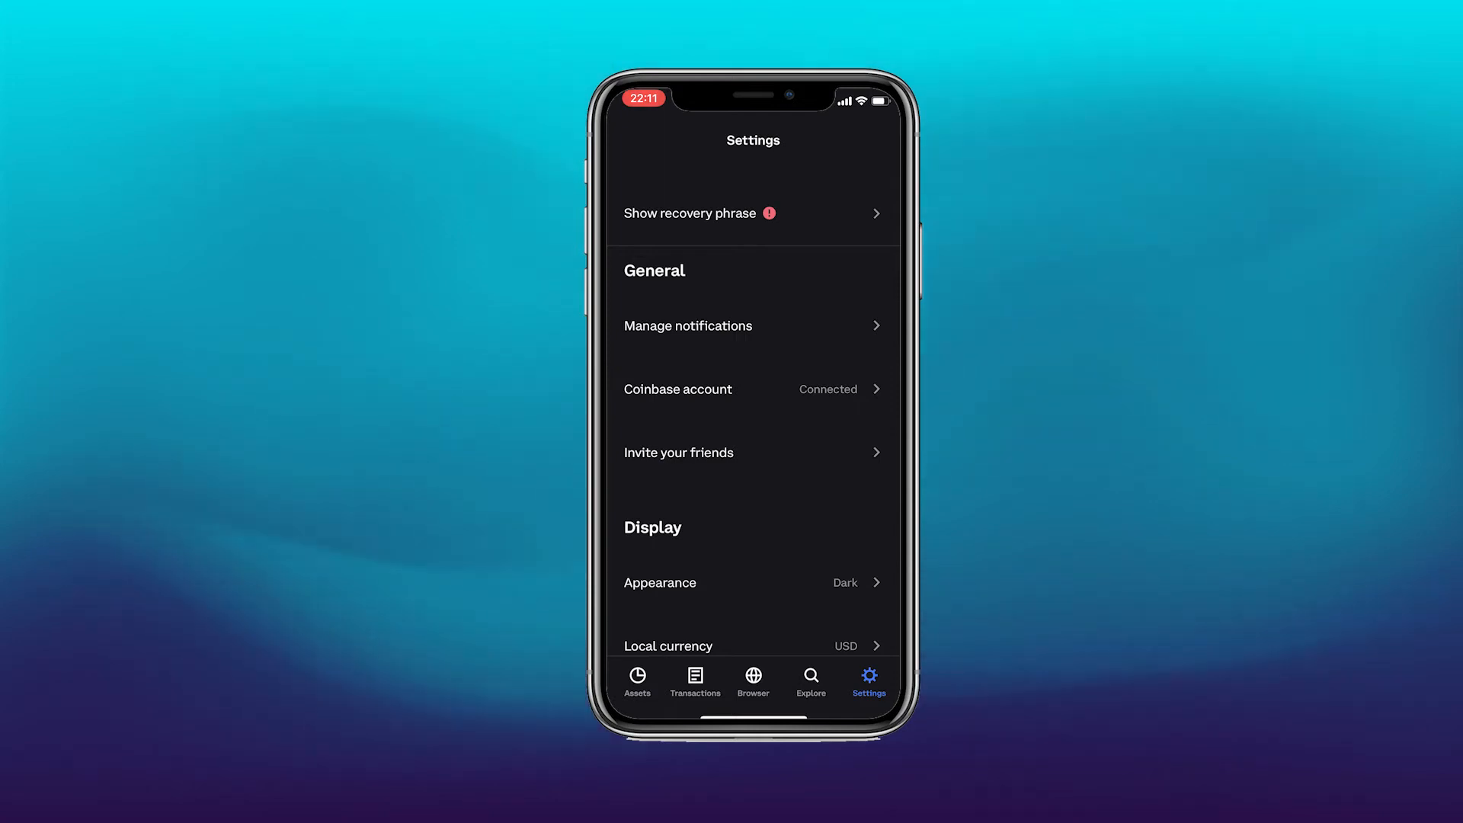
click(752, 388)
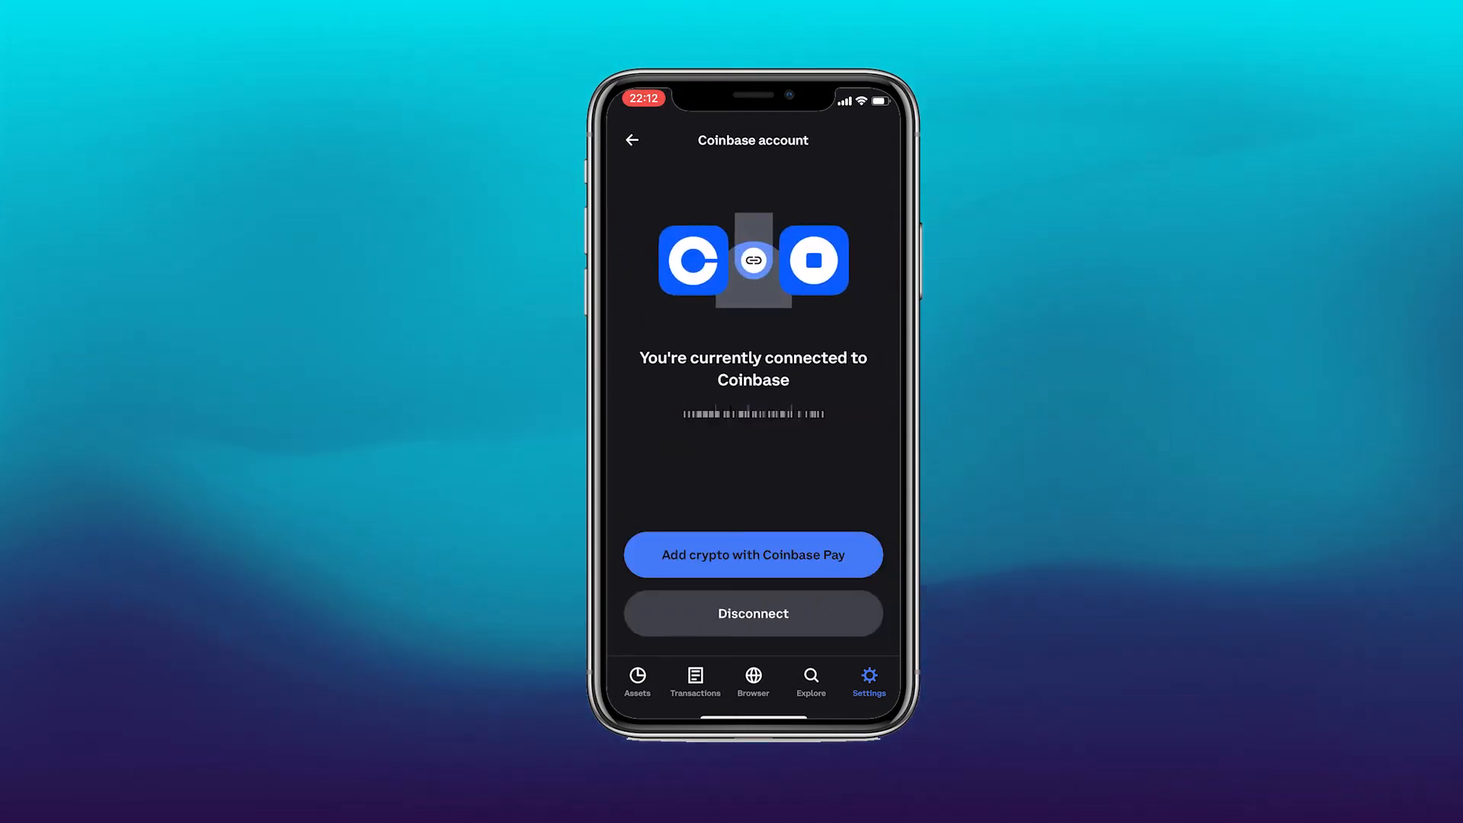
click(632, 140)
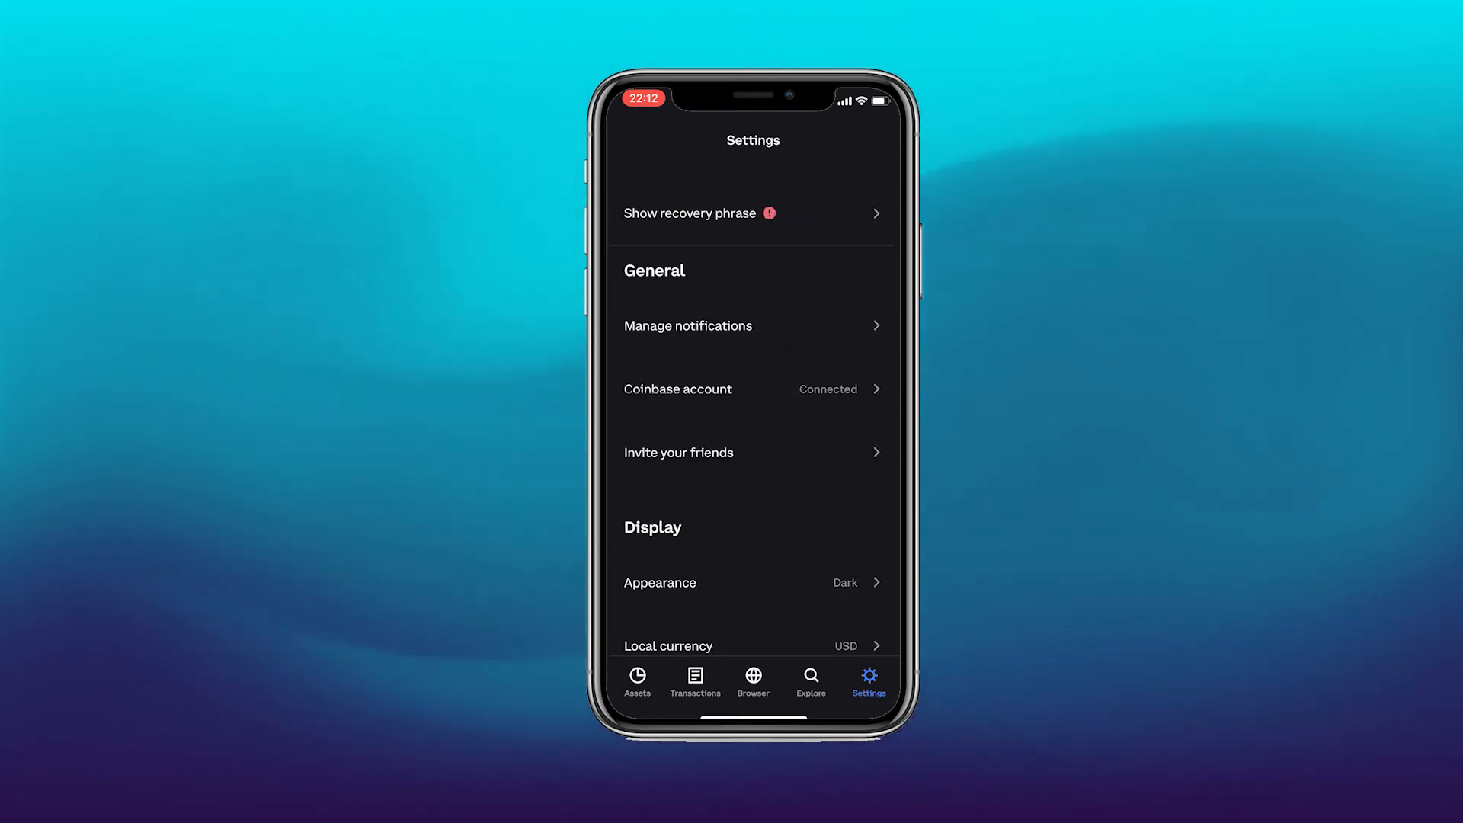
scroll(down, 3)
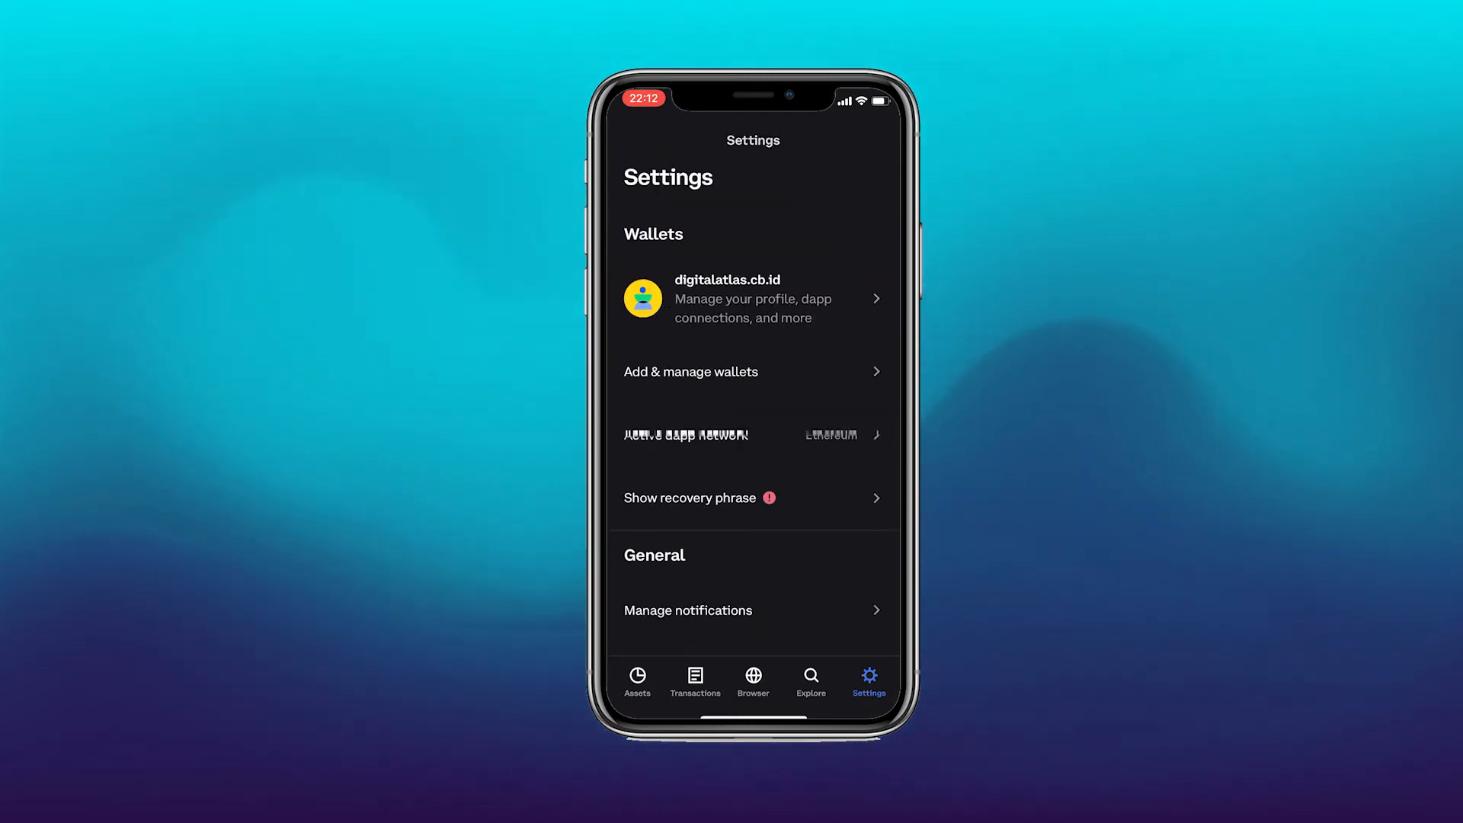
click(638, 680)
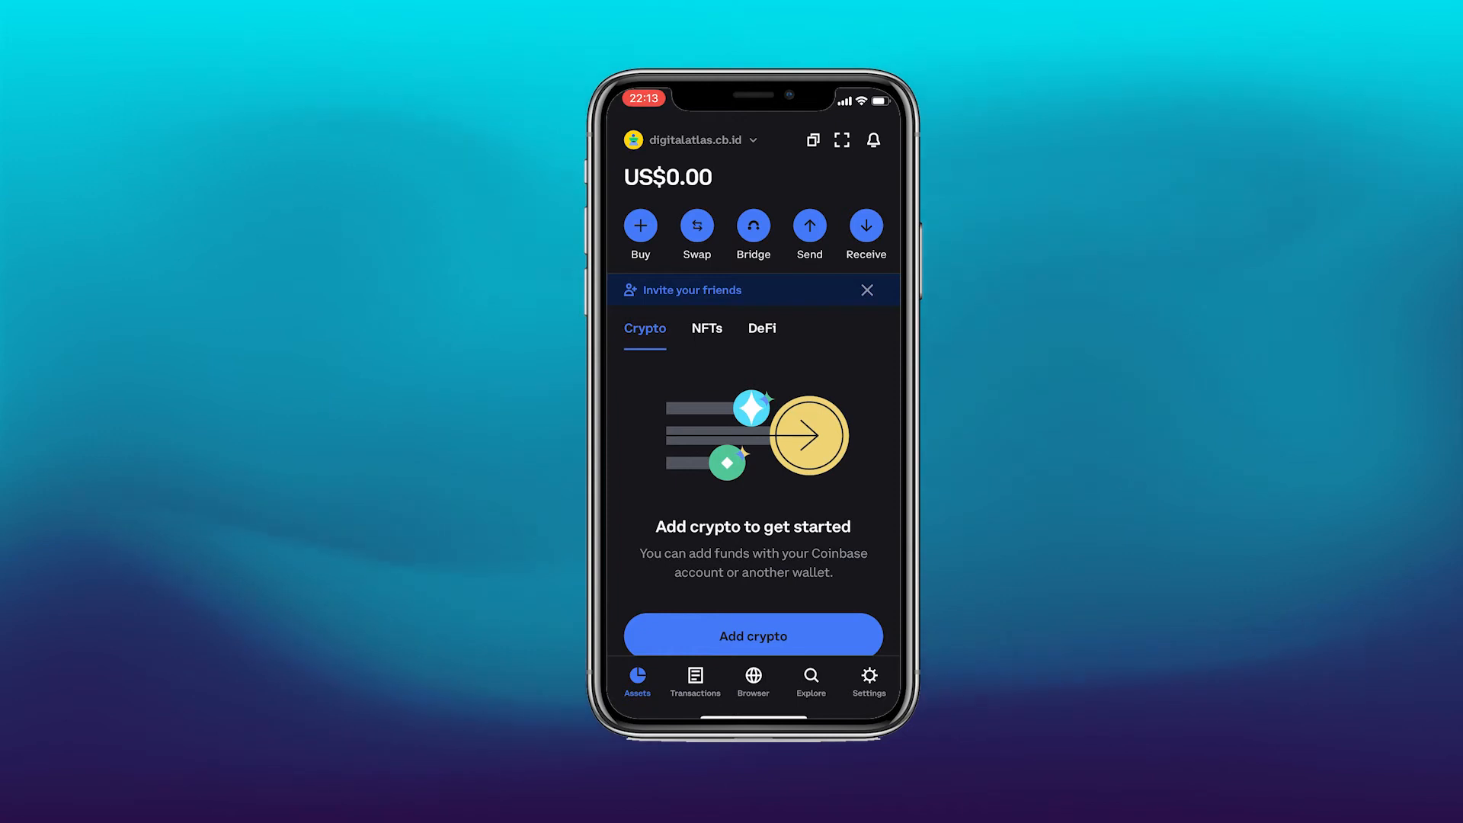
Open Add crypto to see Bitcoin, Ethereum, Tether and other addable assets.
click(752, 636)
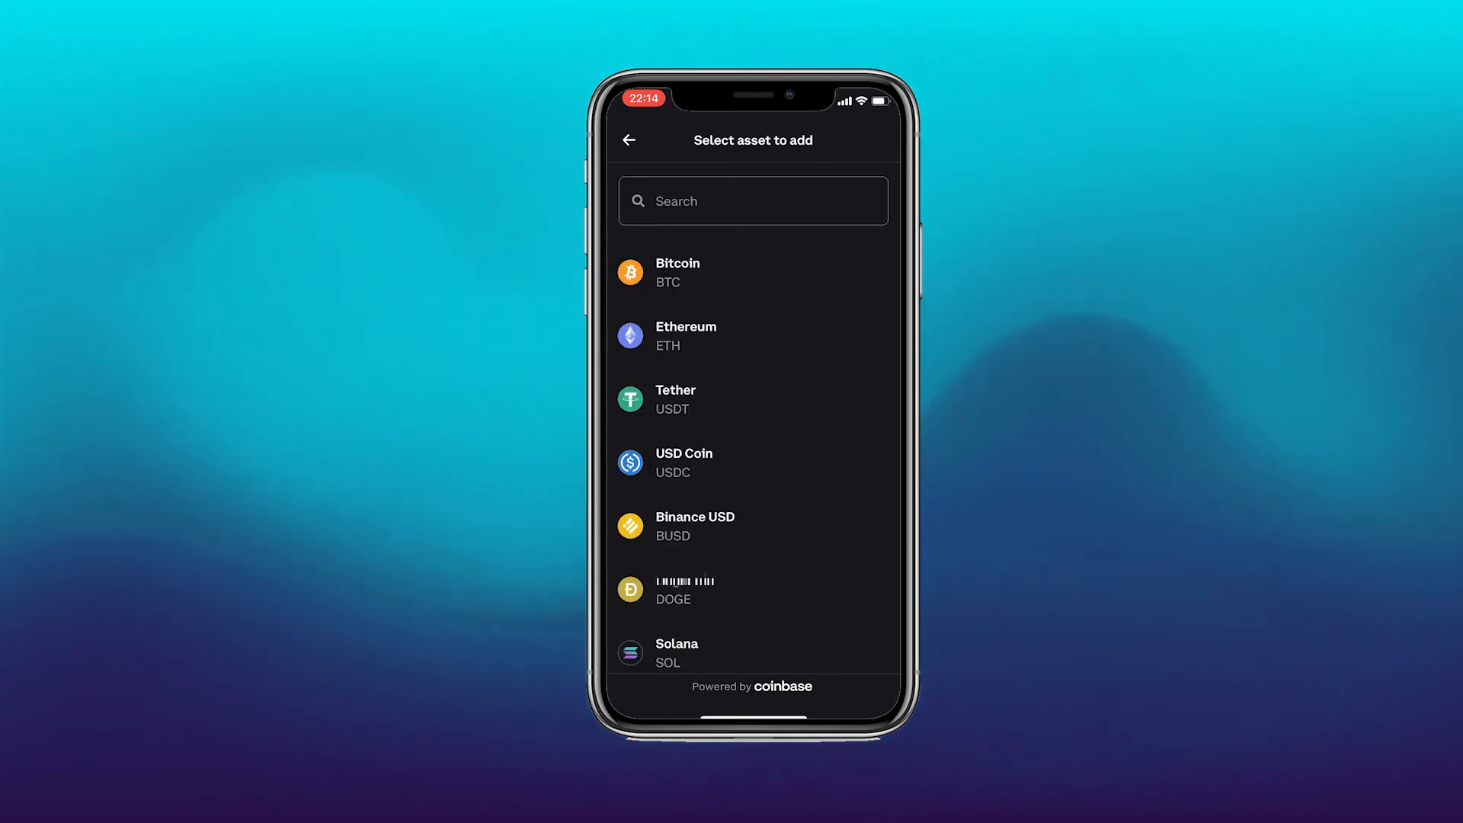
Enter a £100 Bitcoin purchase, view the Ethereum ETH quote, then return to assets.
click(677, 272)
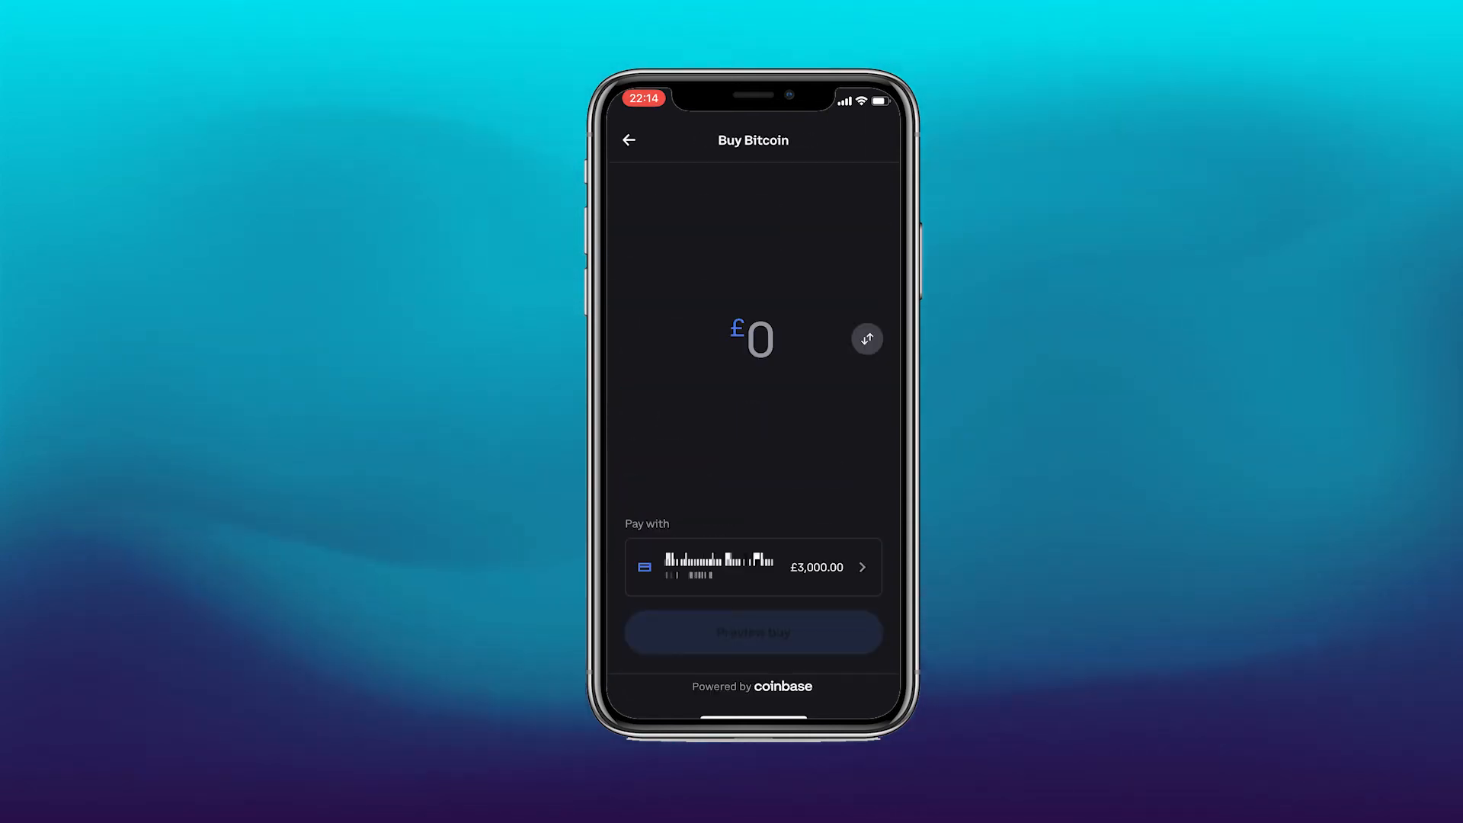
click(753, 338)
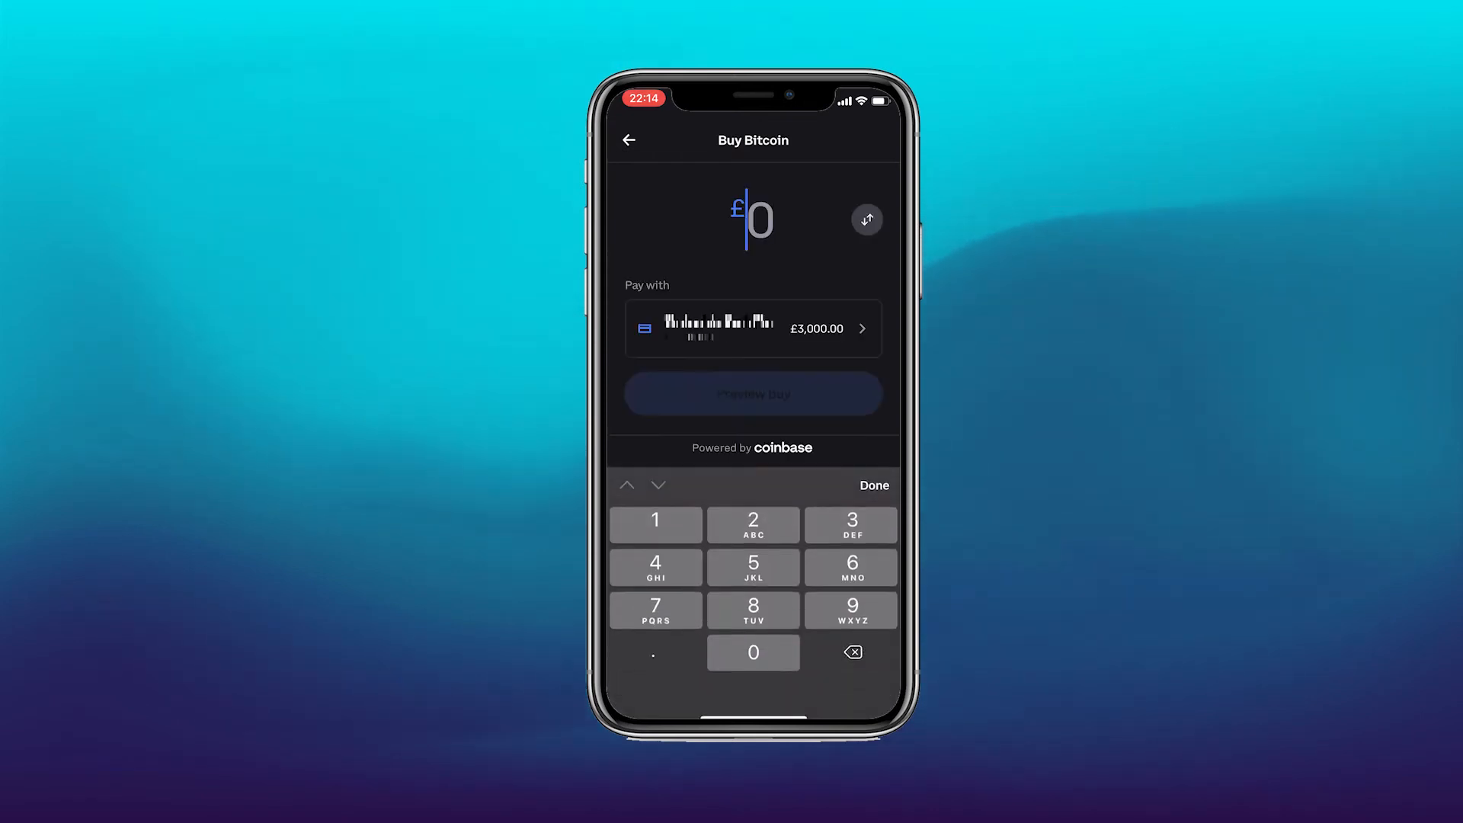
click(656, 520)
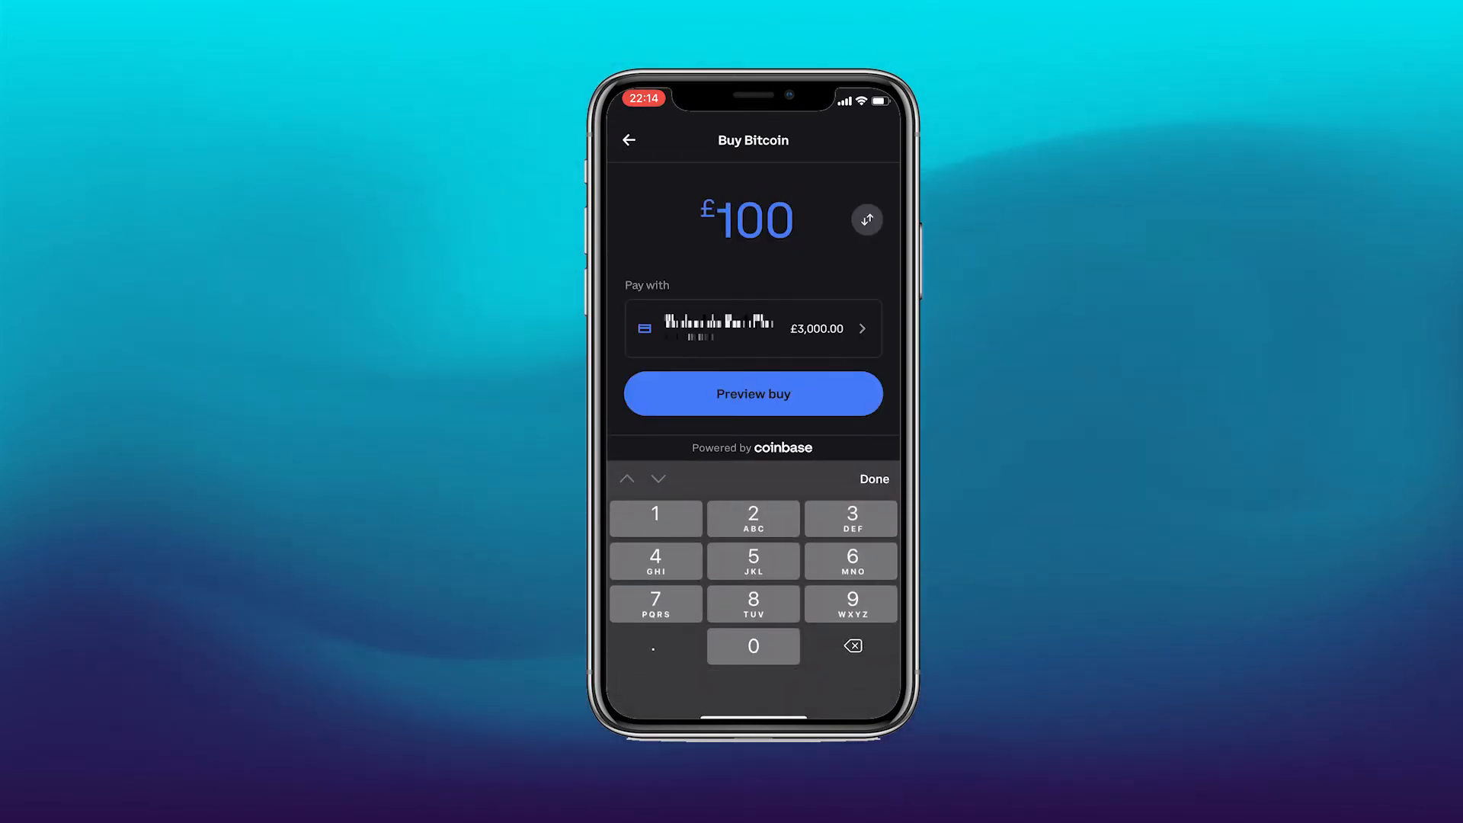
click(865, 219)
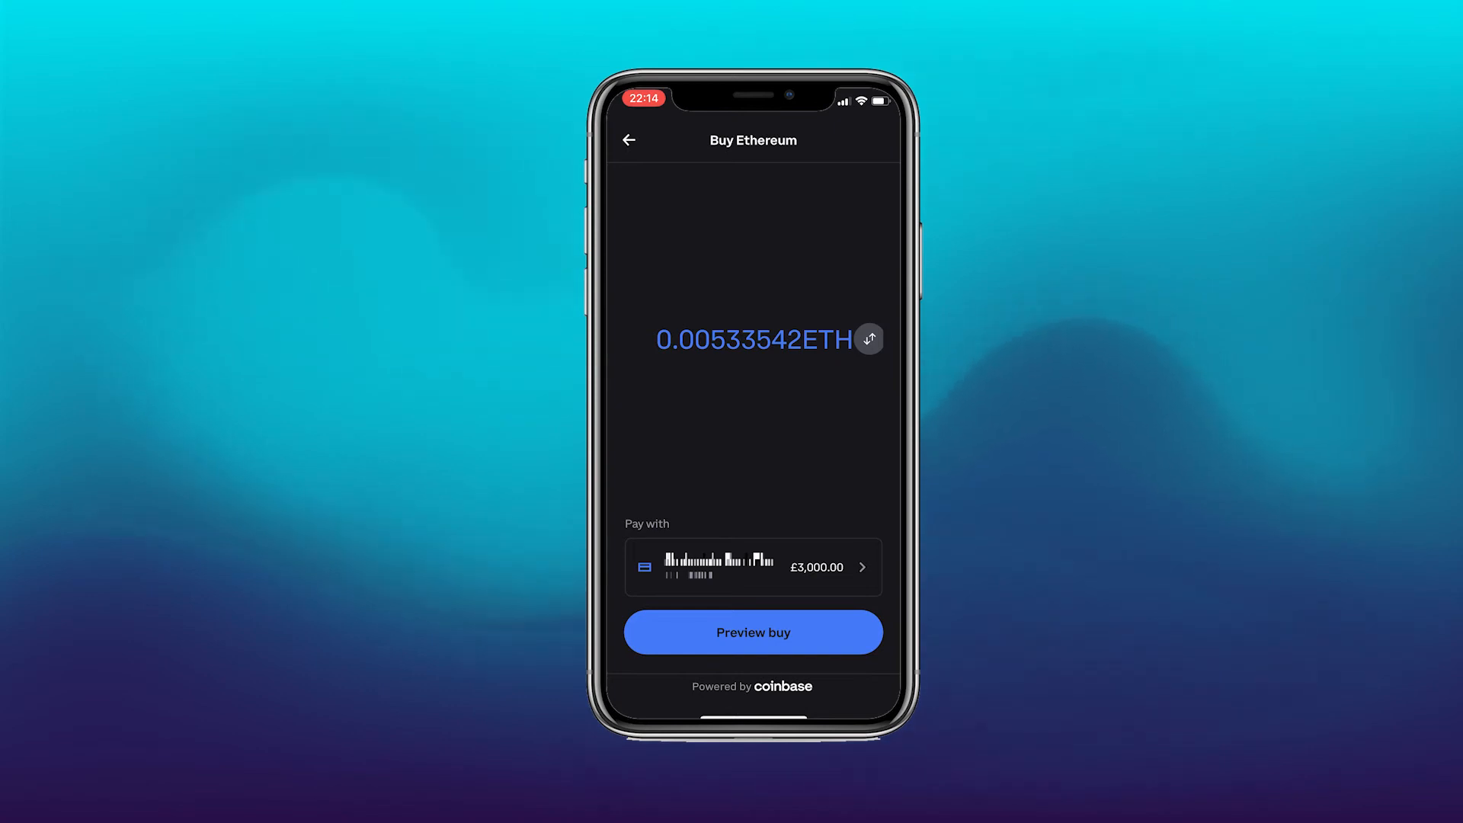
click(630, 139)
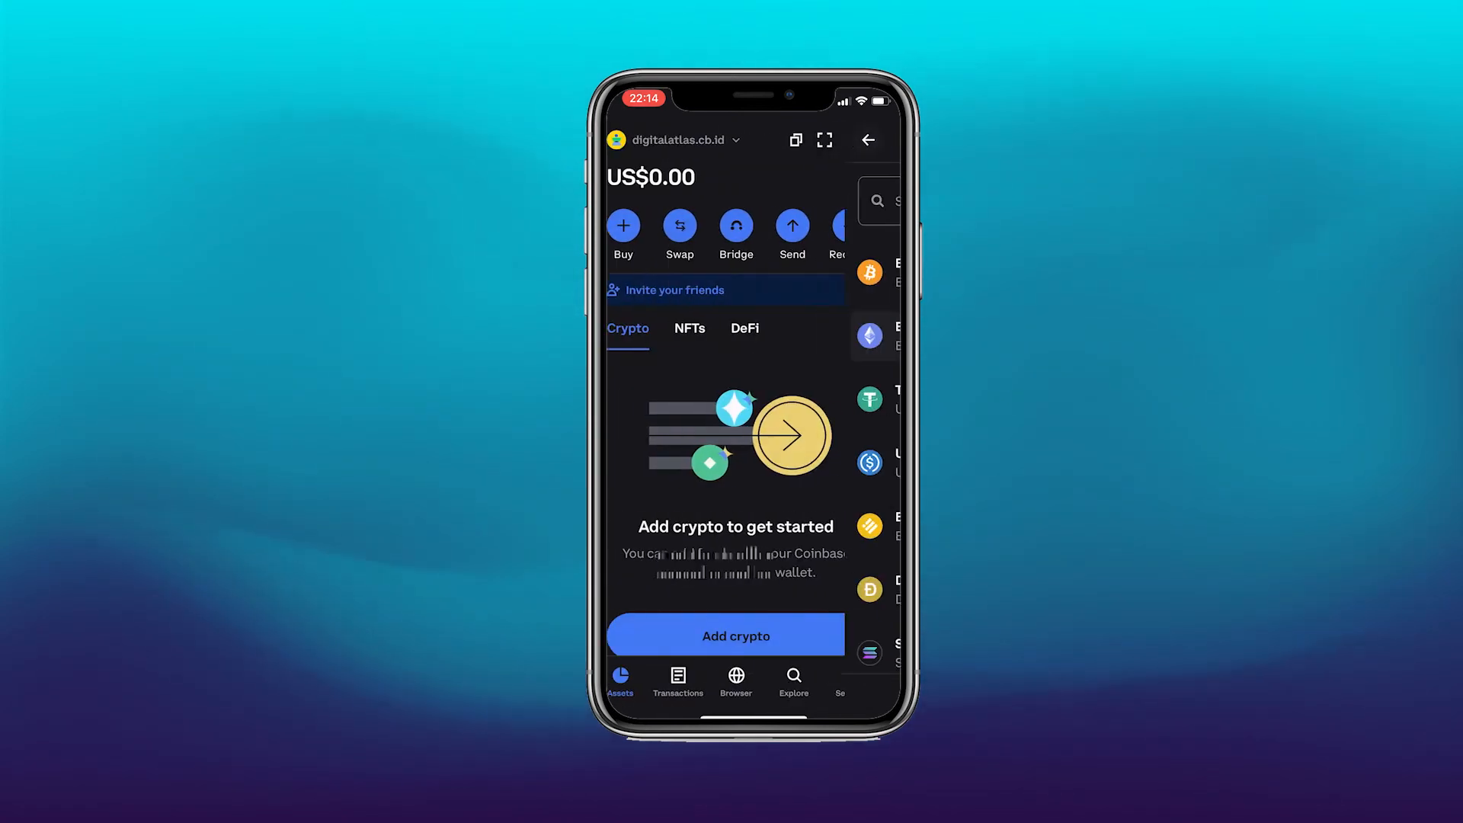
click(679, 225)
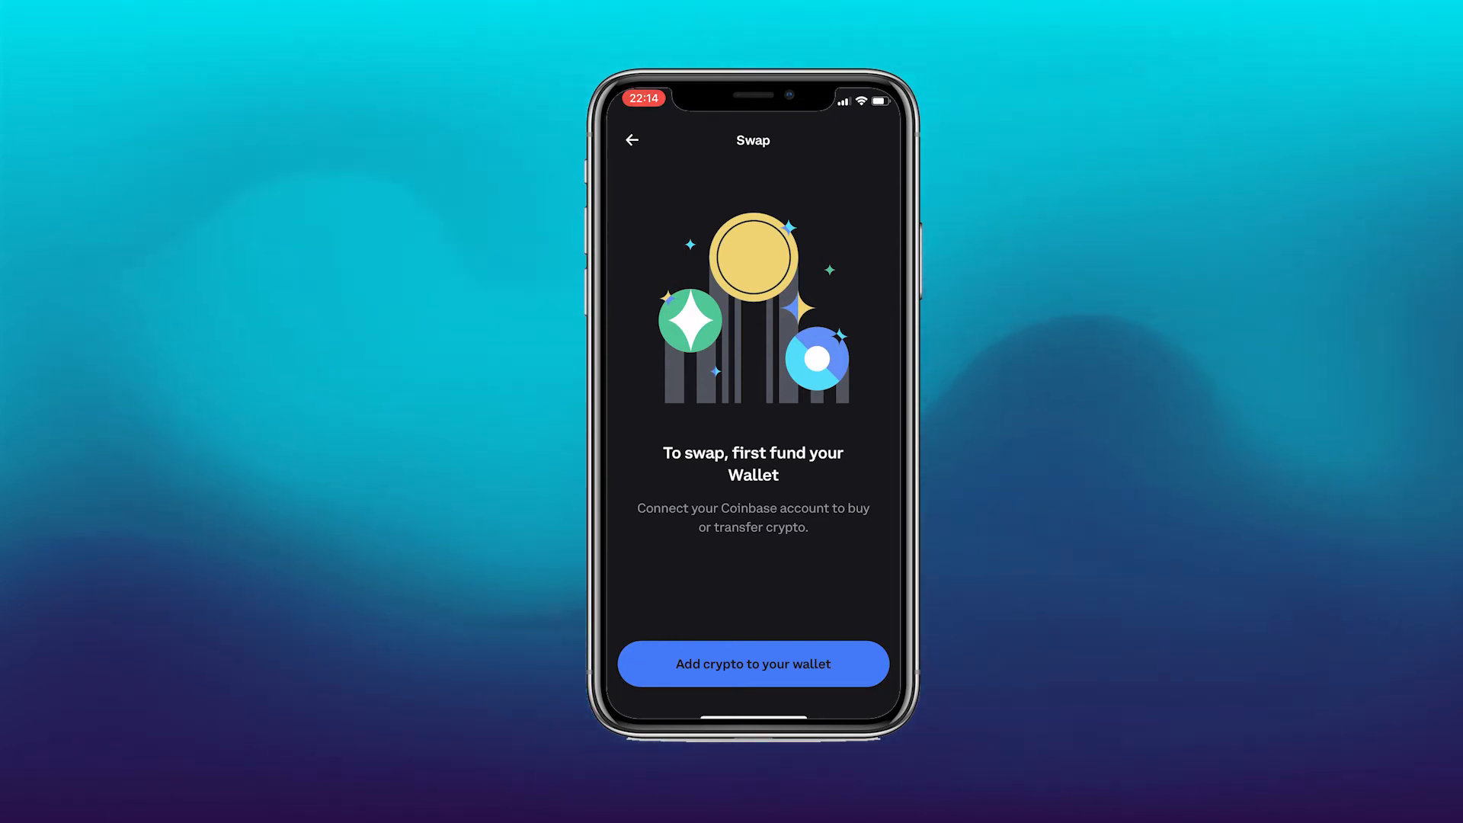
click(752, 664)
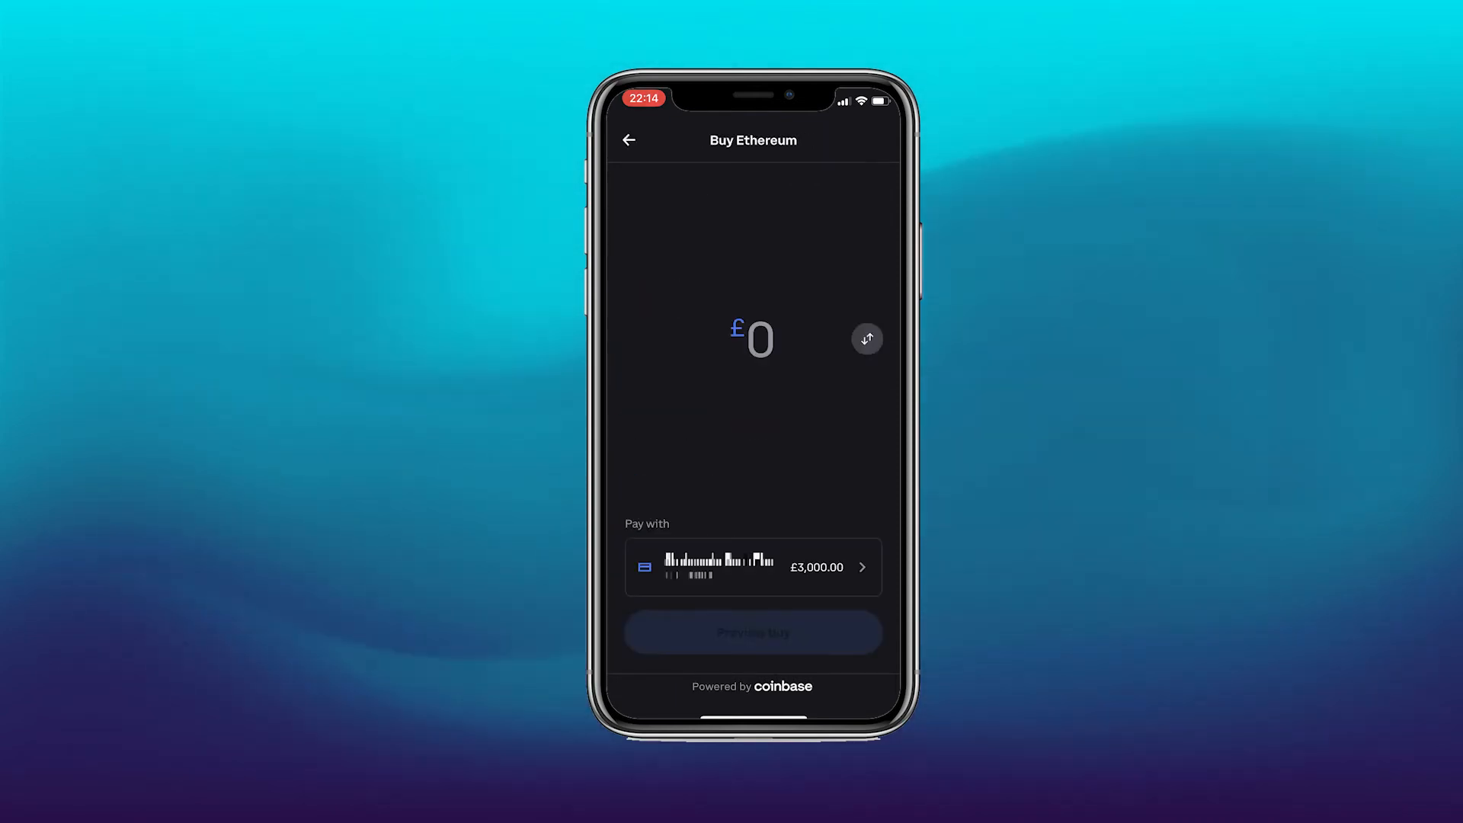
click(752, 338)
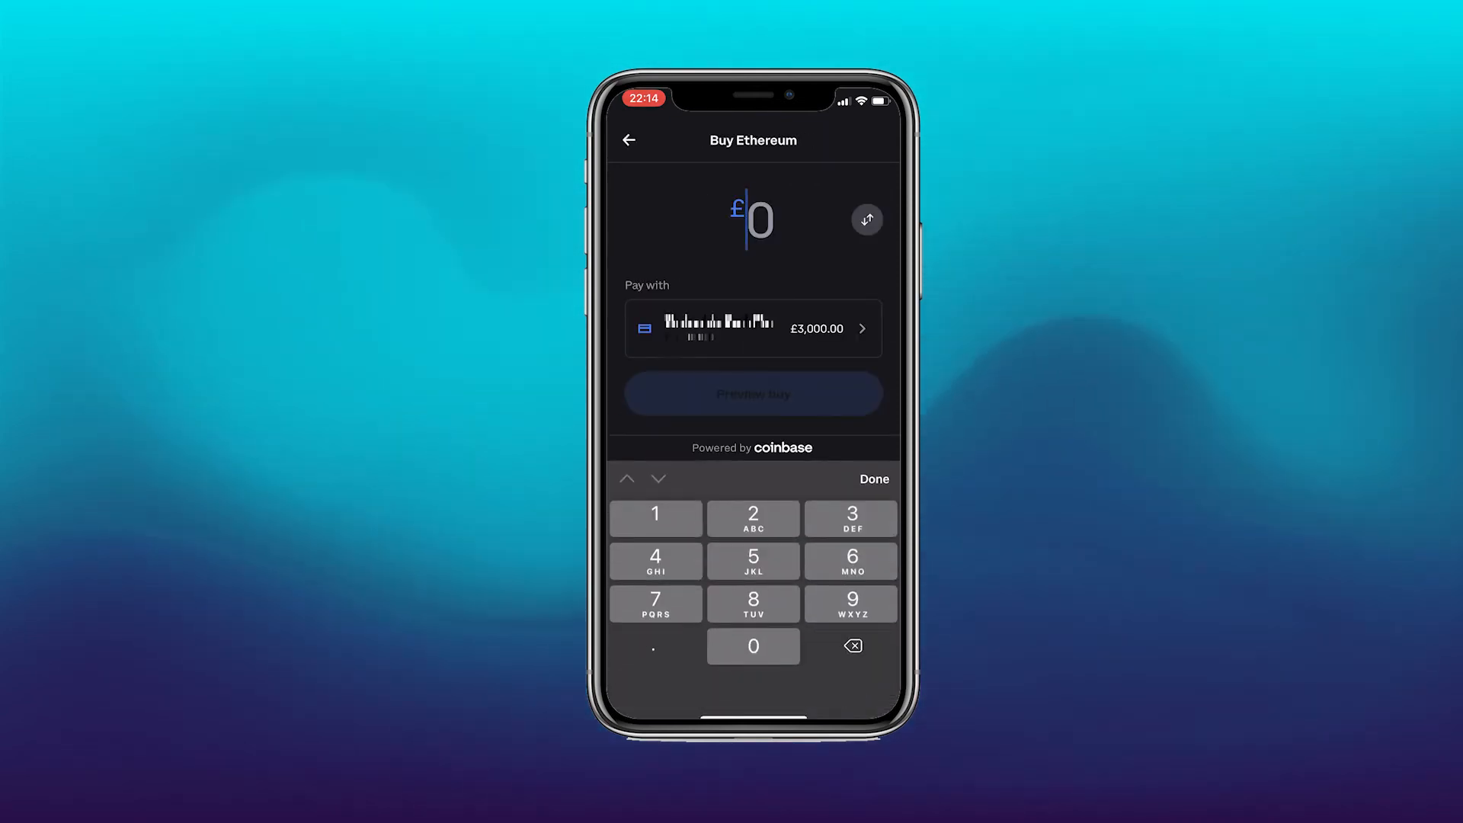
click(753, 646)
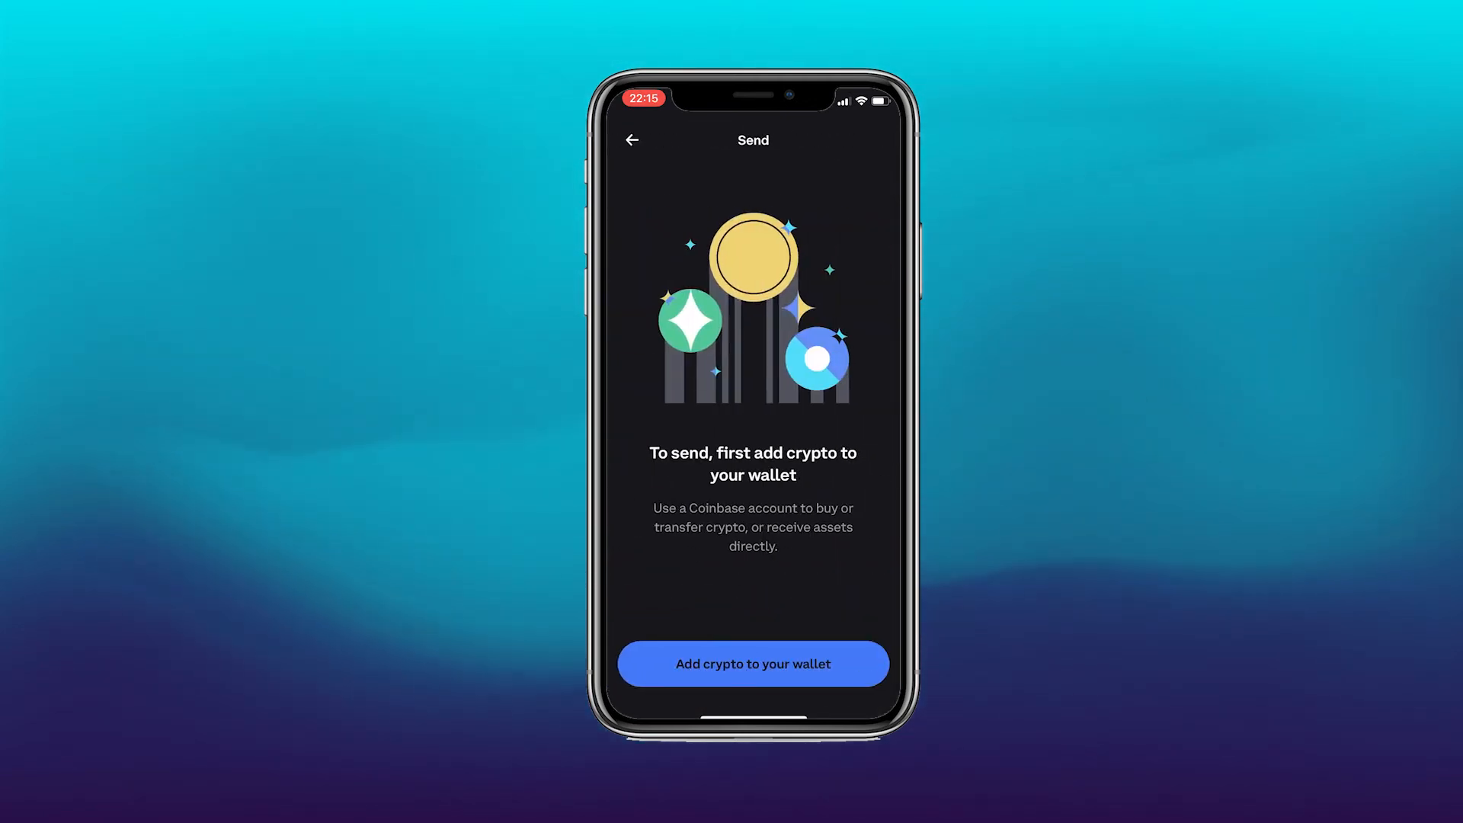
click(633, 138)
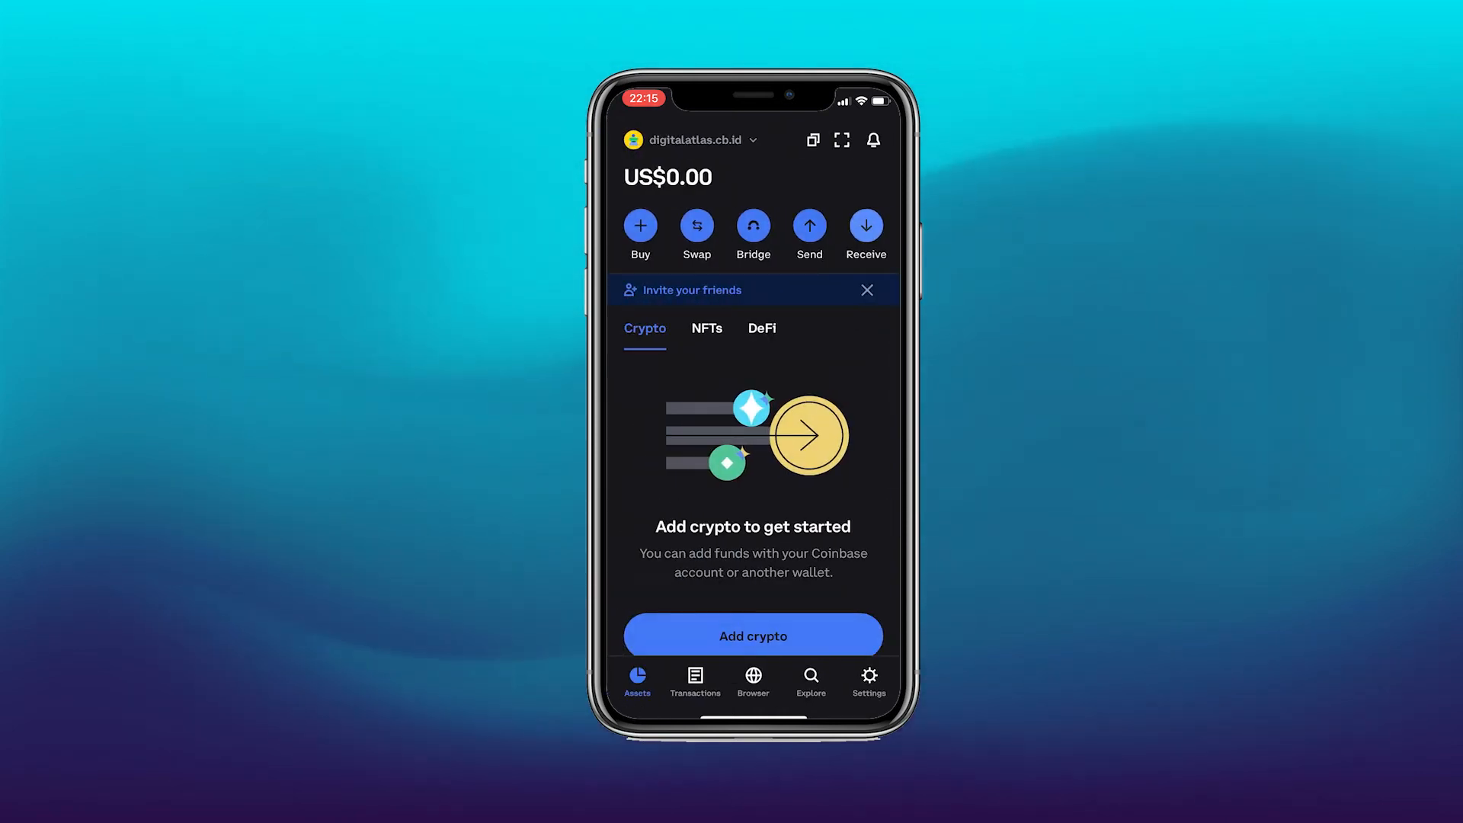
click(863, 230)
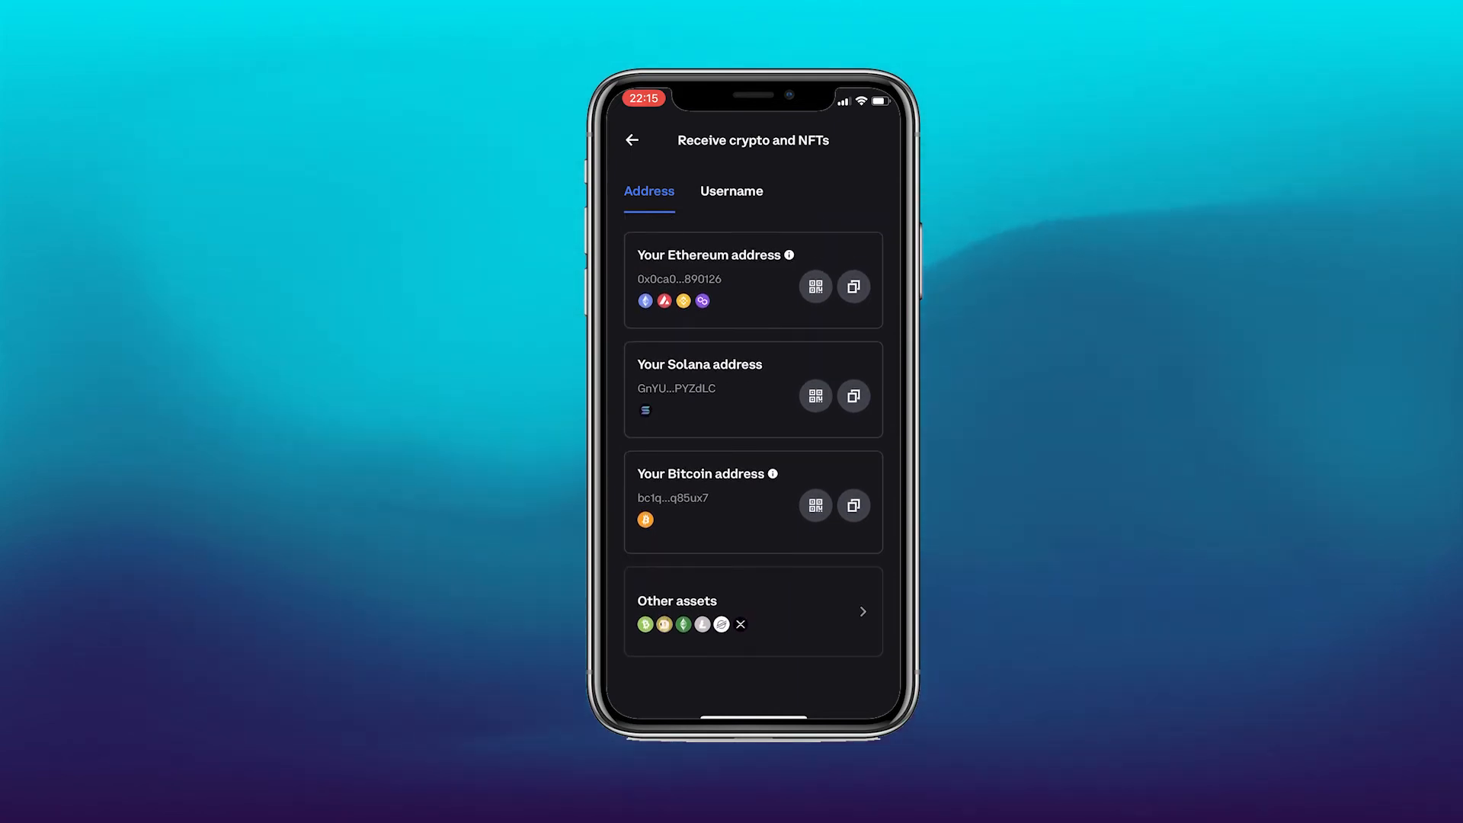
click(752, 610)
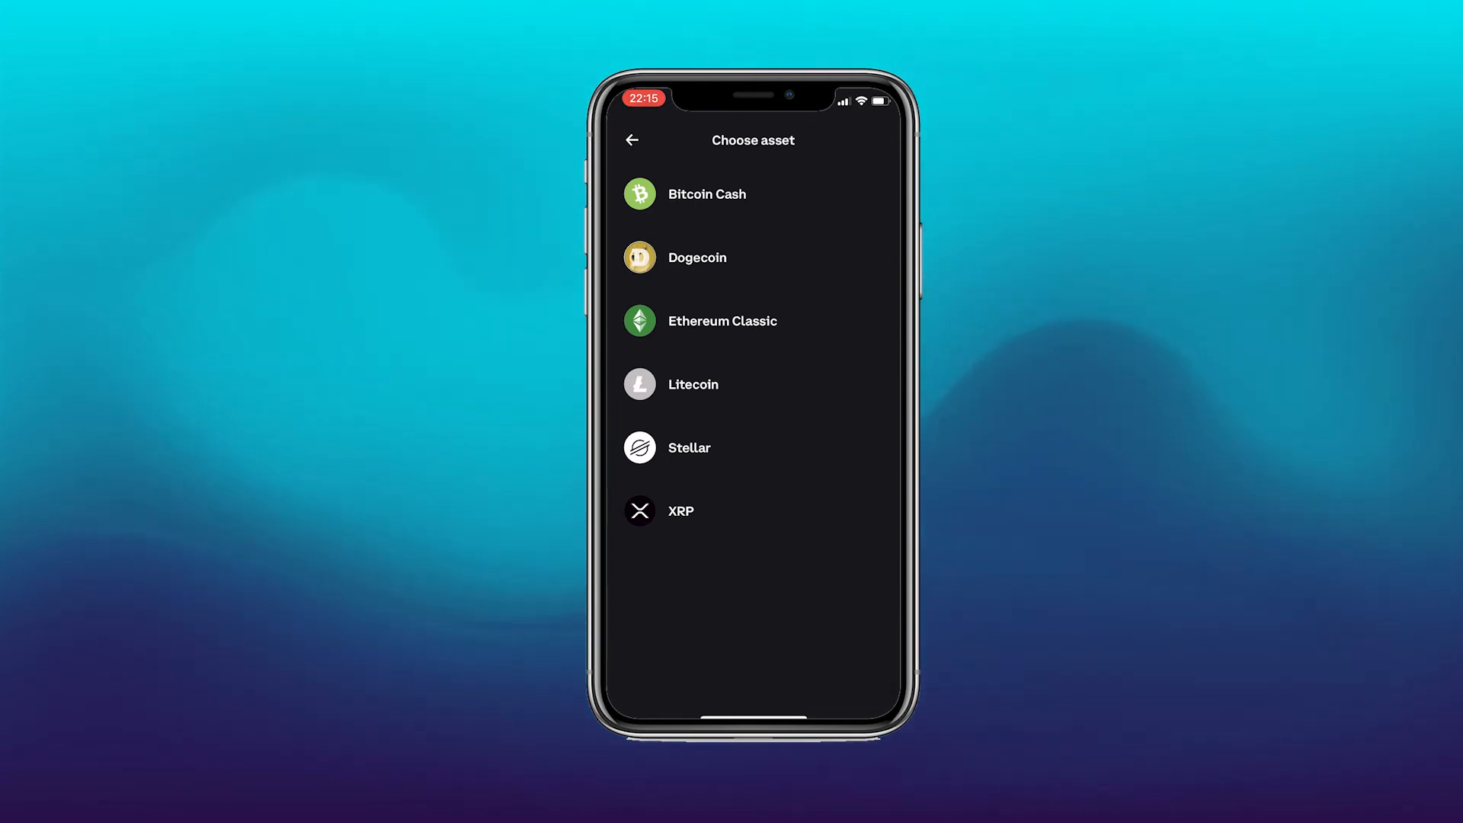
click(633, 140)
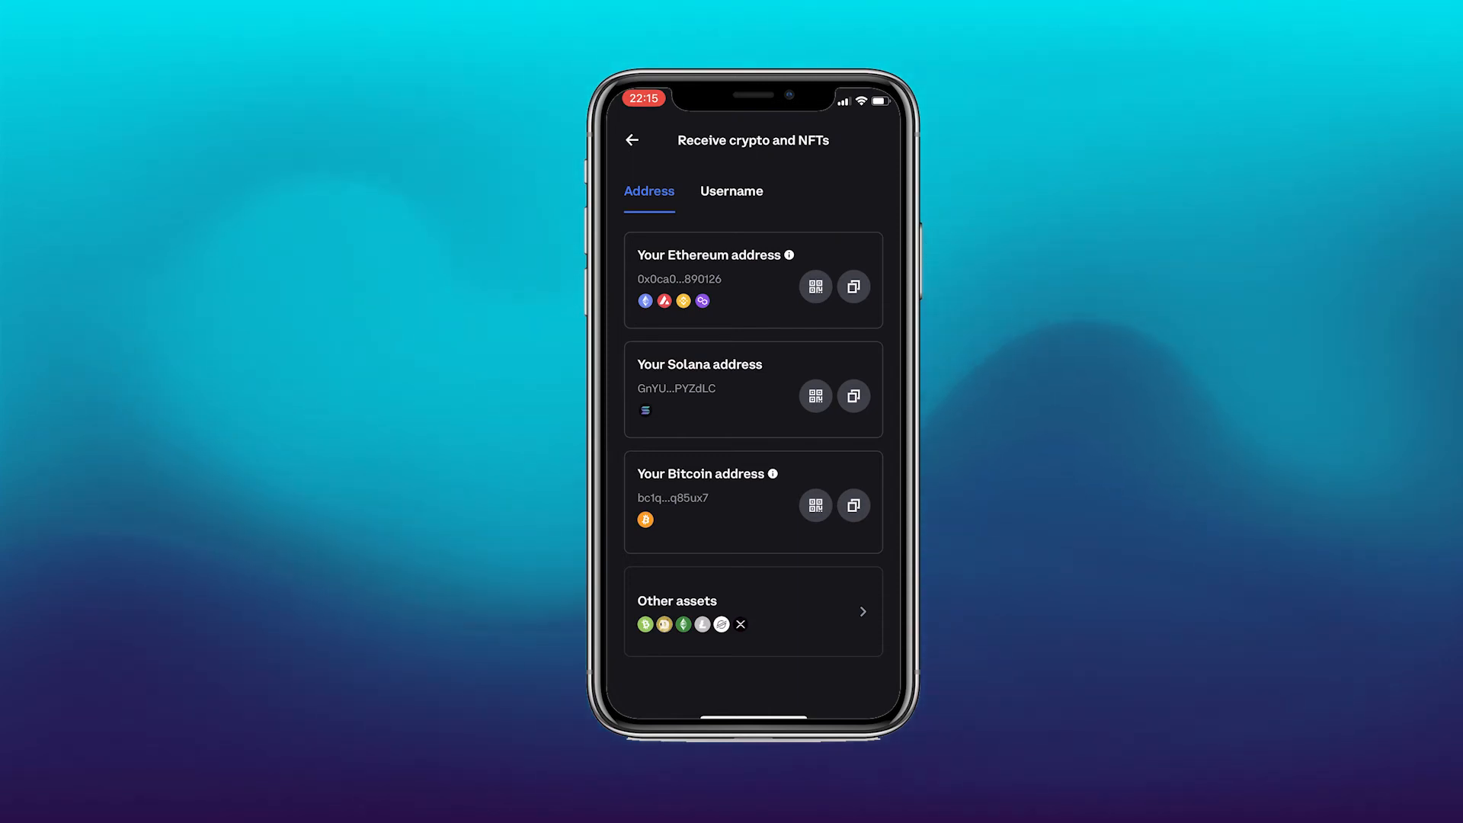
click(732, 191)
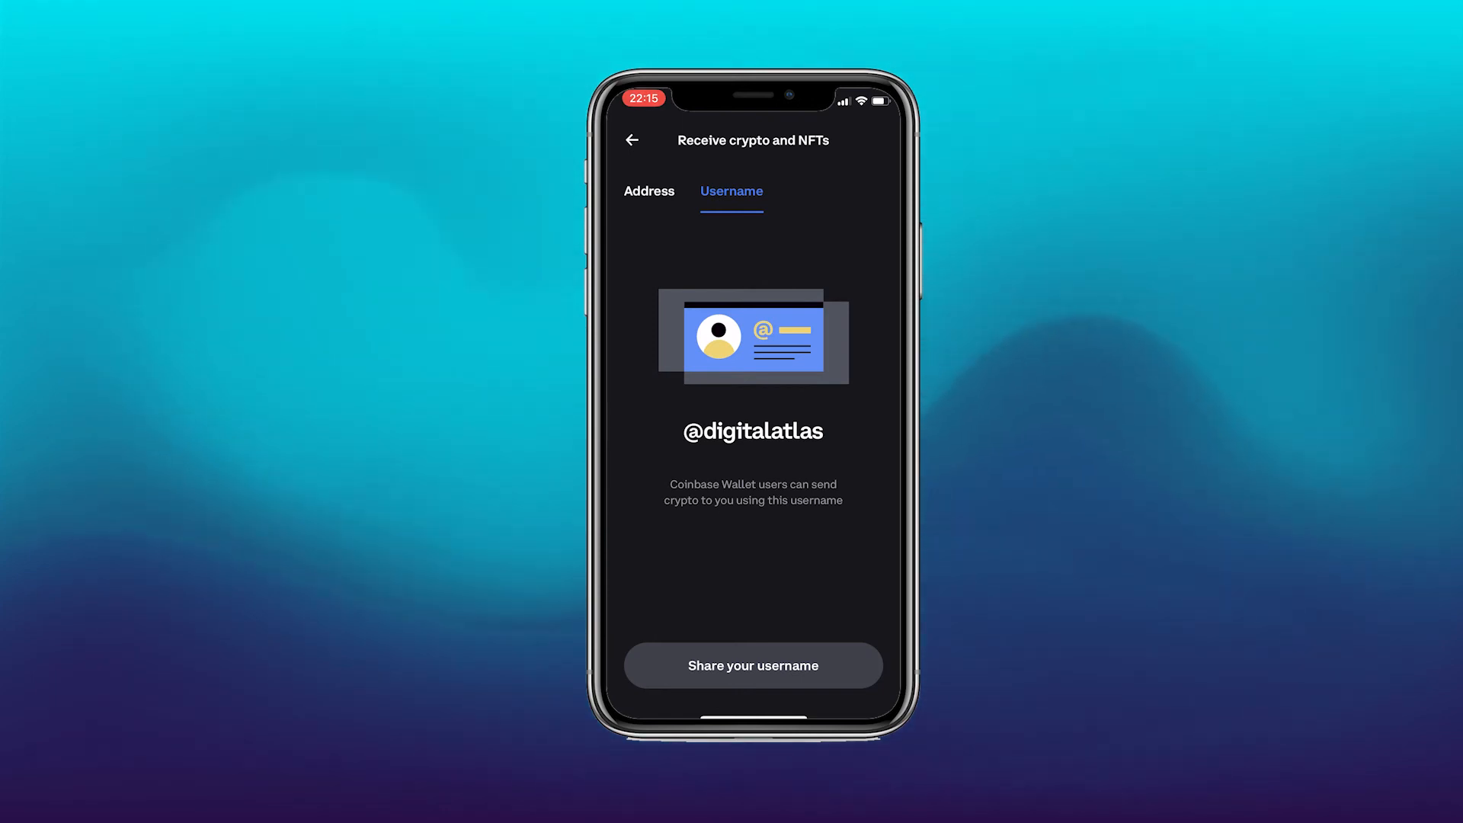
click(633, 140)
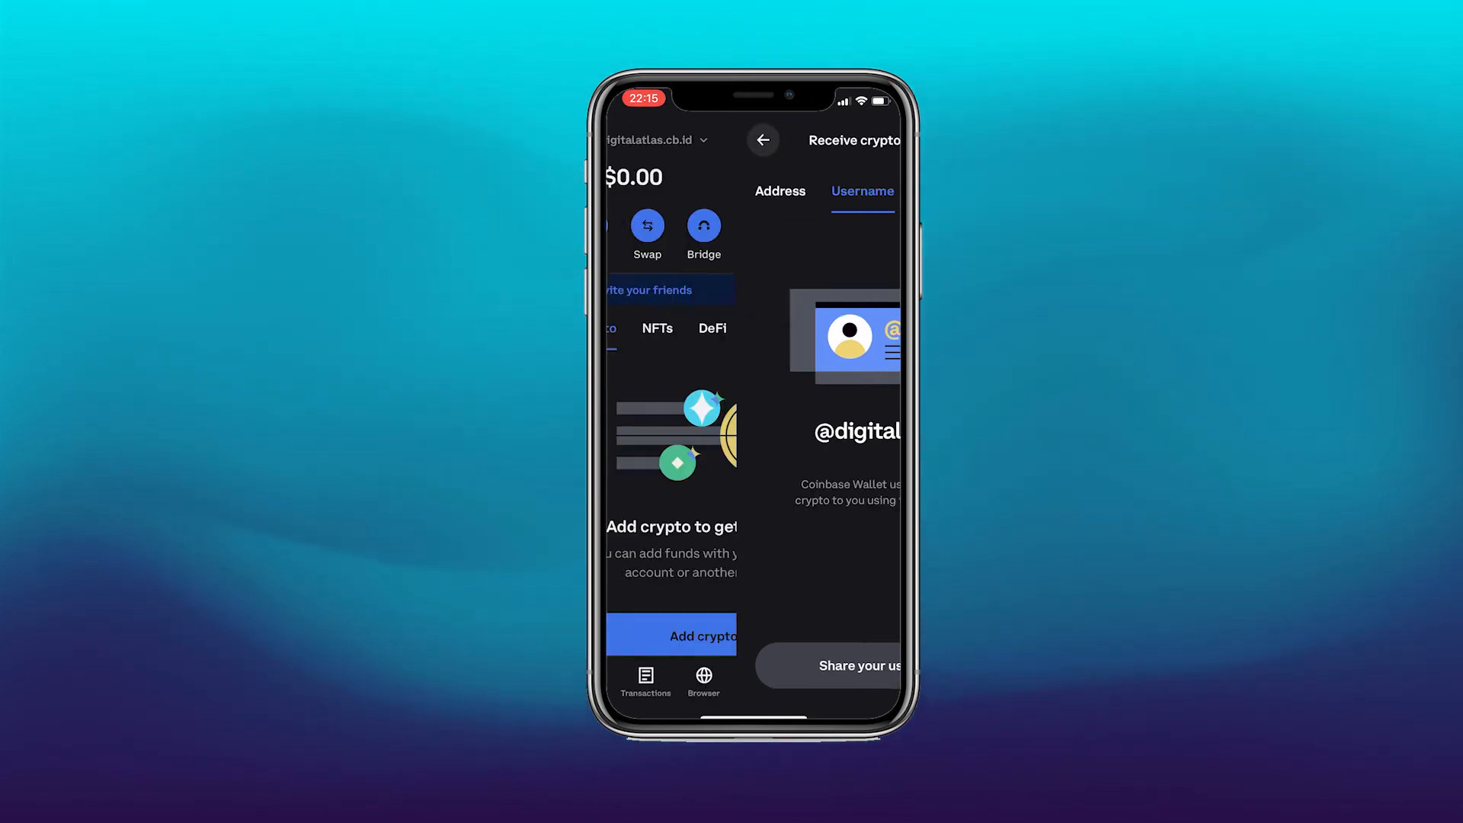
click(764, 140)
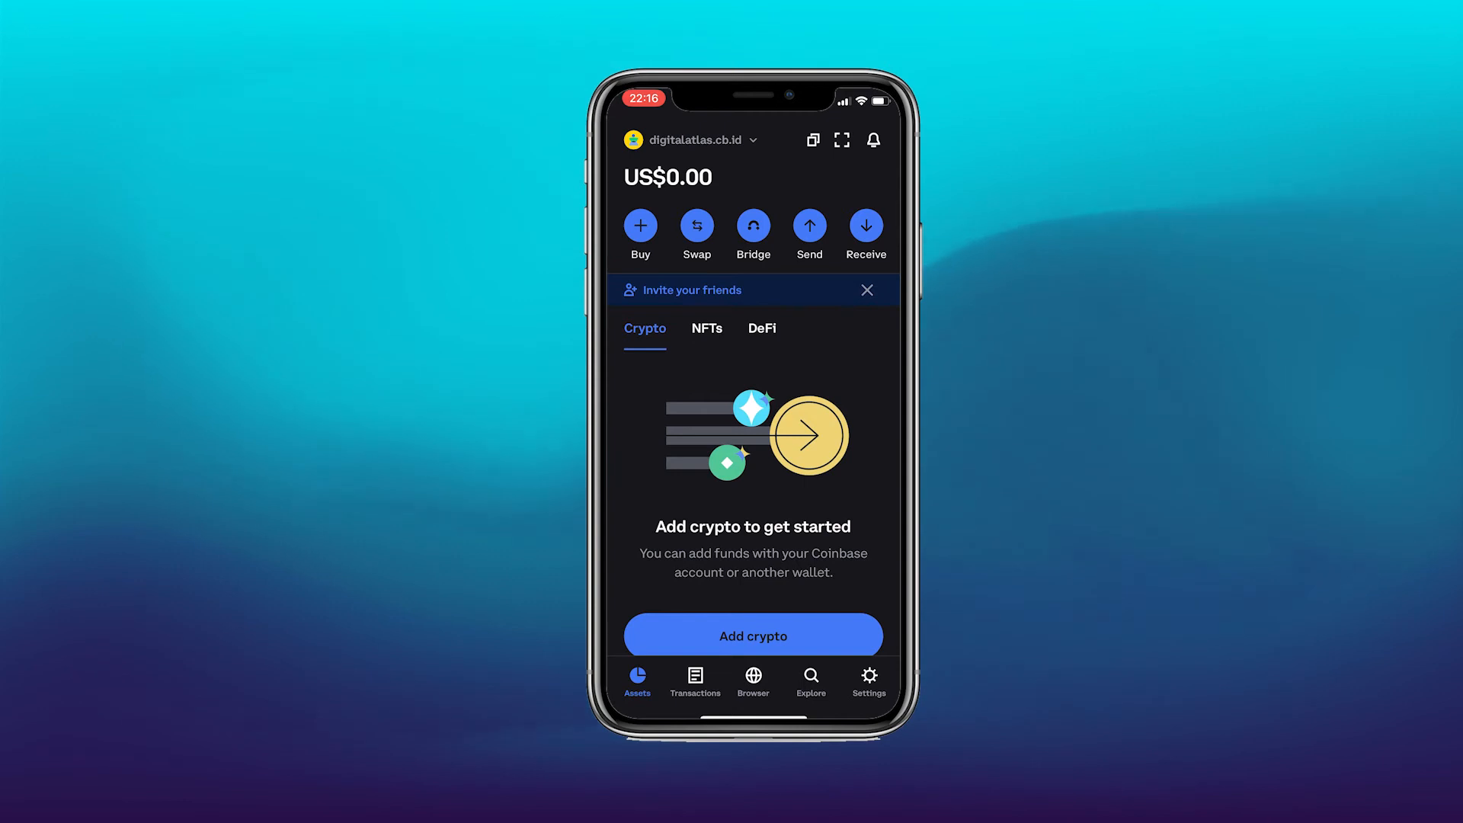
Show the Ethereum address QR code, close it, and exit to the home screen.
click(865, 226)
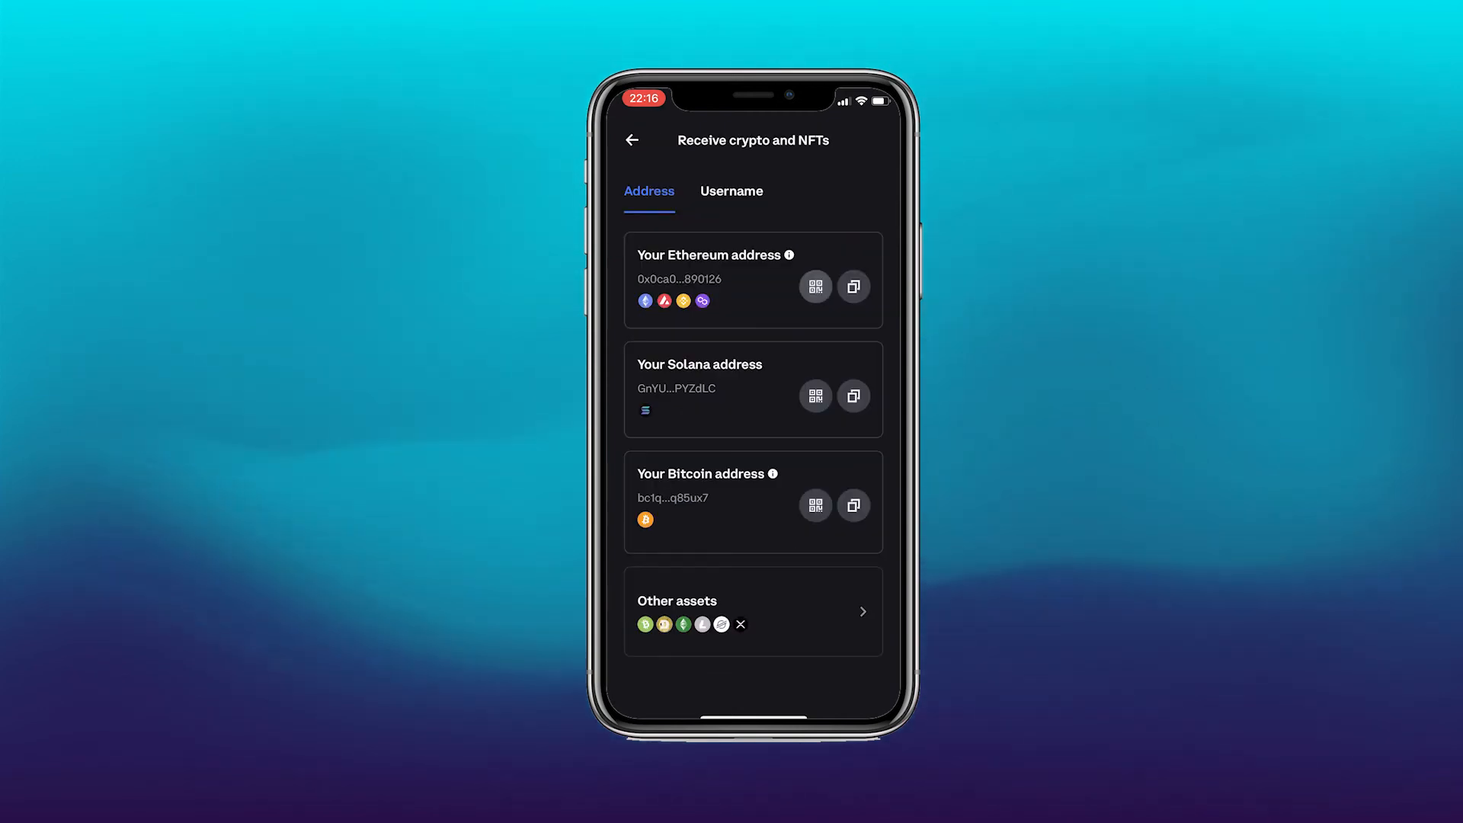
click(814, 286)
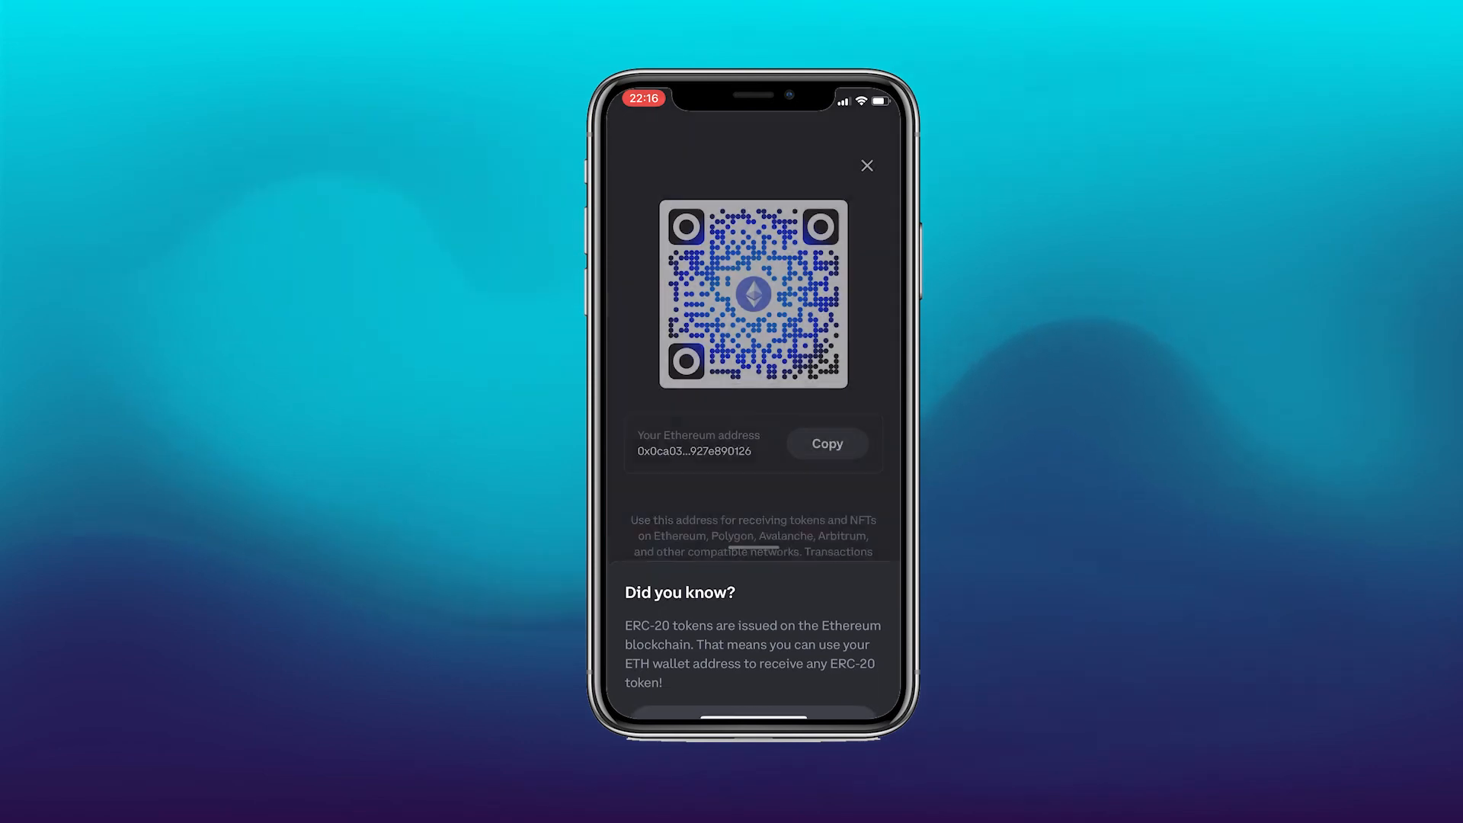
click(866, 165)
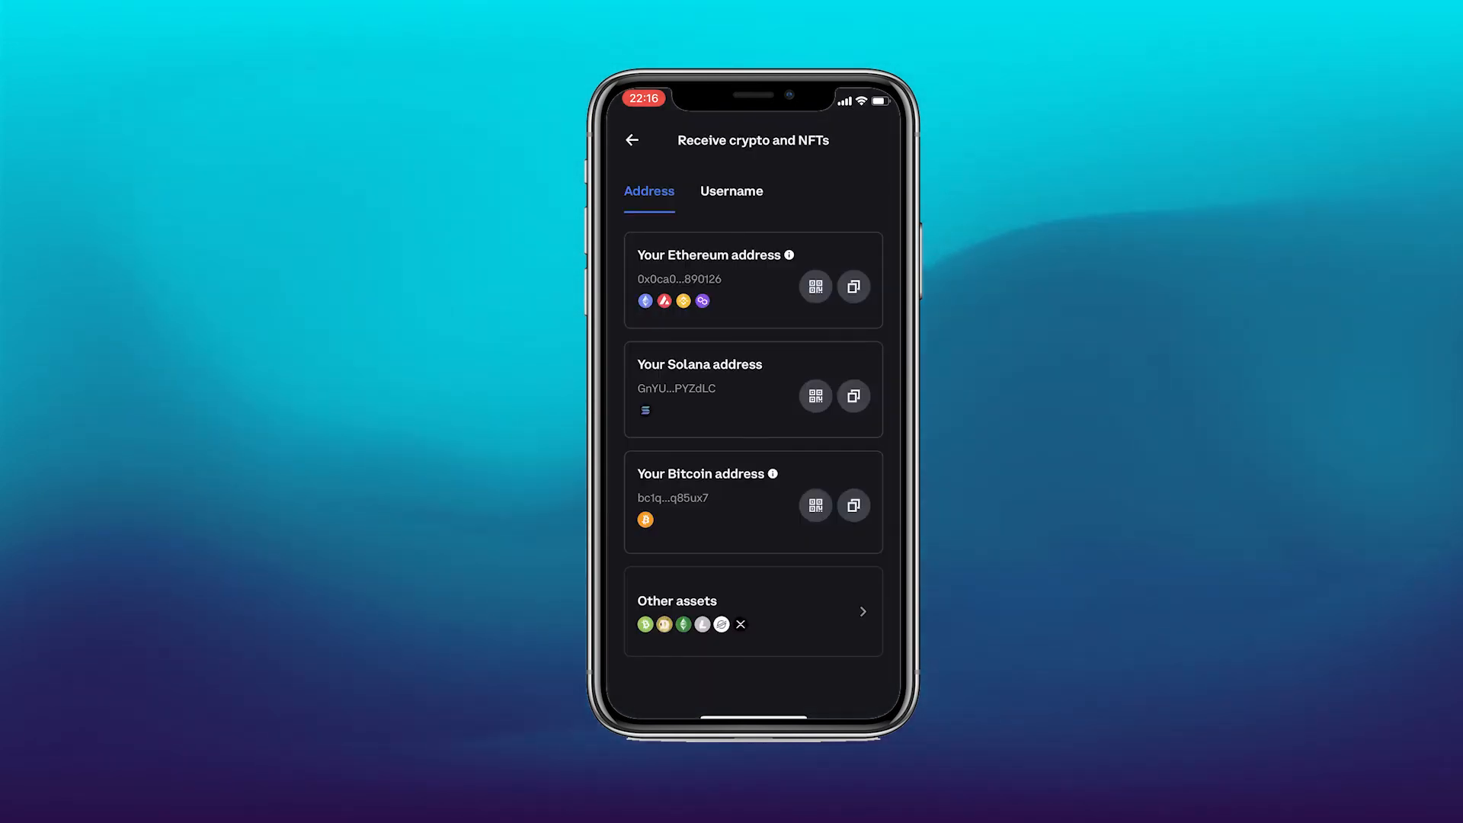
click(633, 140)
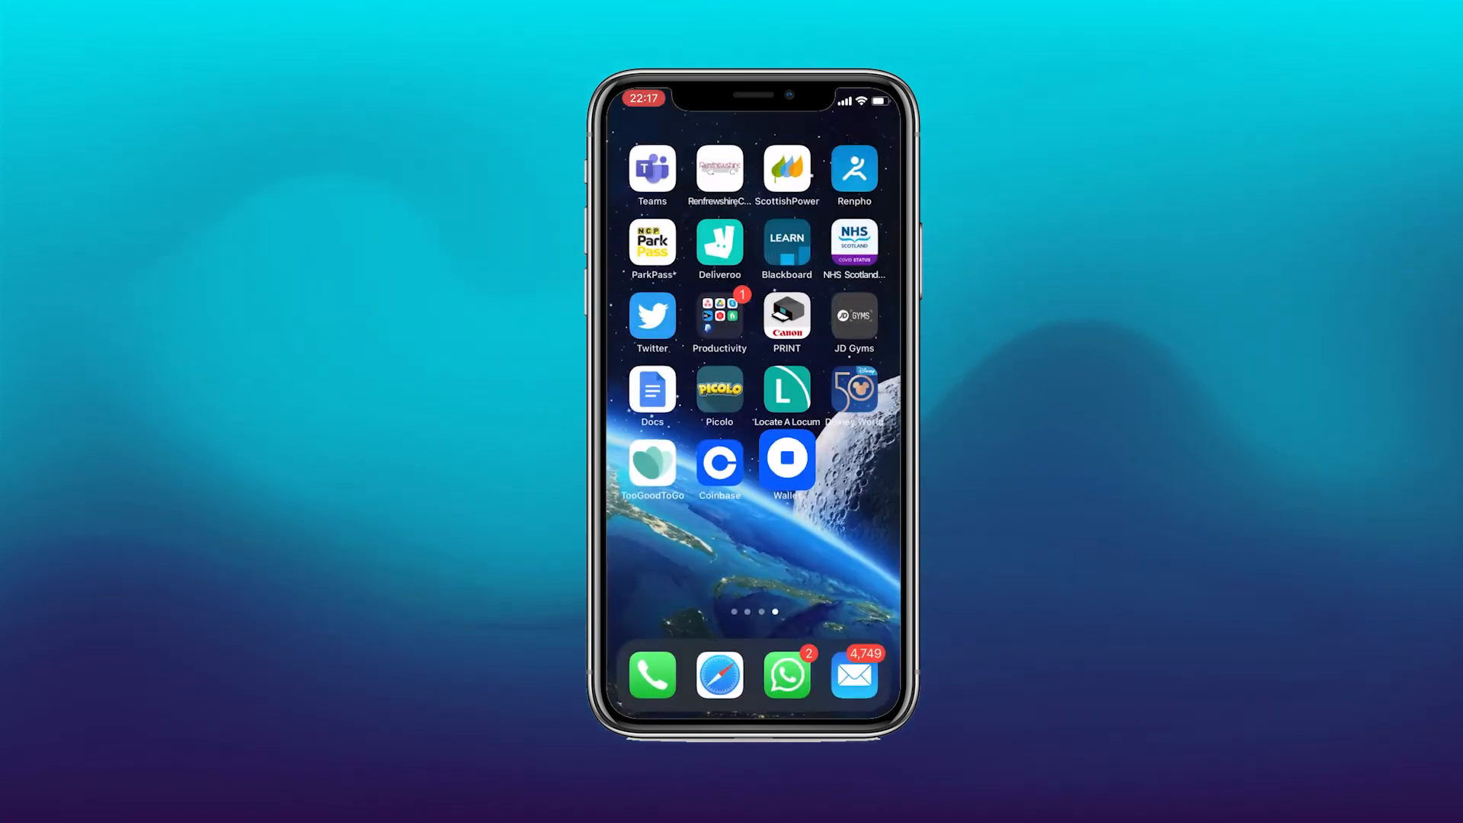
Reopen Coinbase Wallet, confirm the transaction history is empty, and bring up top dapps.
click(719, 465)
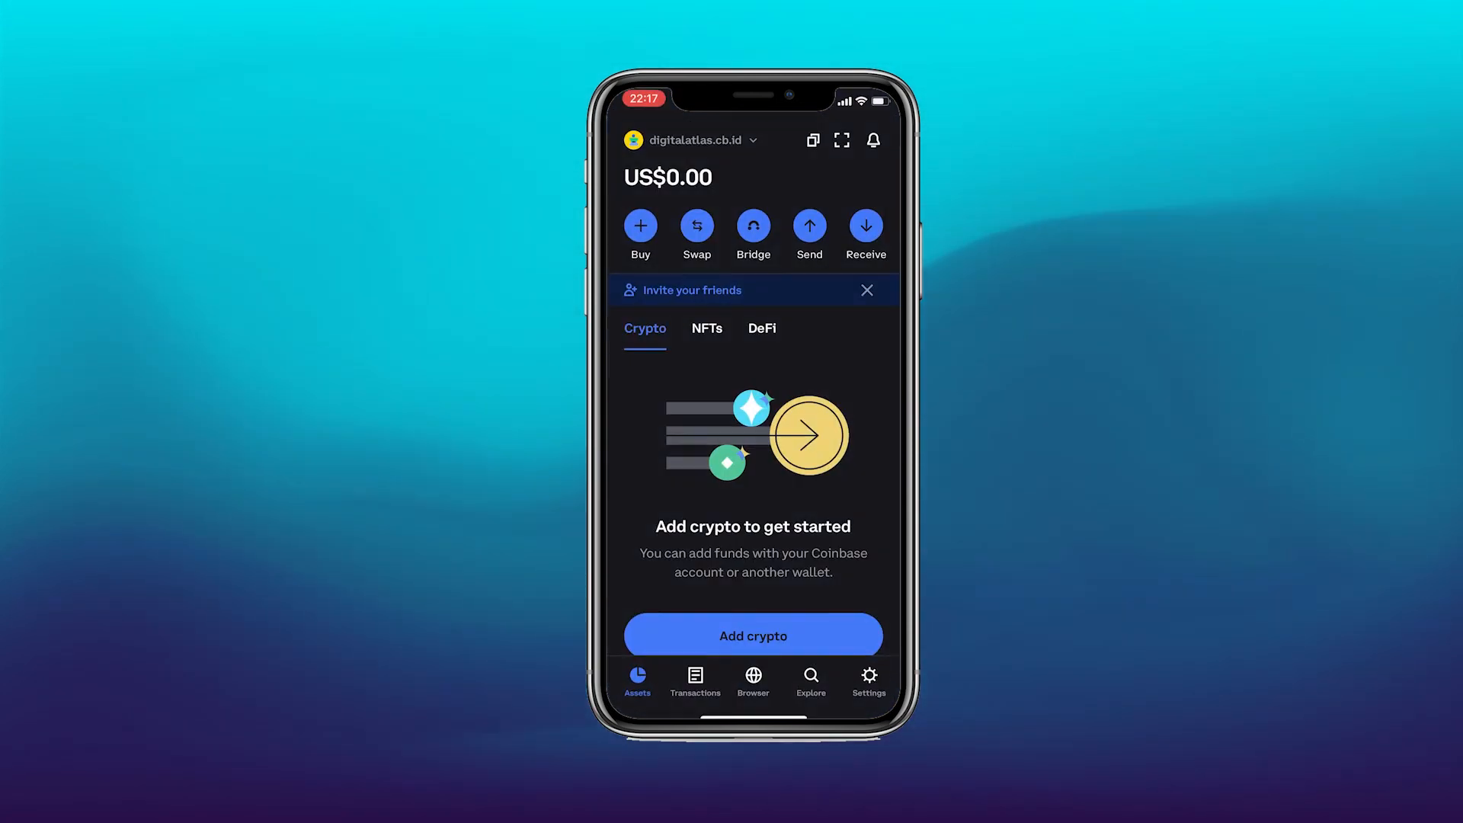
click(694, 676)
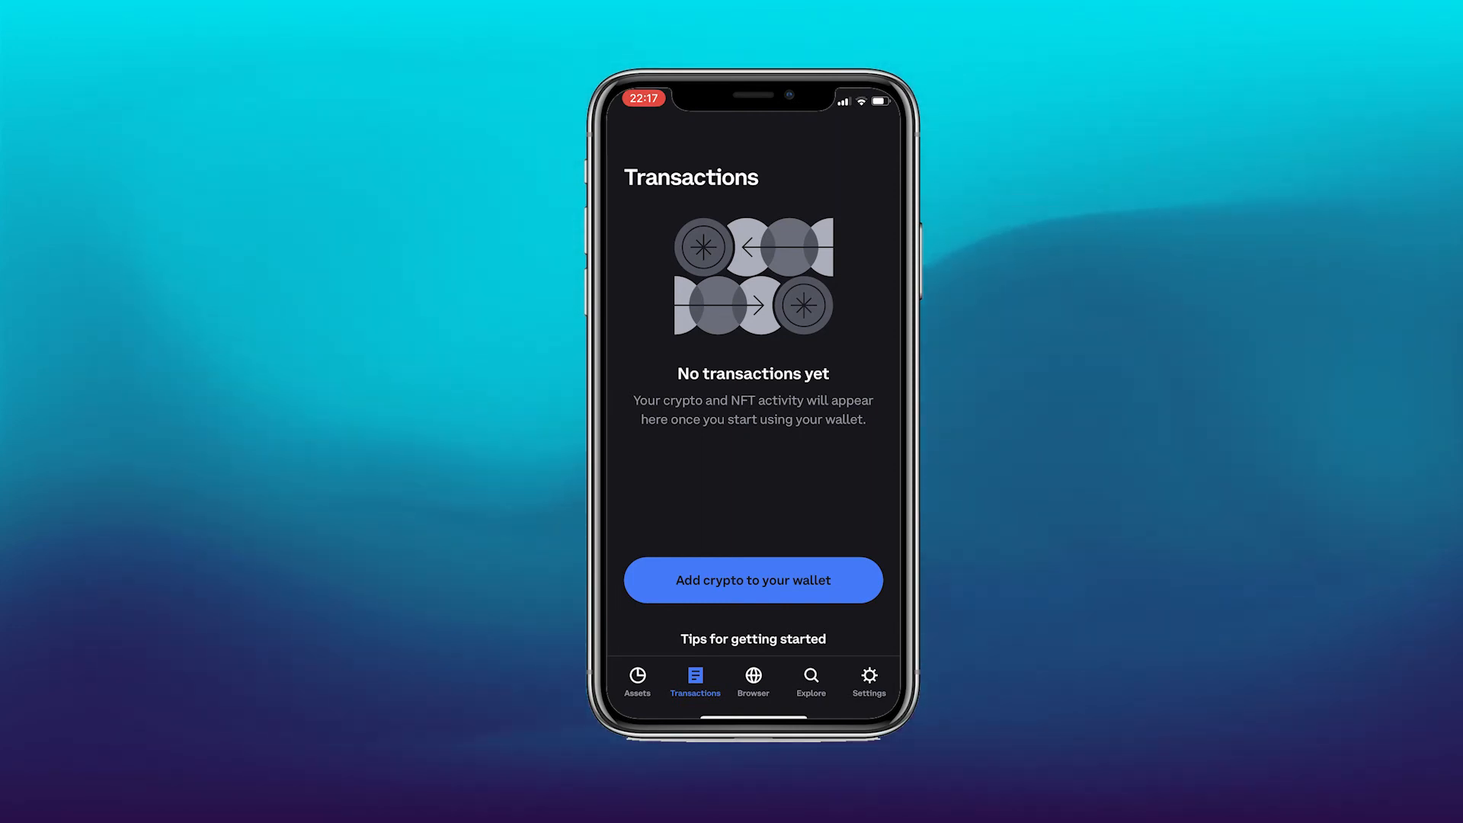
click(752, 679)
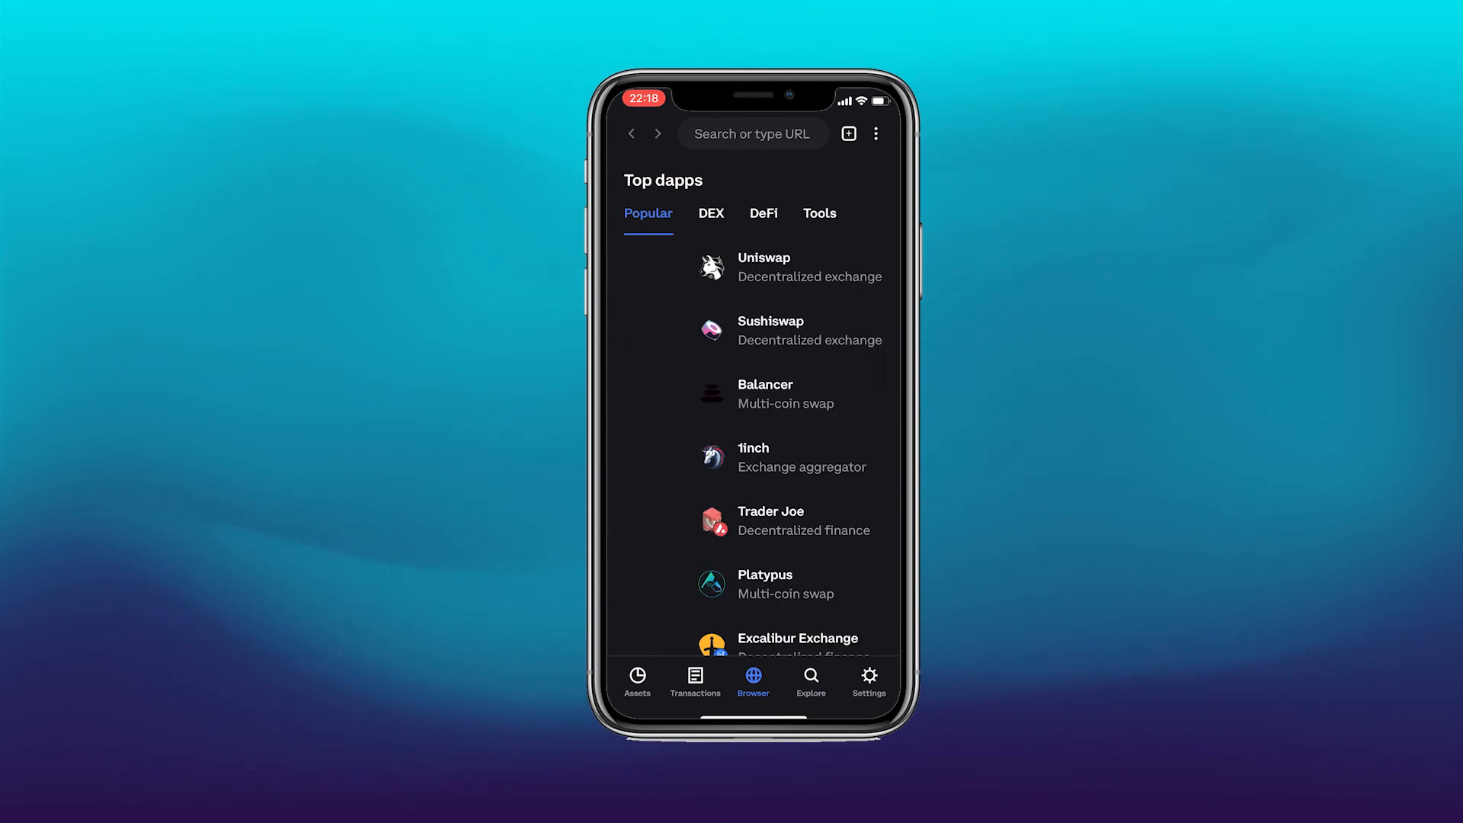
Browse the DeFi, Tools and DEX dapp categories, then open Uniswap's receive-token picker.
click(762, 213)
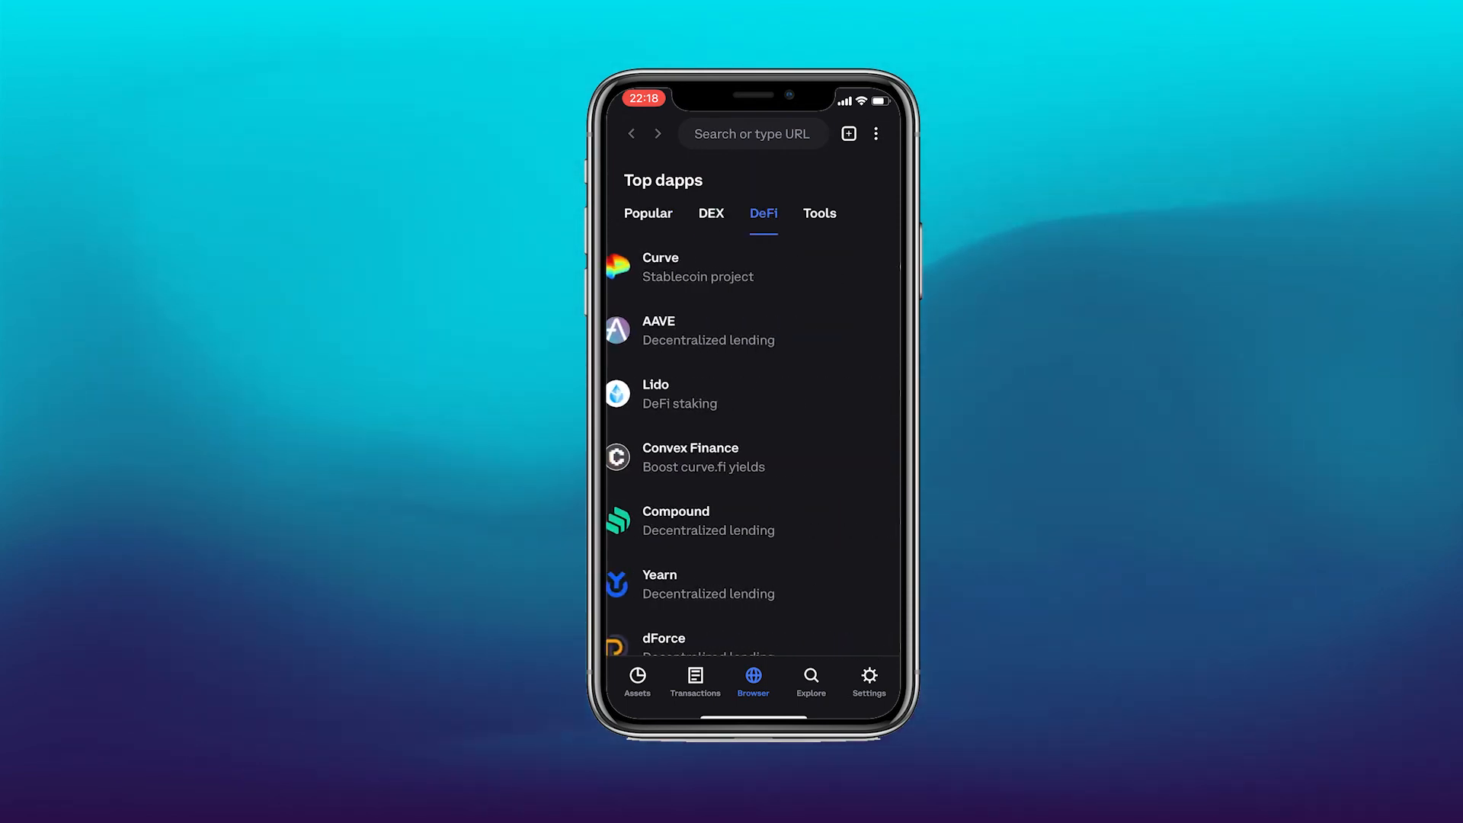
click(819, 212)
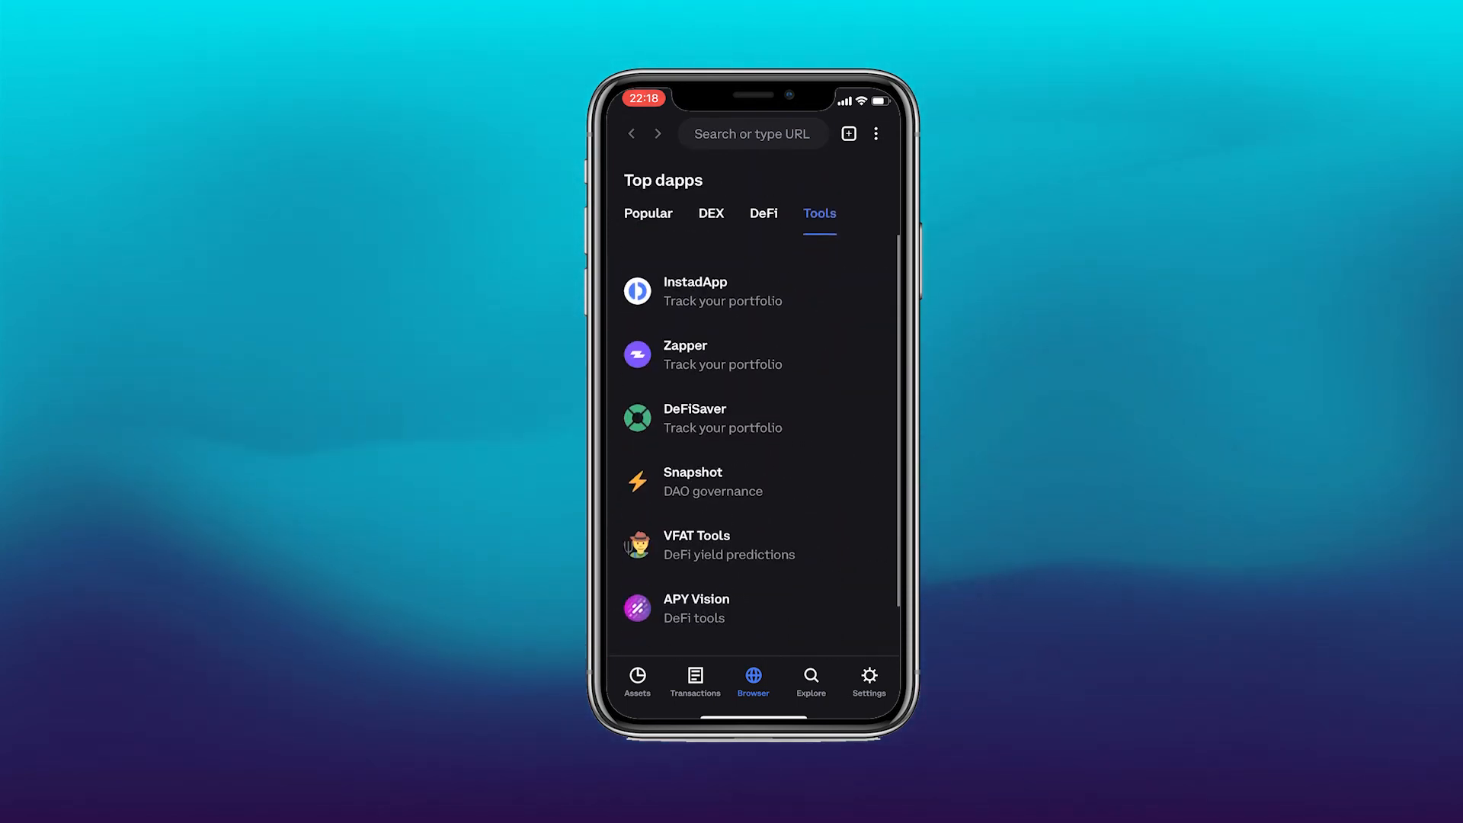
click(710, 212)
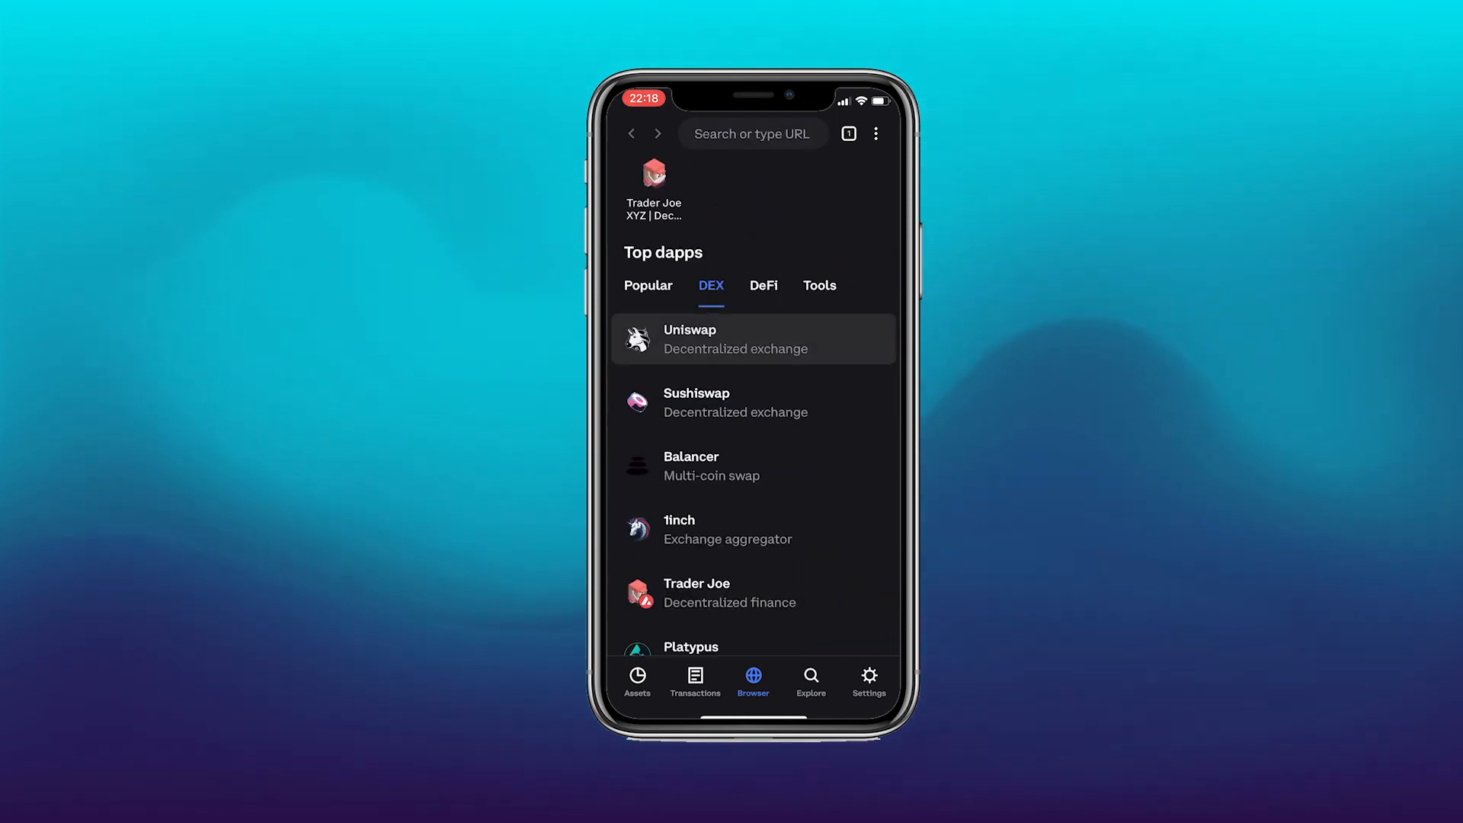
click(753, 339)
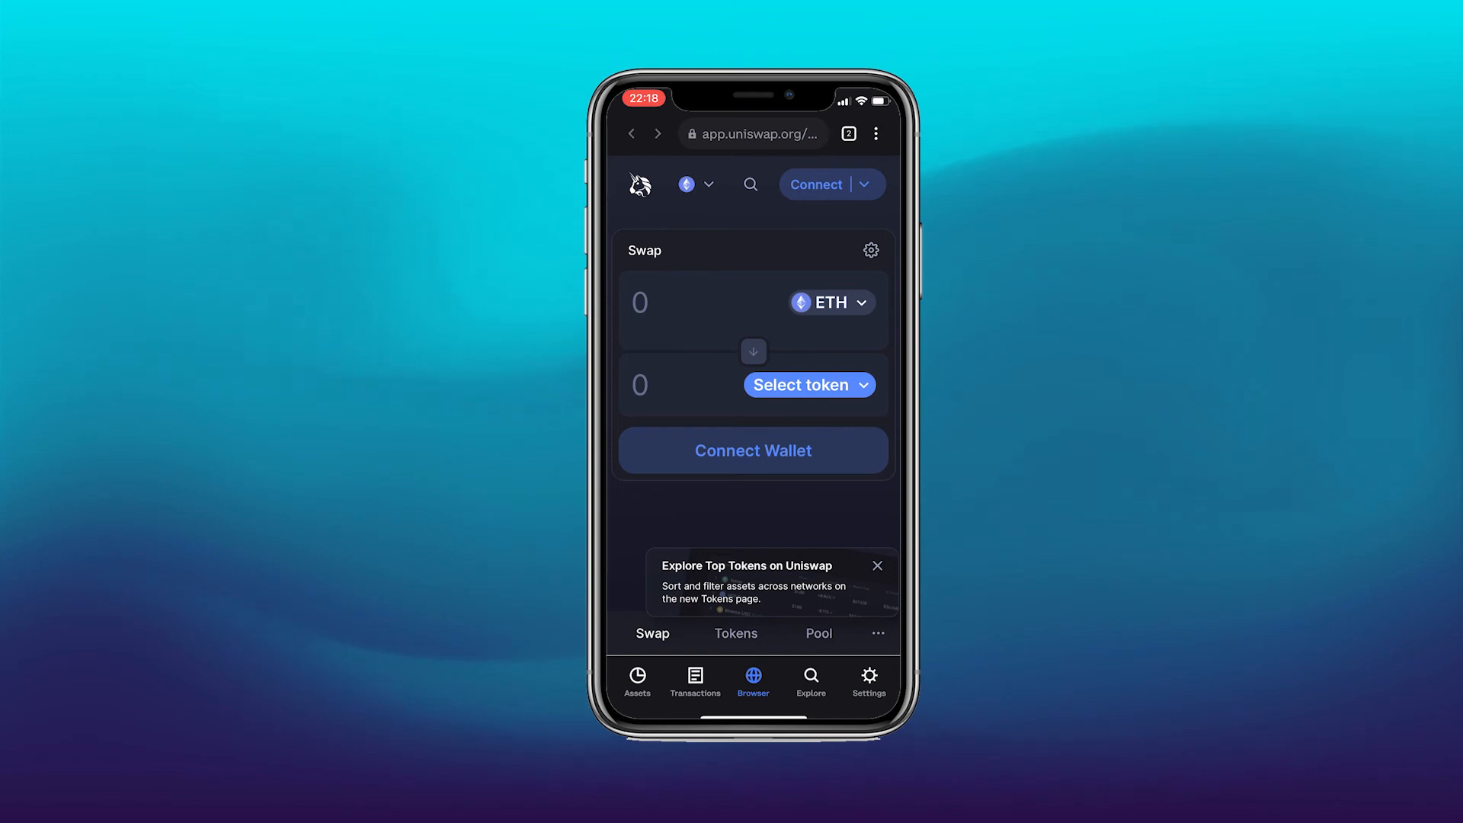
click(799, 384)
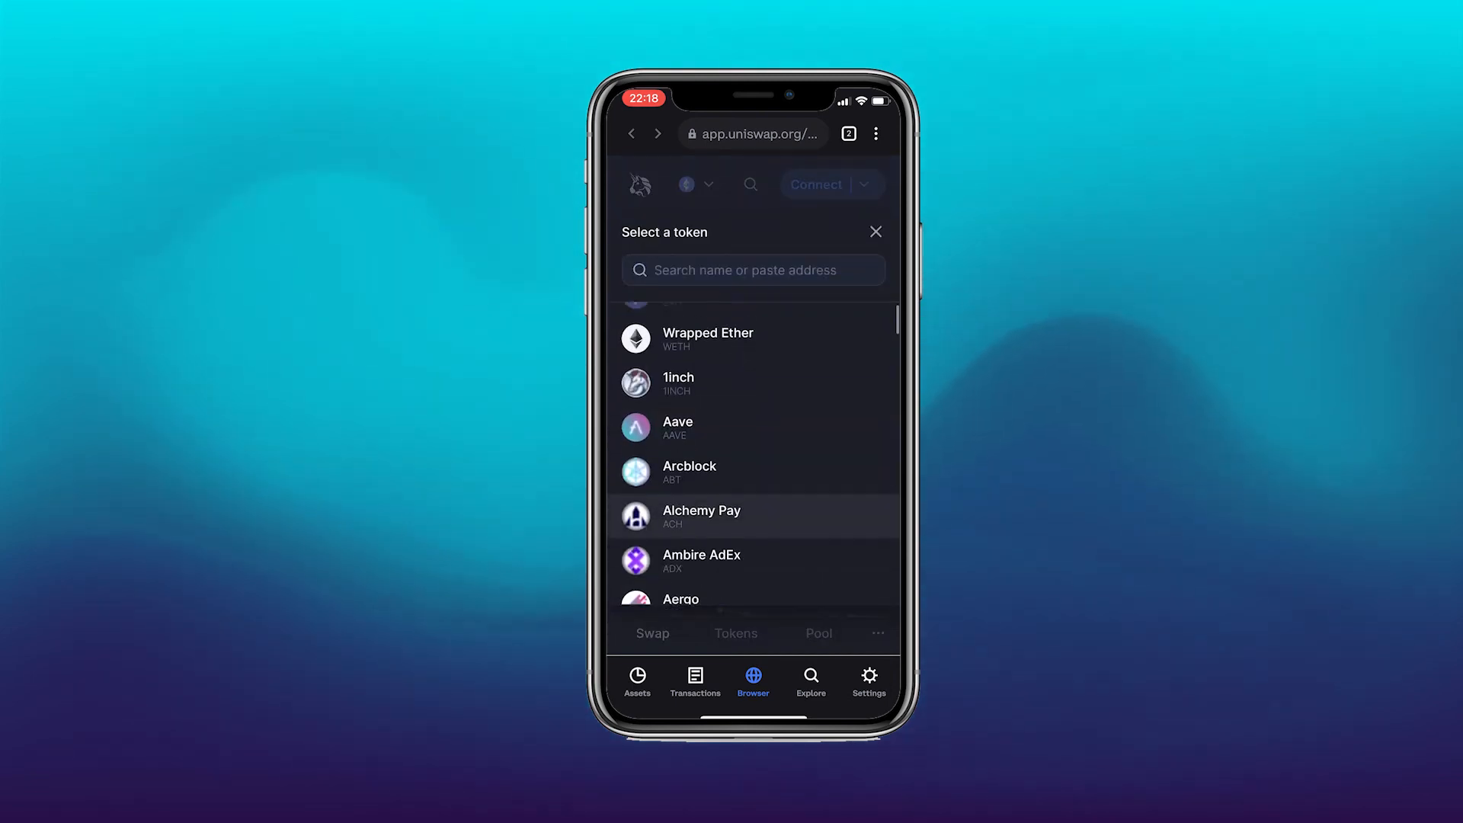
Quote 20 ETH into UNI (about 4,206.18 UNI), then return to the wallet's assets.
scroll(up, 3)
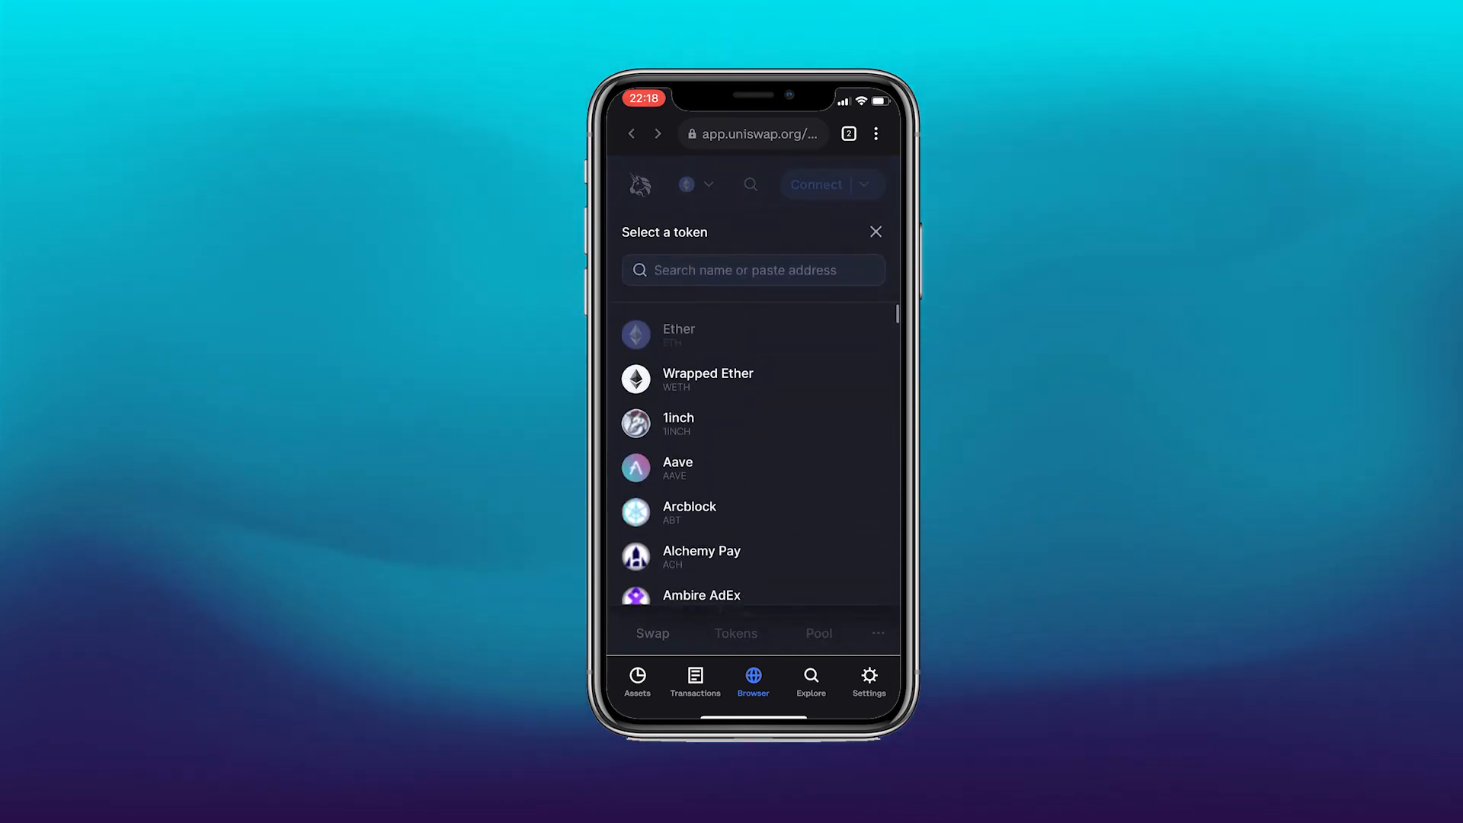
click(752, 270)
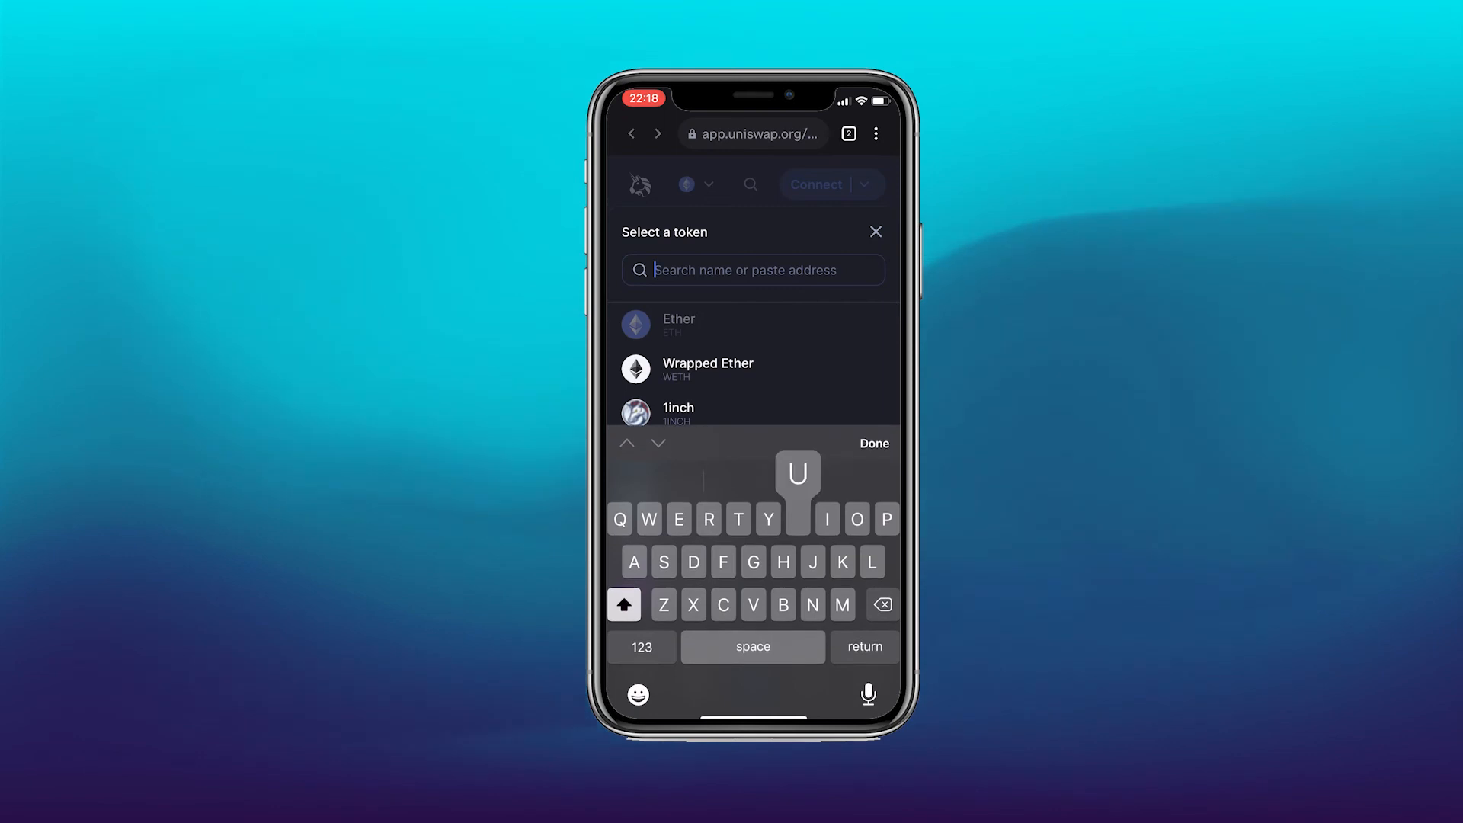
text(ni)
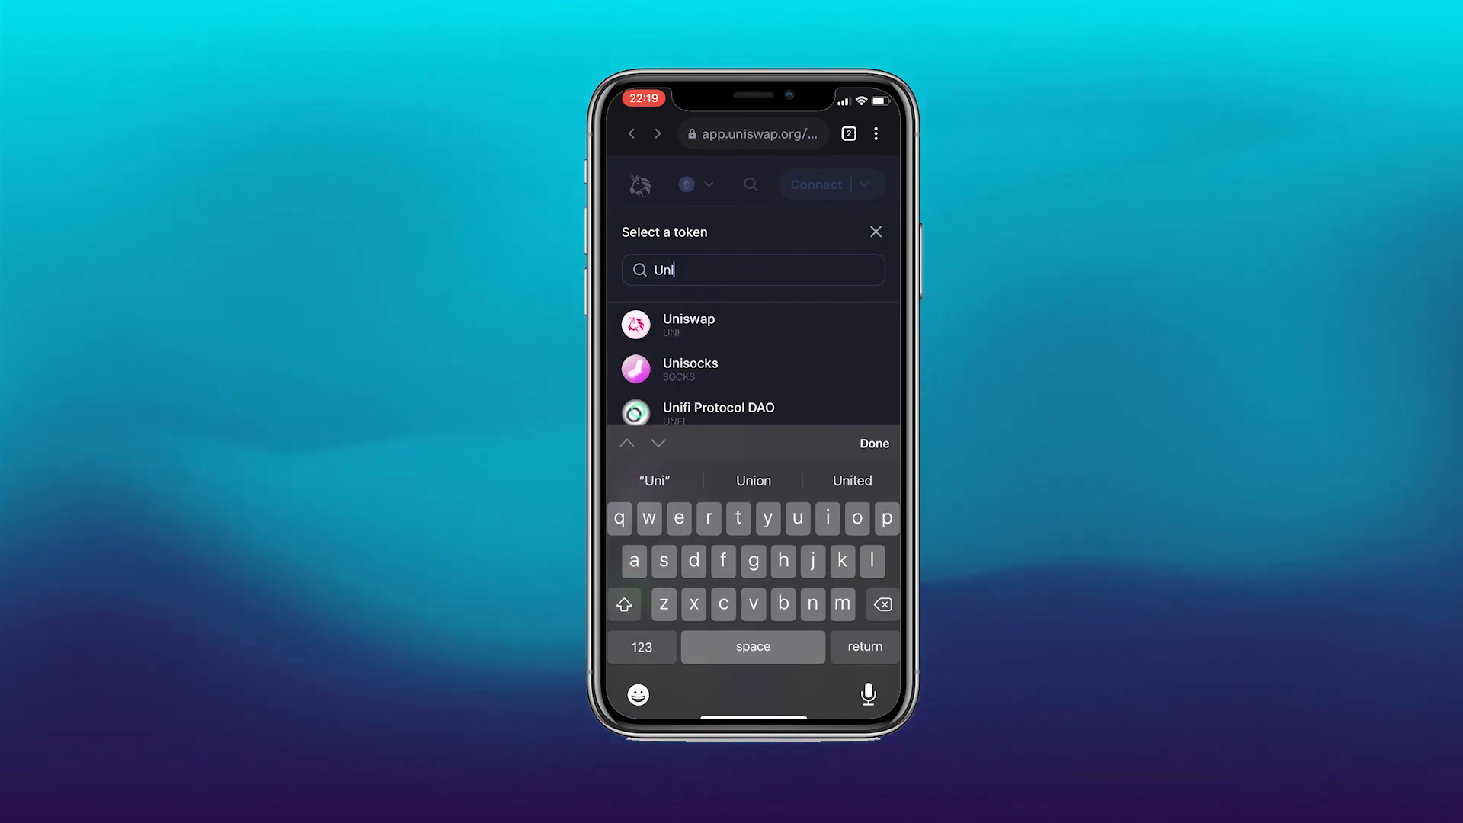
click(690, 325)
text(20)
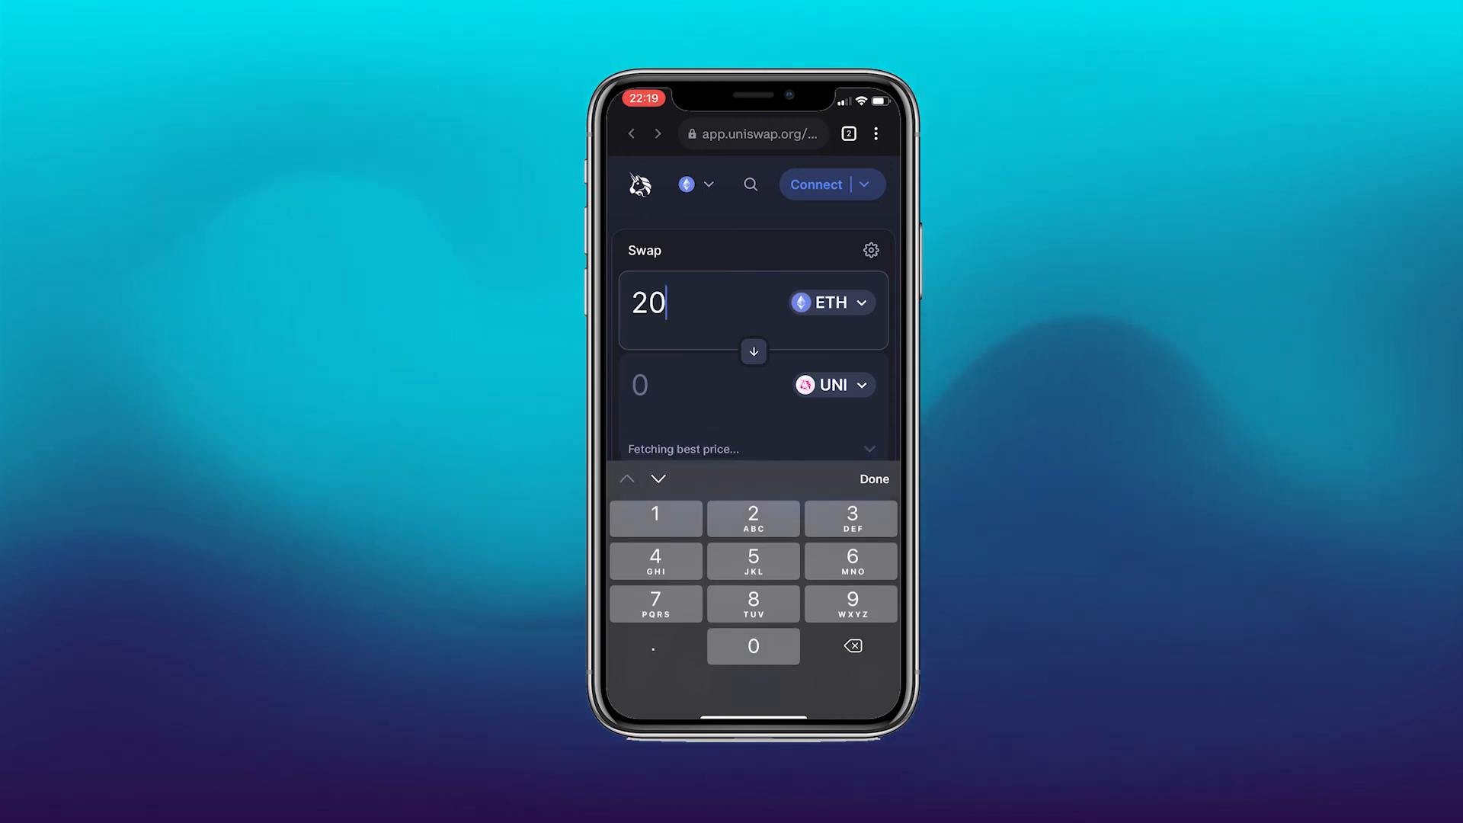
click(873, 479)
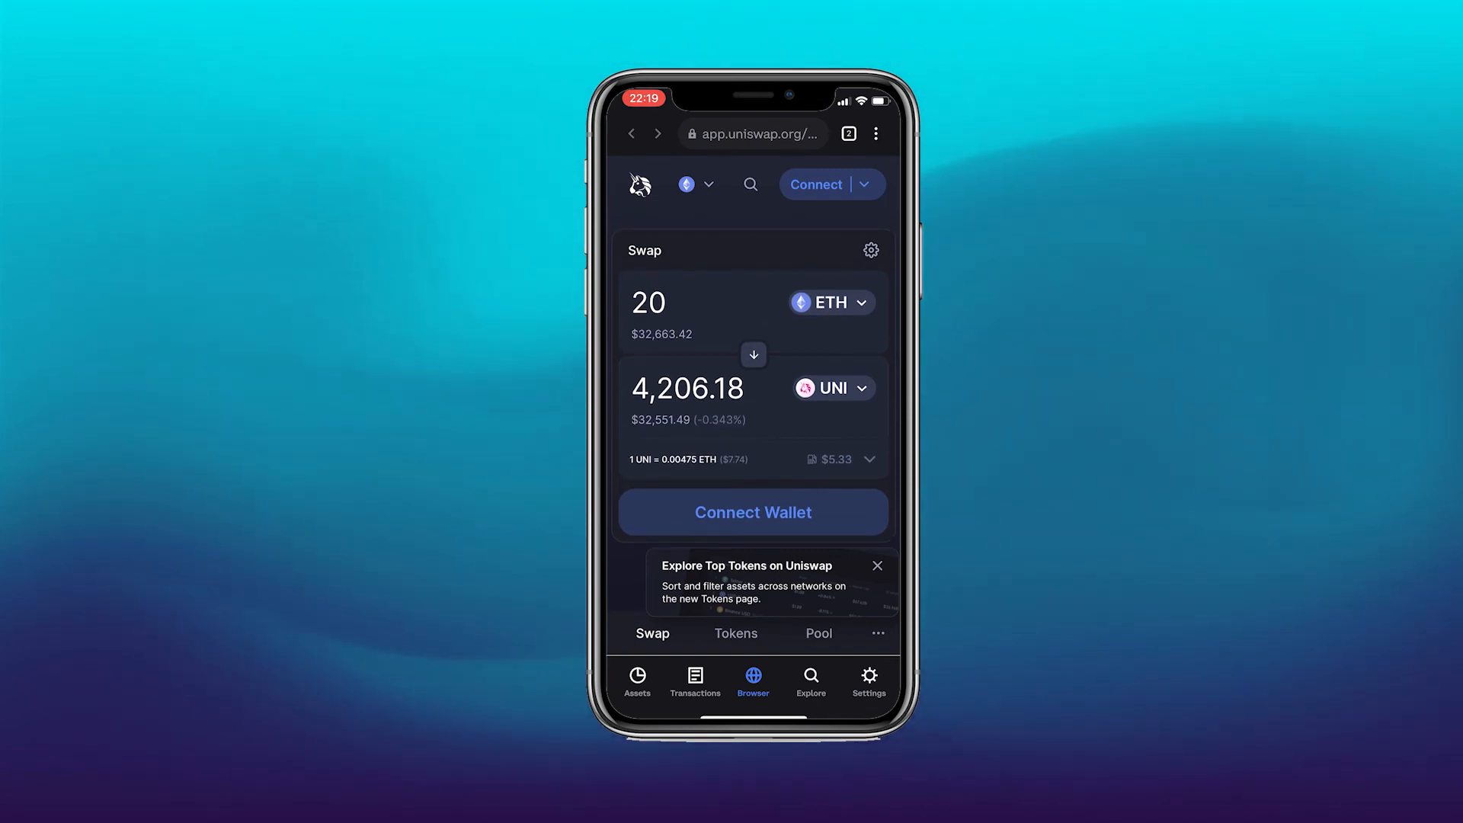
click(637, 679)
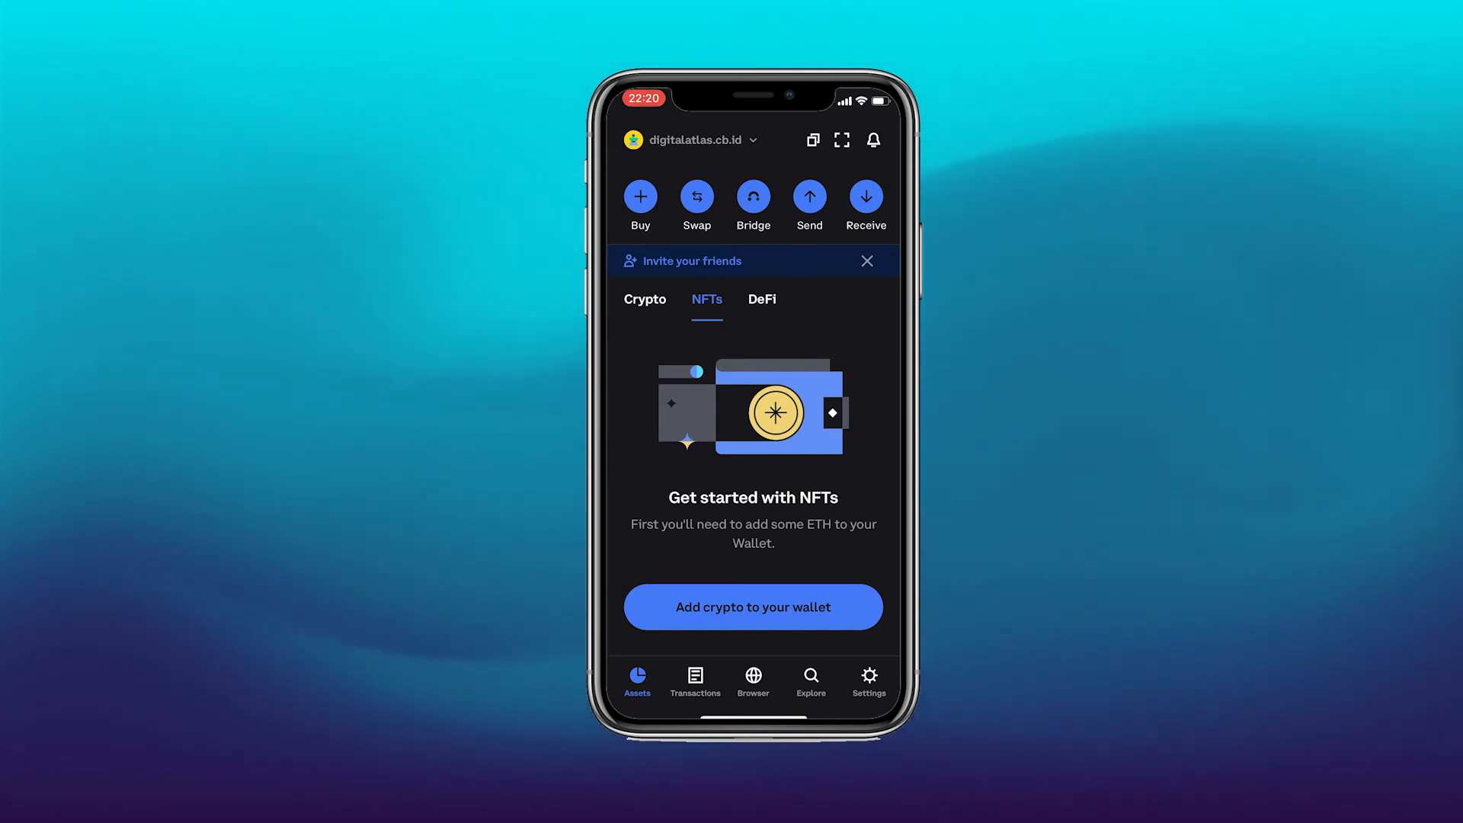
Check the empty NFTs and DeFi holdings without adding crypto, then switch to Coinbase.
click(753, 607)
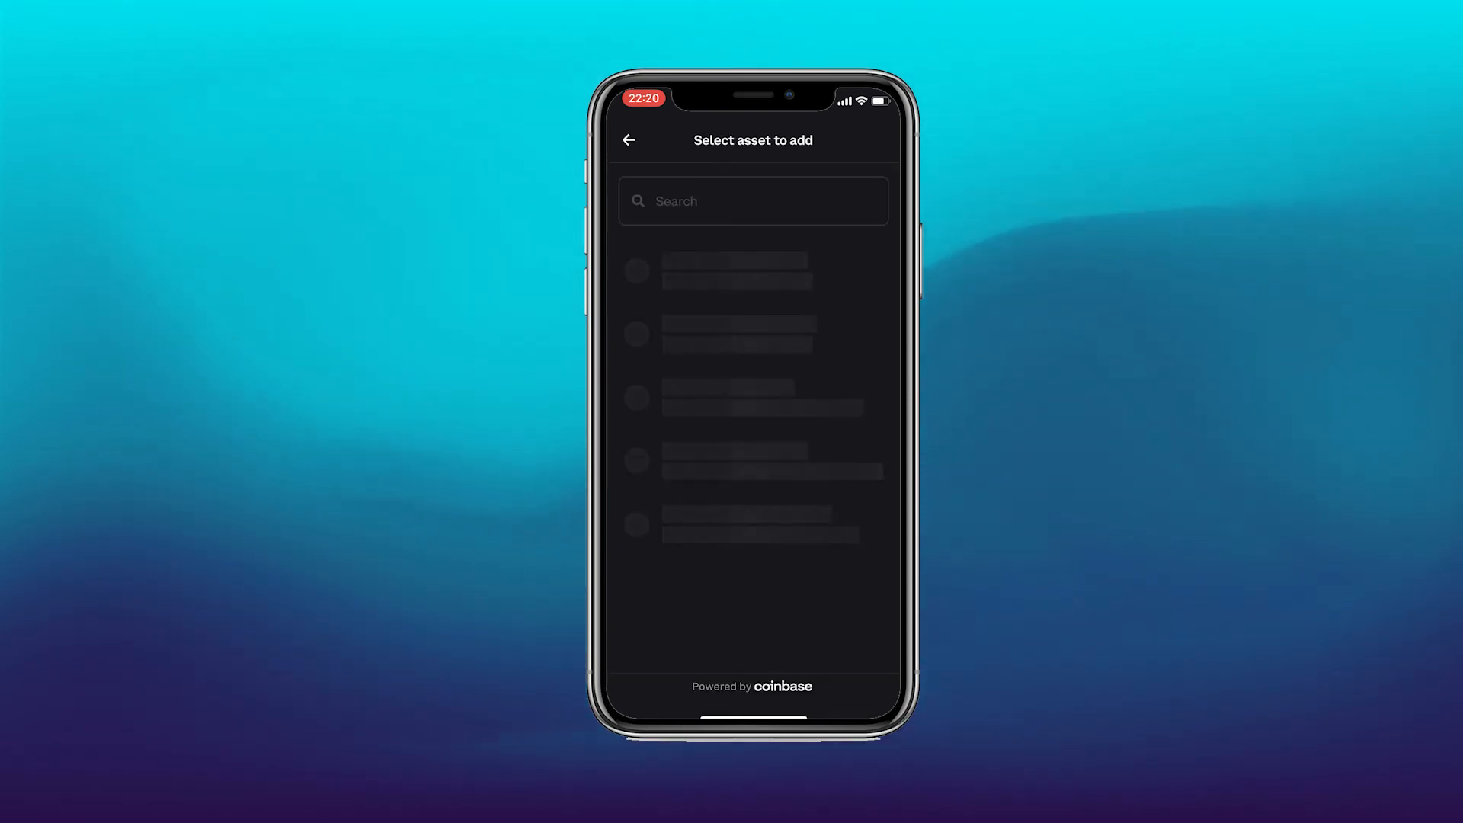
click(630, 140)
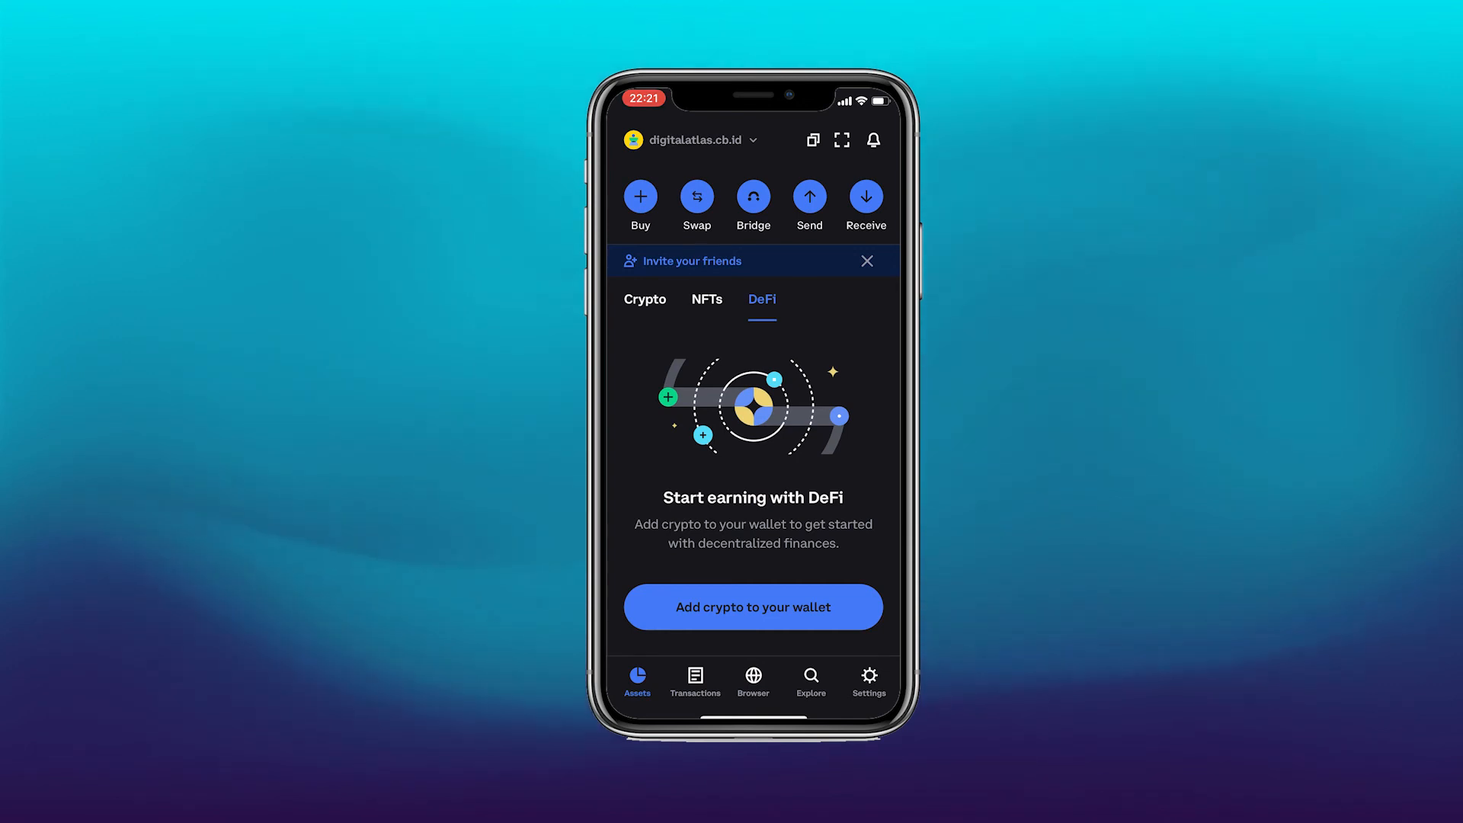
click(751, 606)
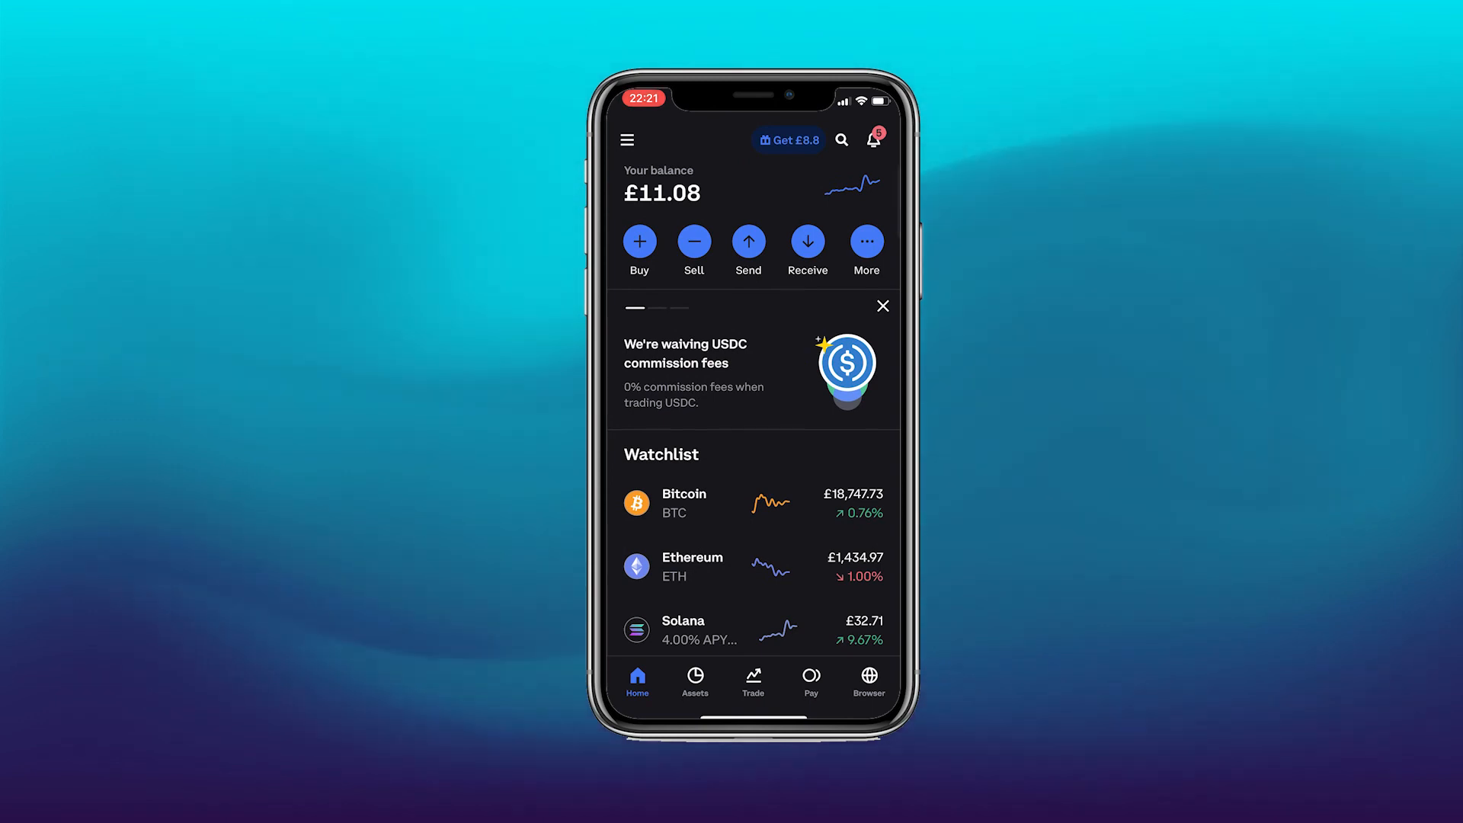
click(628, 139)
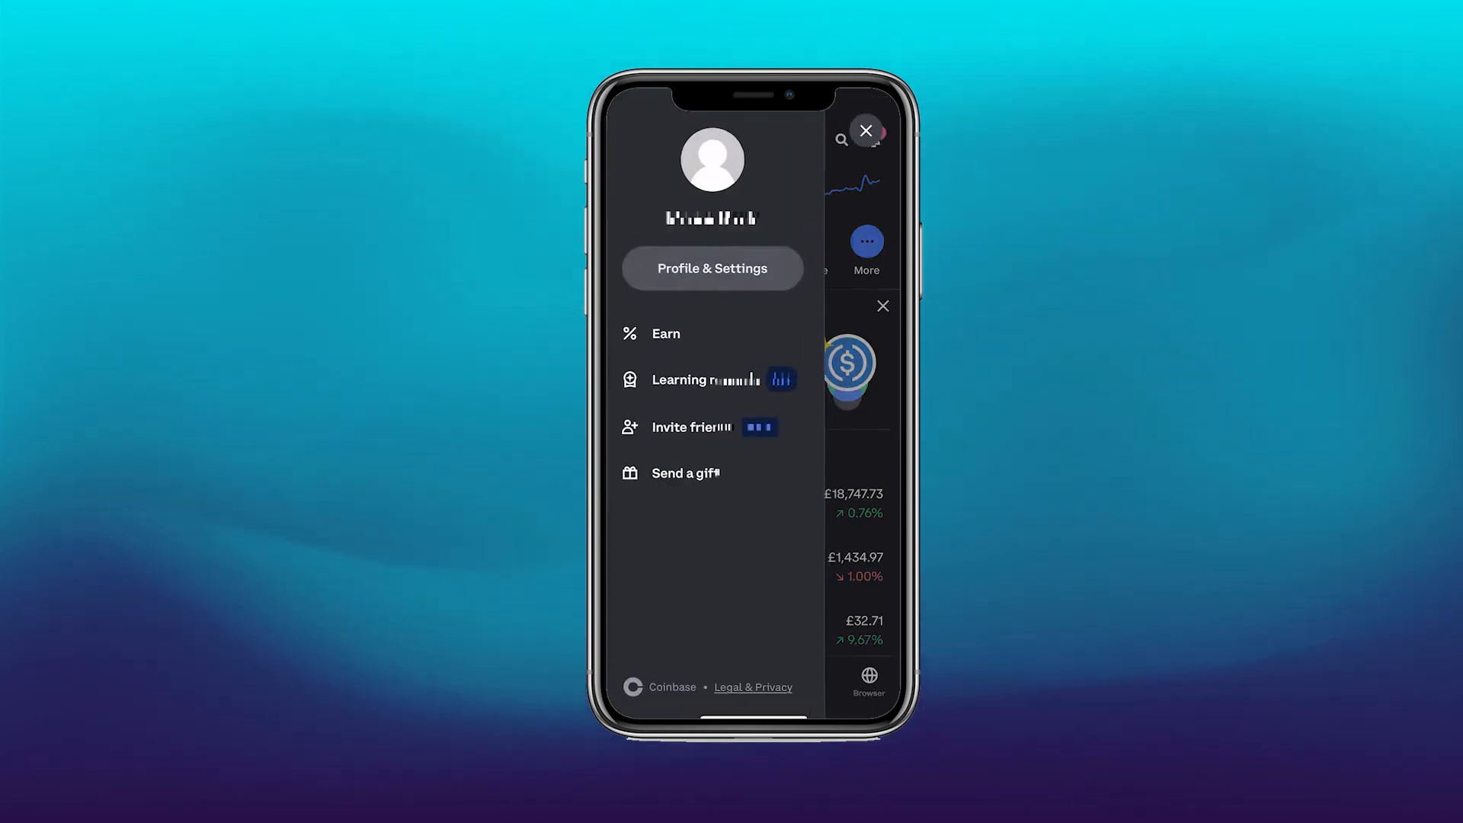
click(712, 269)
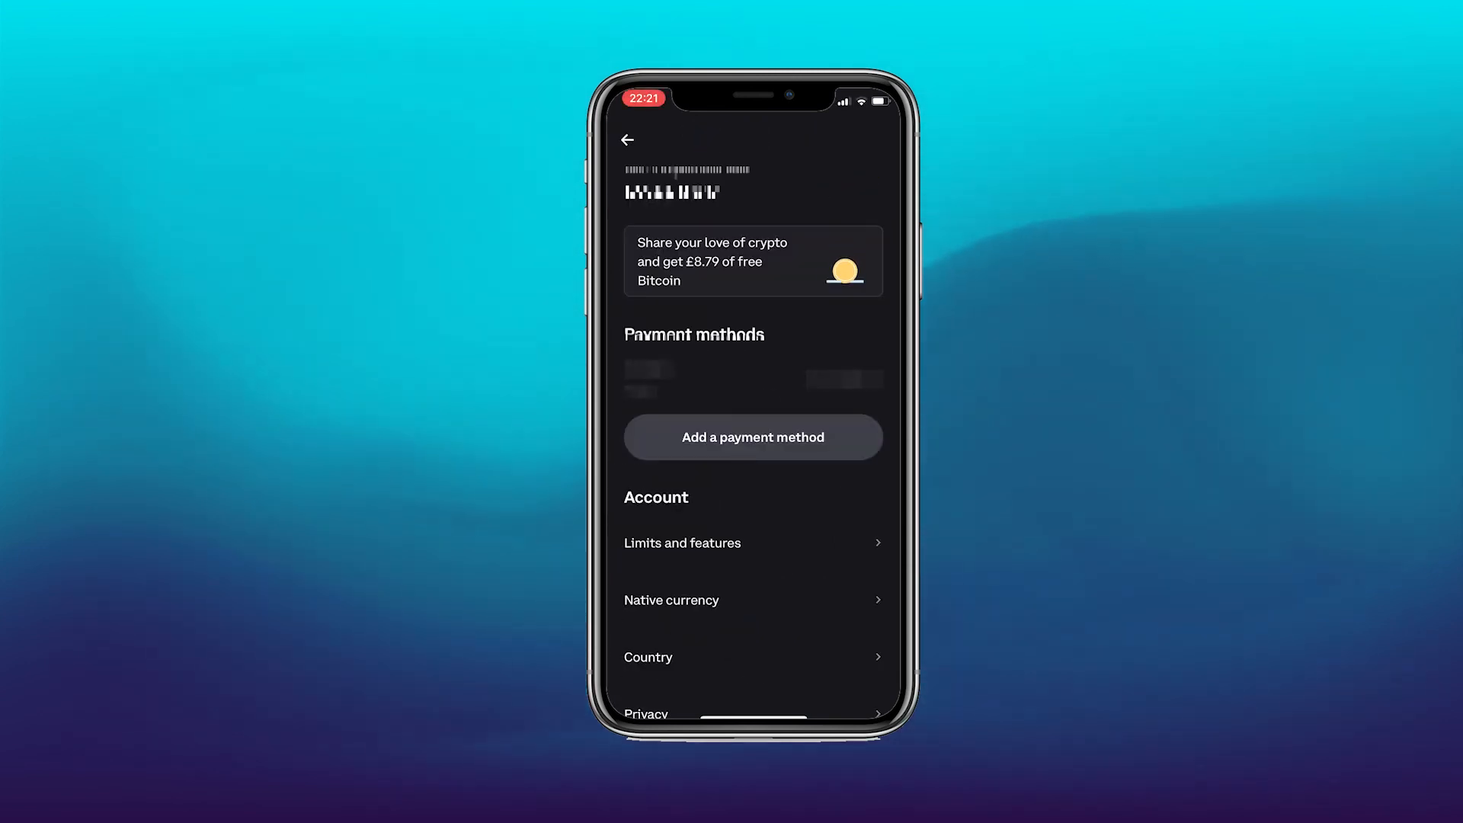
scroll(up, 3)
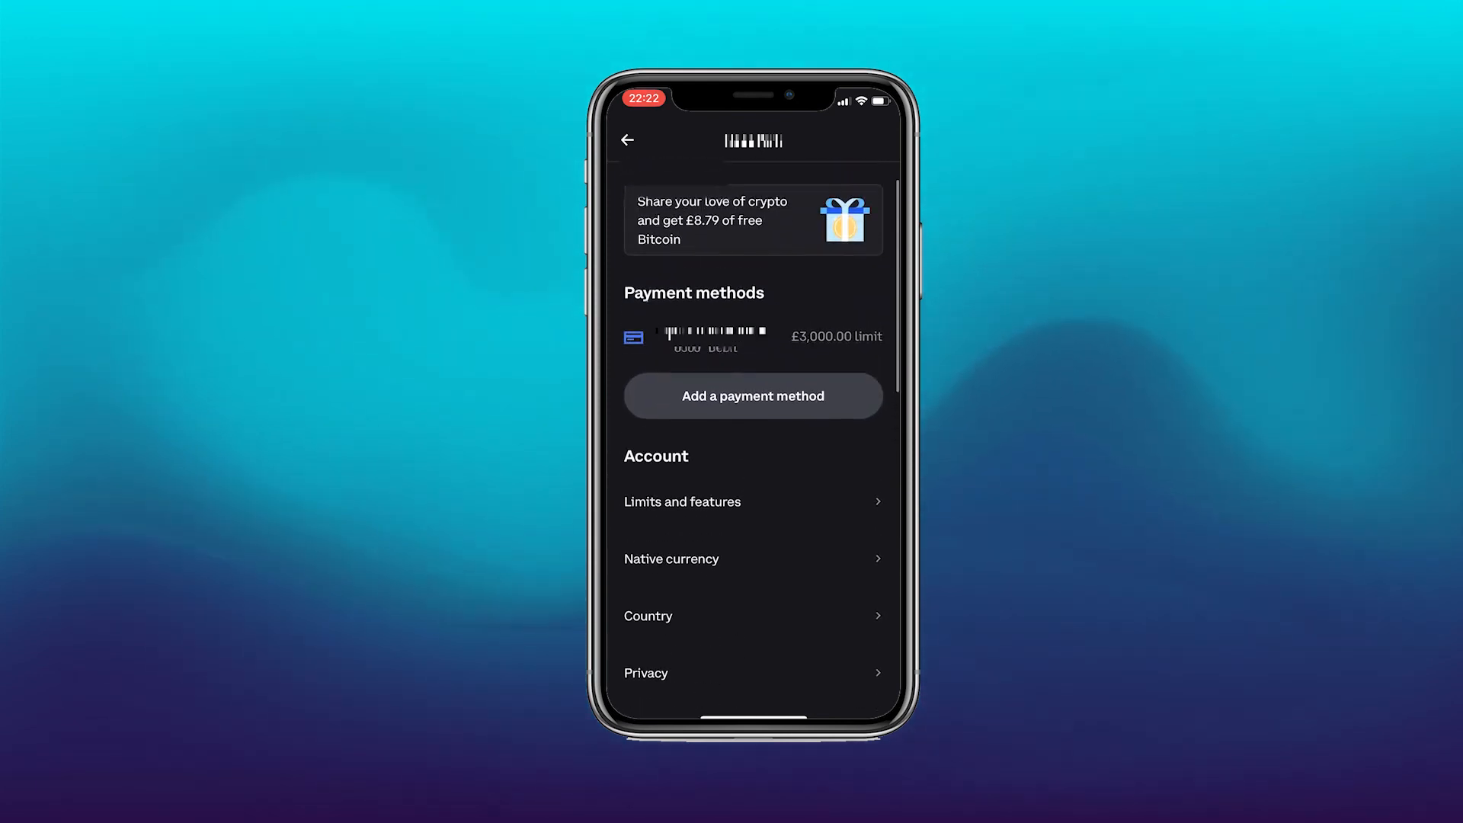
scroll(down, 3)
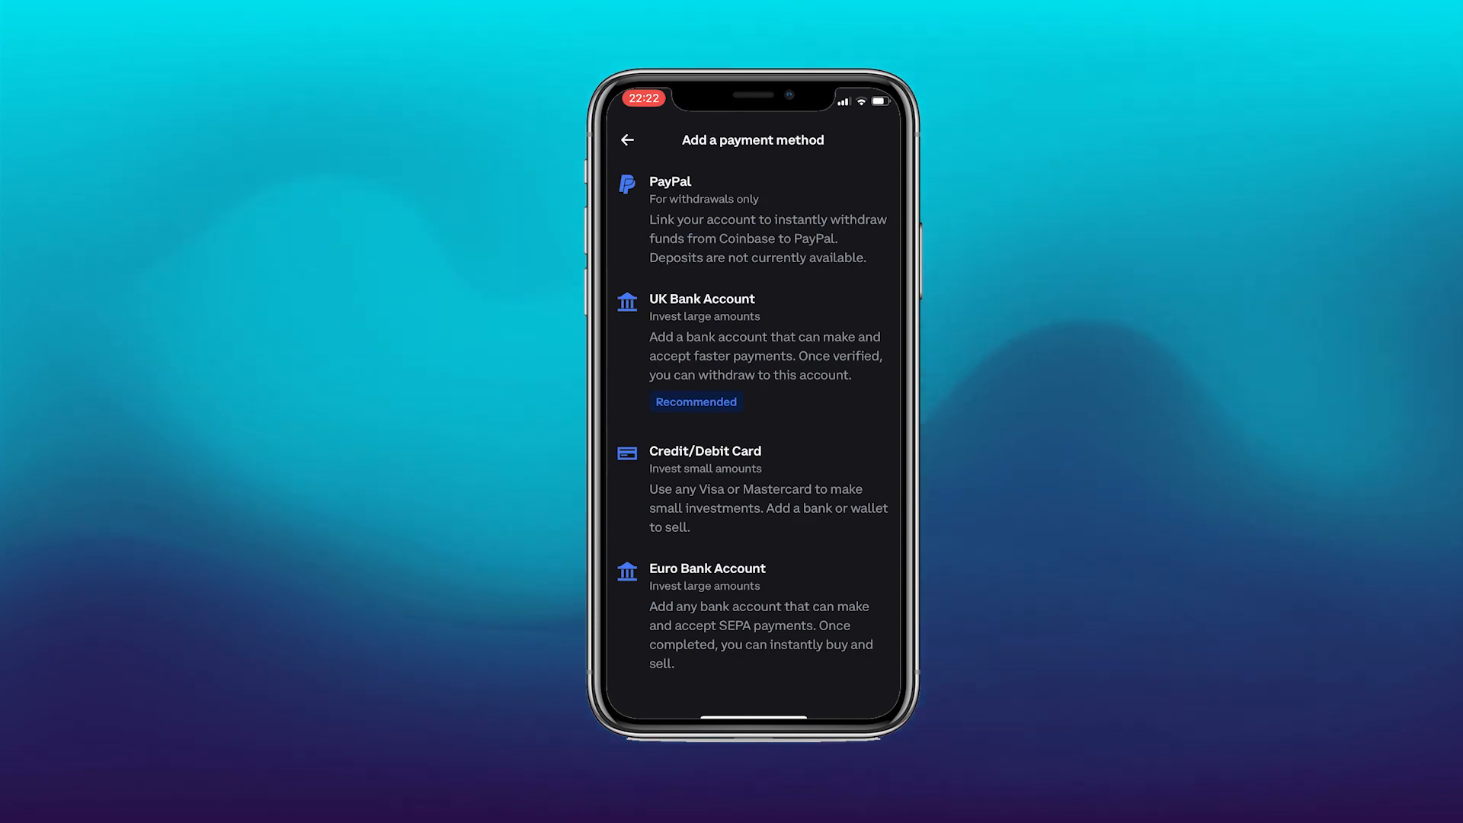
click(627, 139)
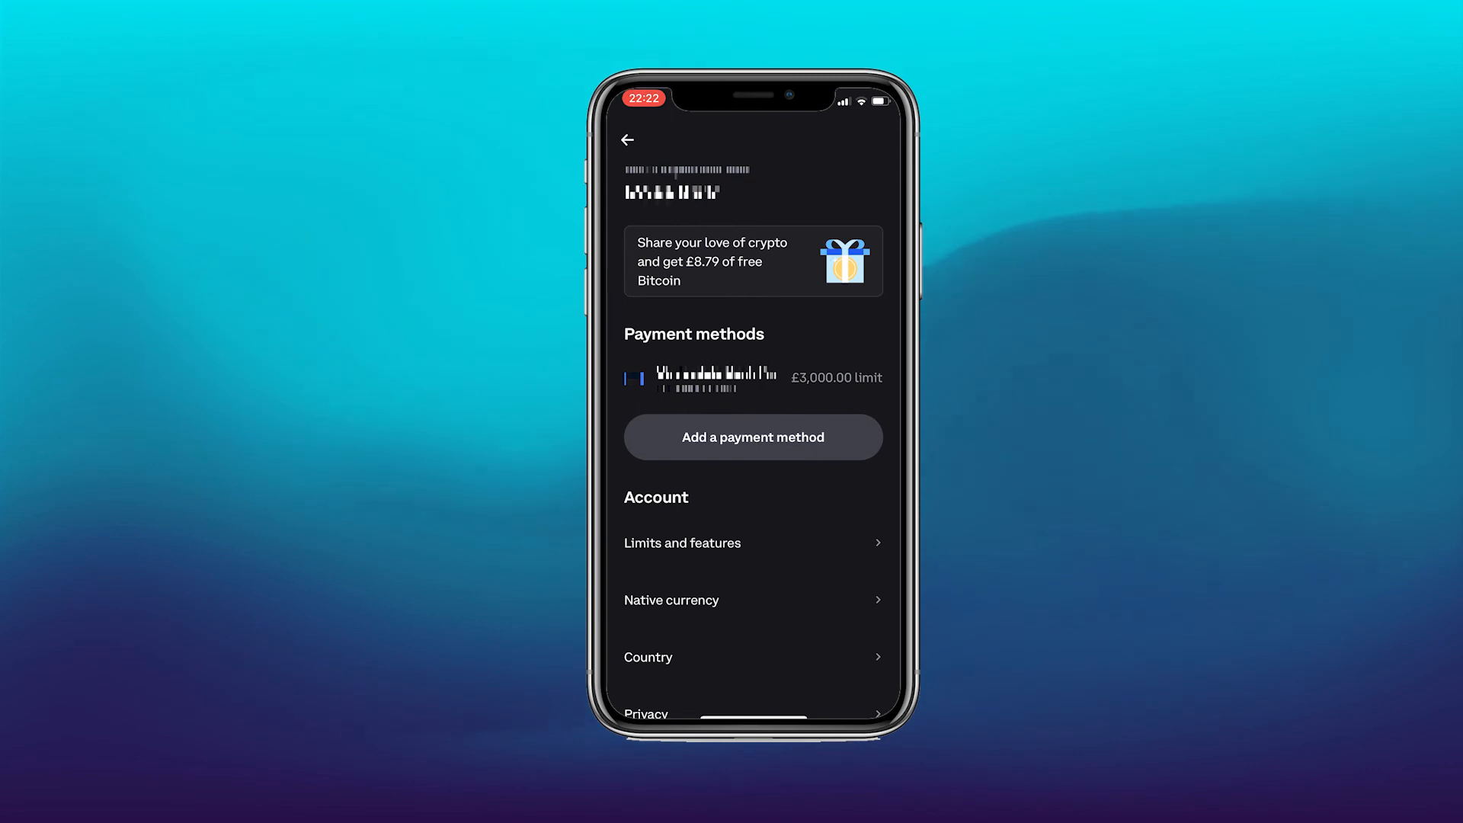
click(628, 138)
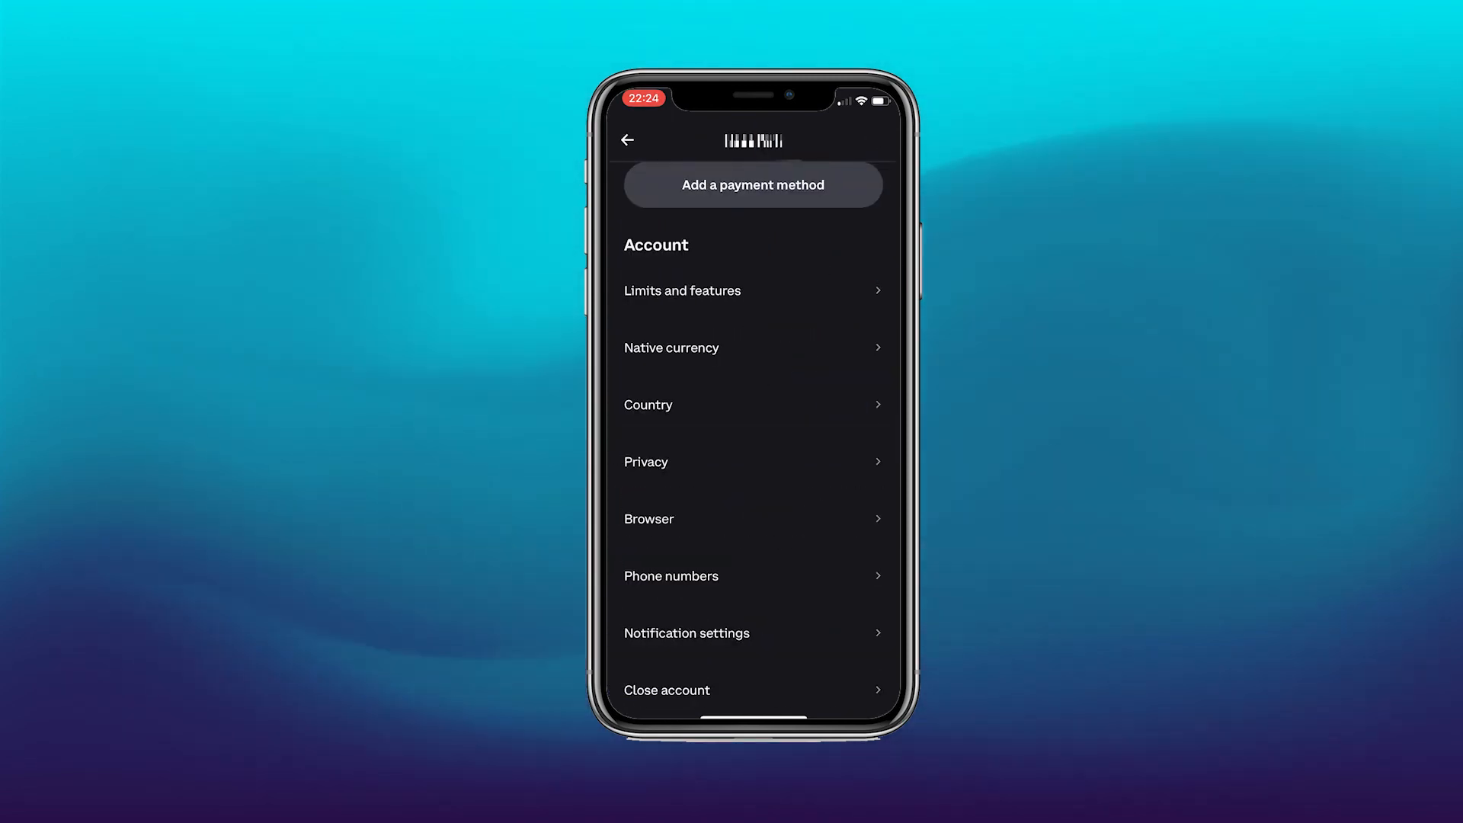
click(628, 140)
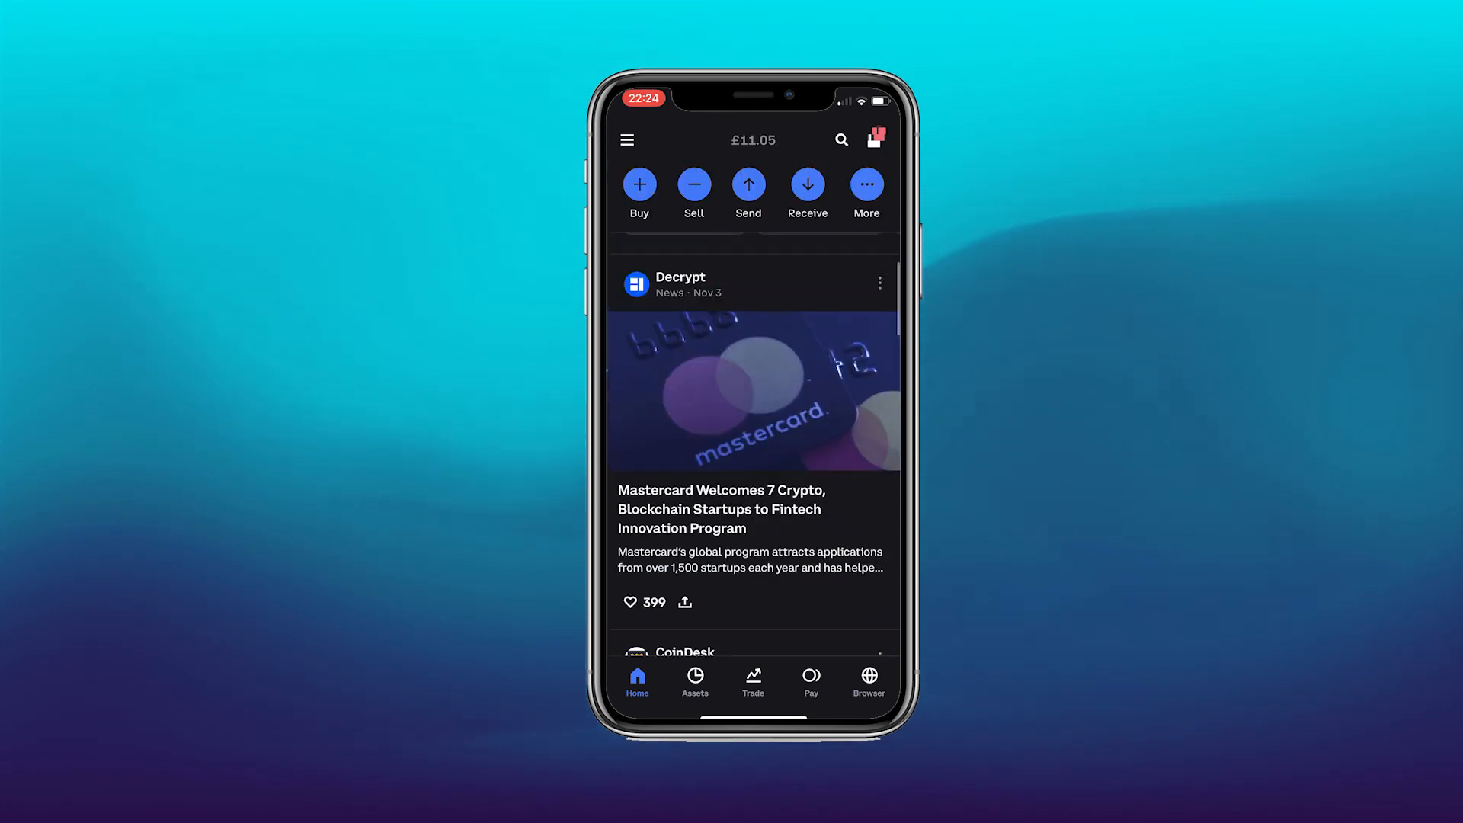
Scroll Coinbase's watchlist and top movers, then view Coinbase Wallet's empty Crypto holdings.
scroll(up, 3)
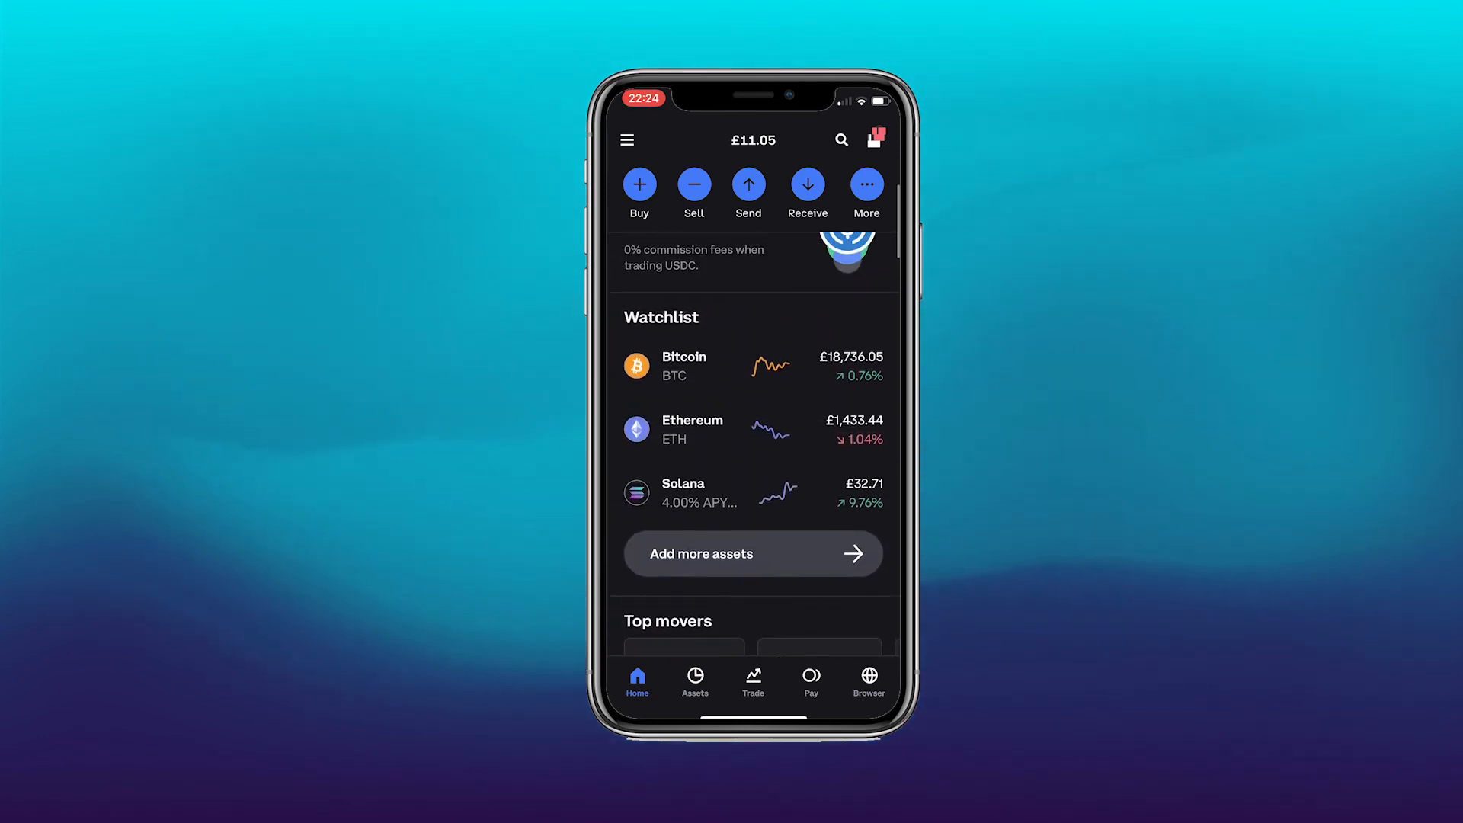
scroll(down, 3)
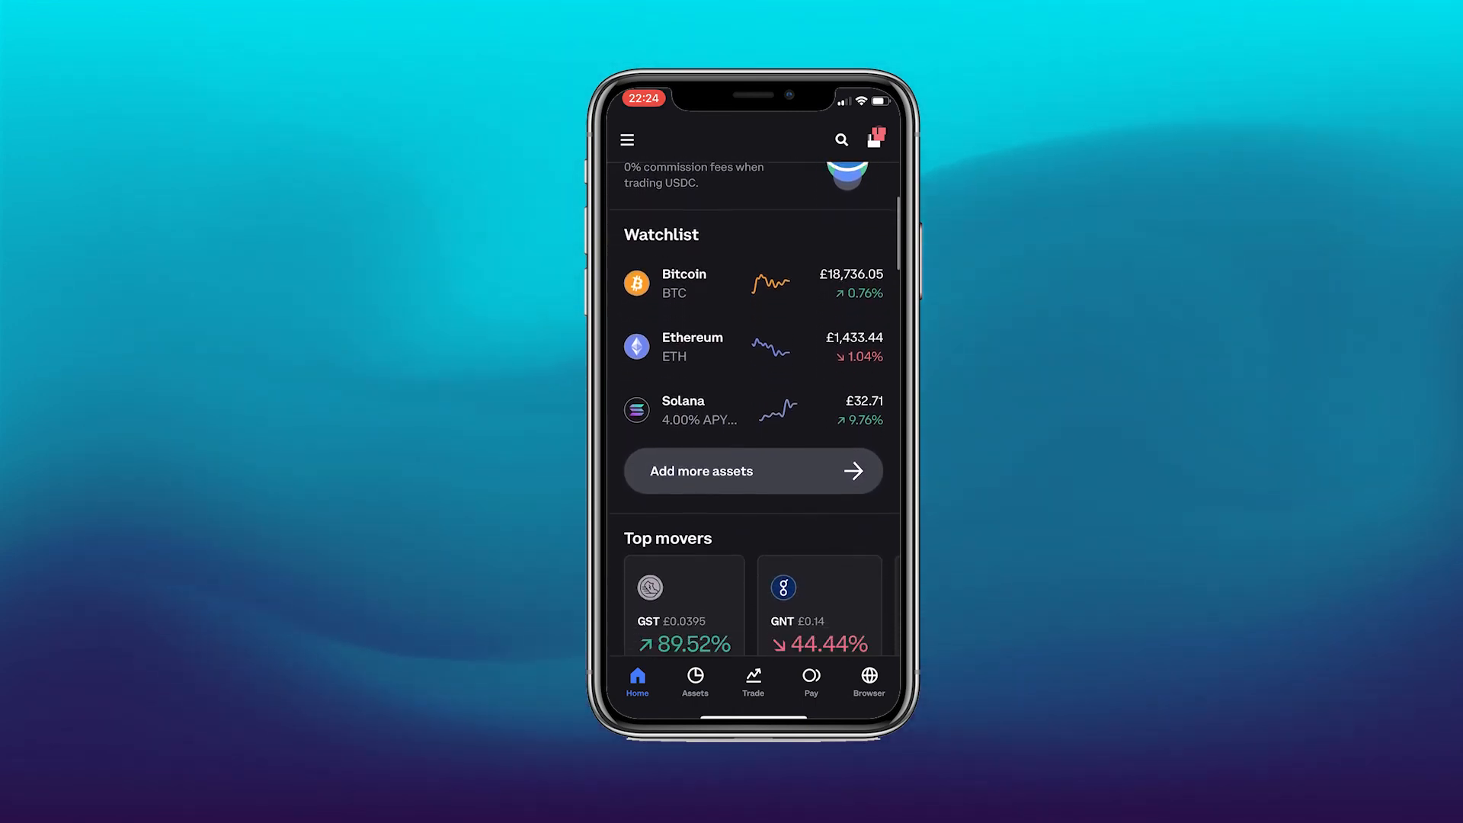
scroll(up, 3)
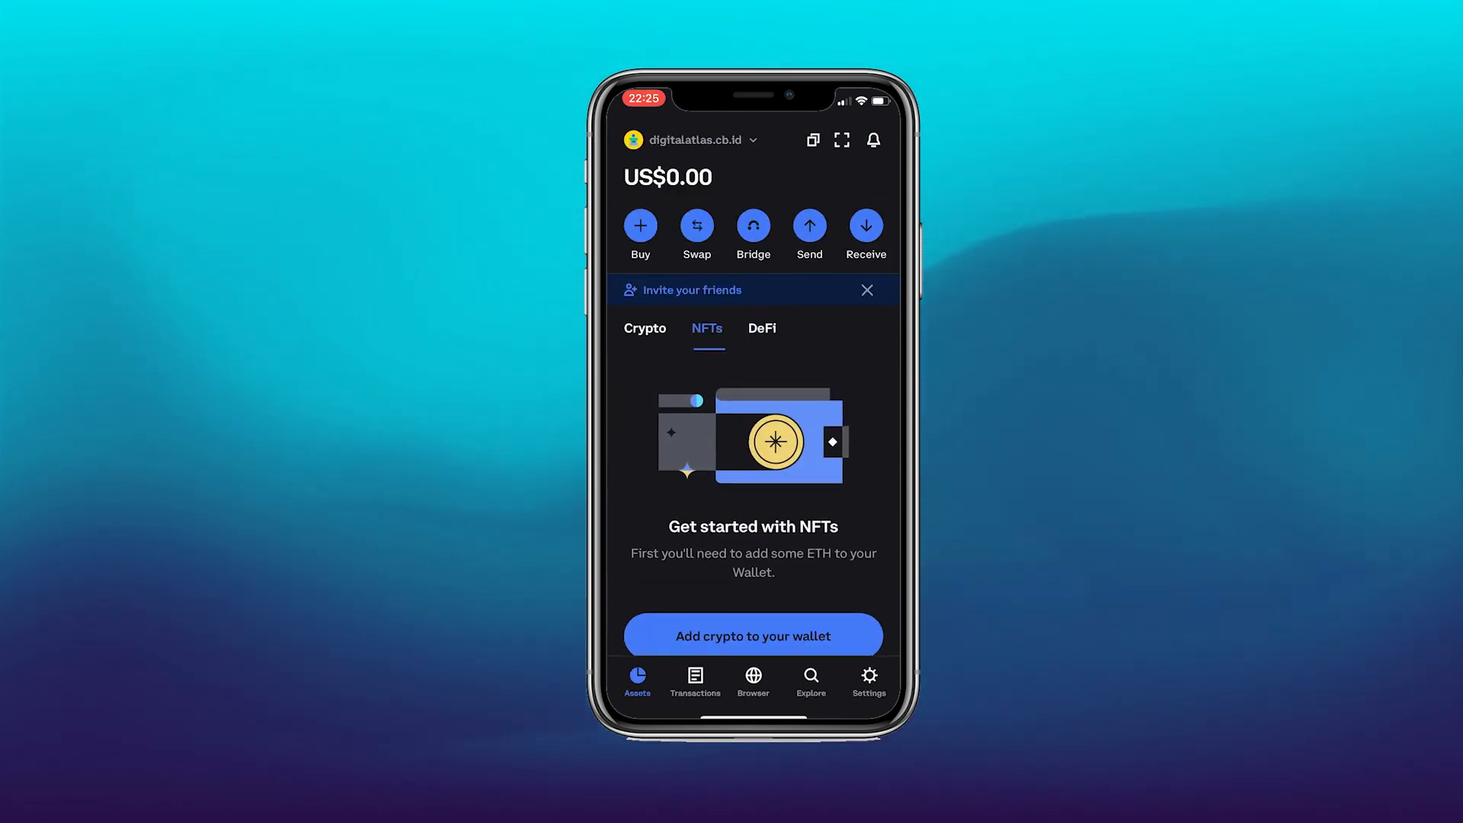
click(644, 328)
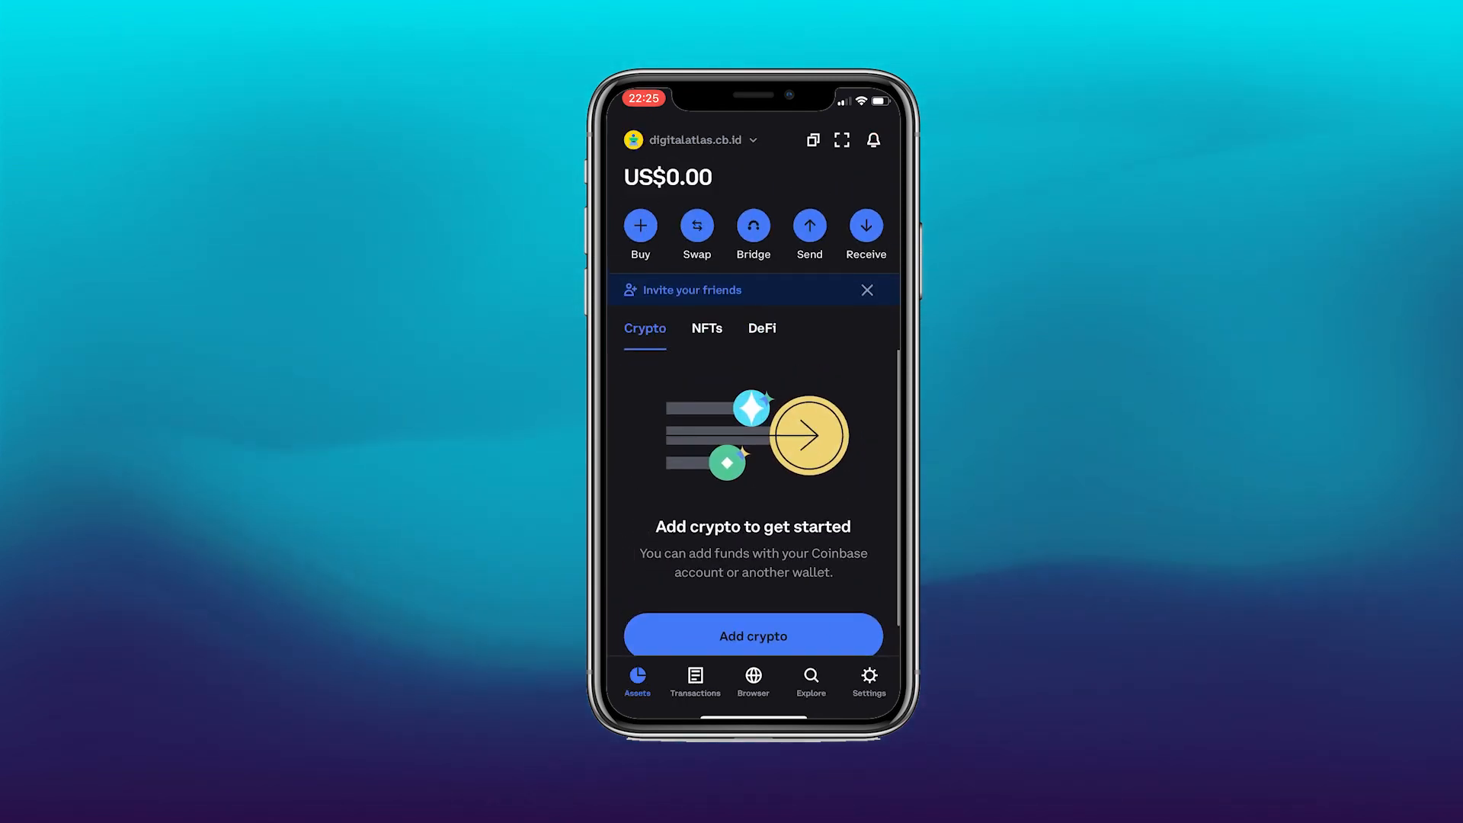